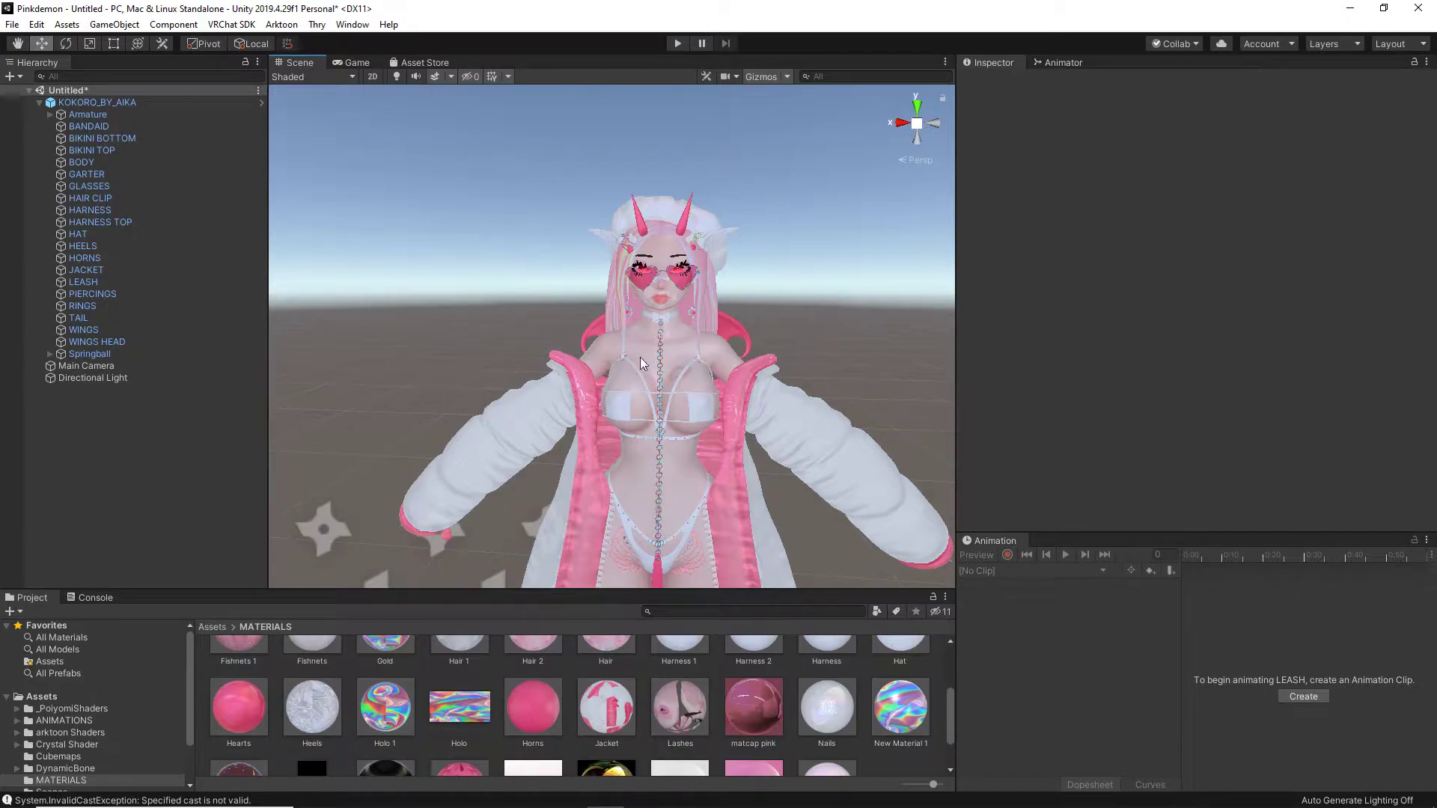
- Zoom the Scene view in on the avatar's chest and metal neck chain
scroll(down, 3)
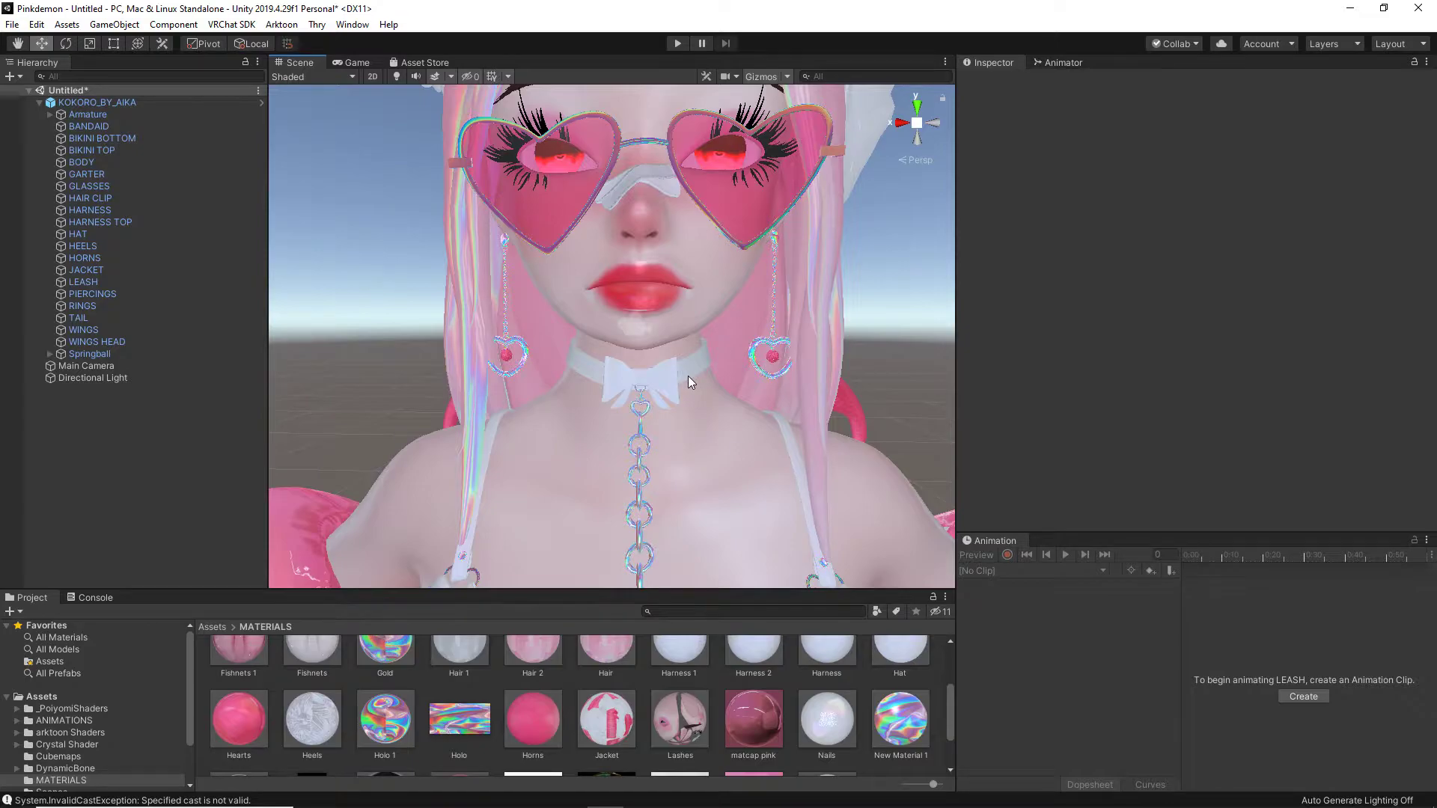
mouse_move(700, 460)
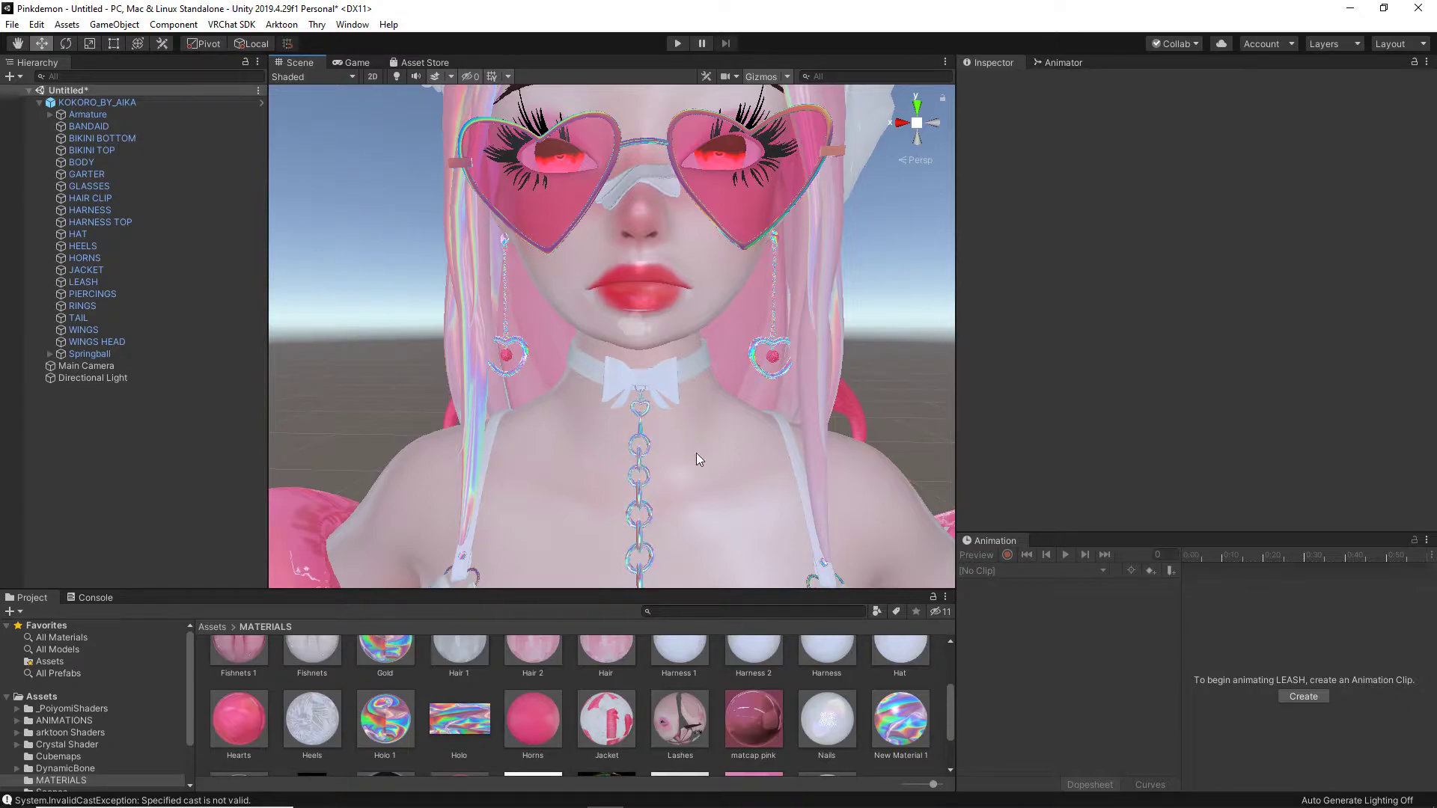
scroll(down, 3)
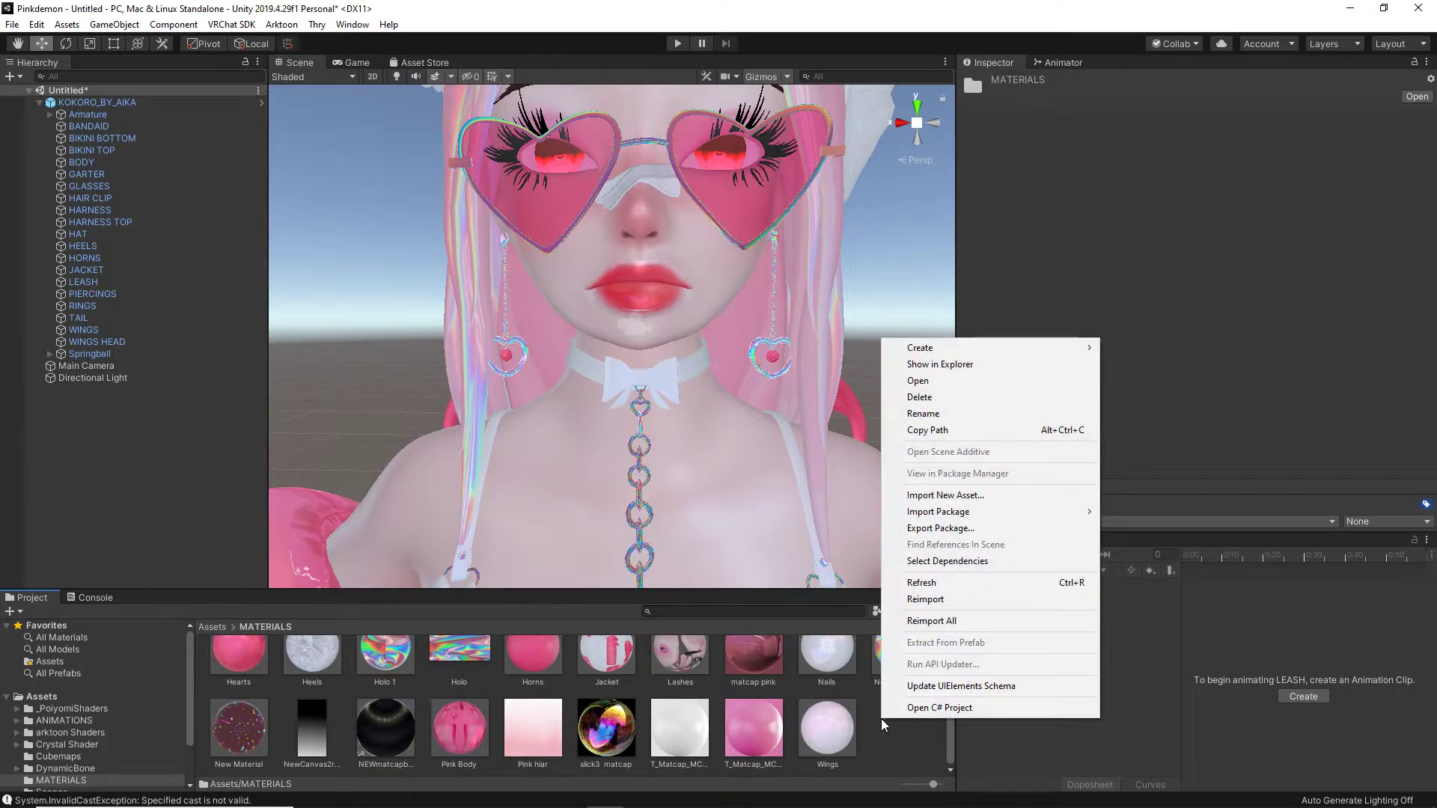
mouse_move(949, 350)
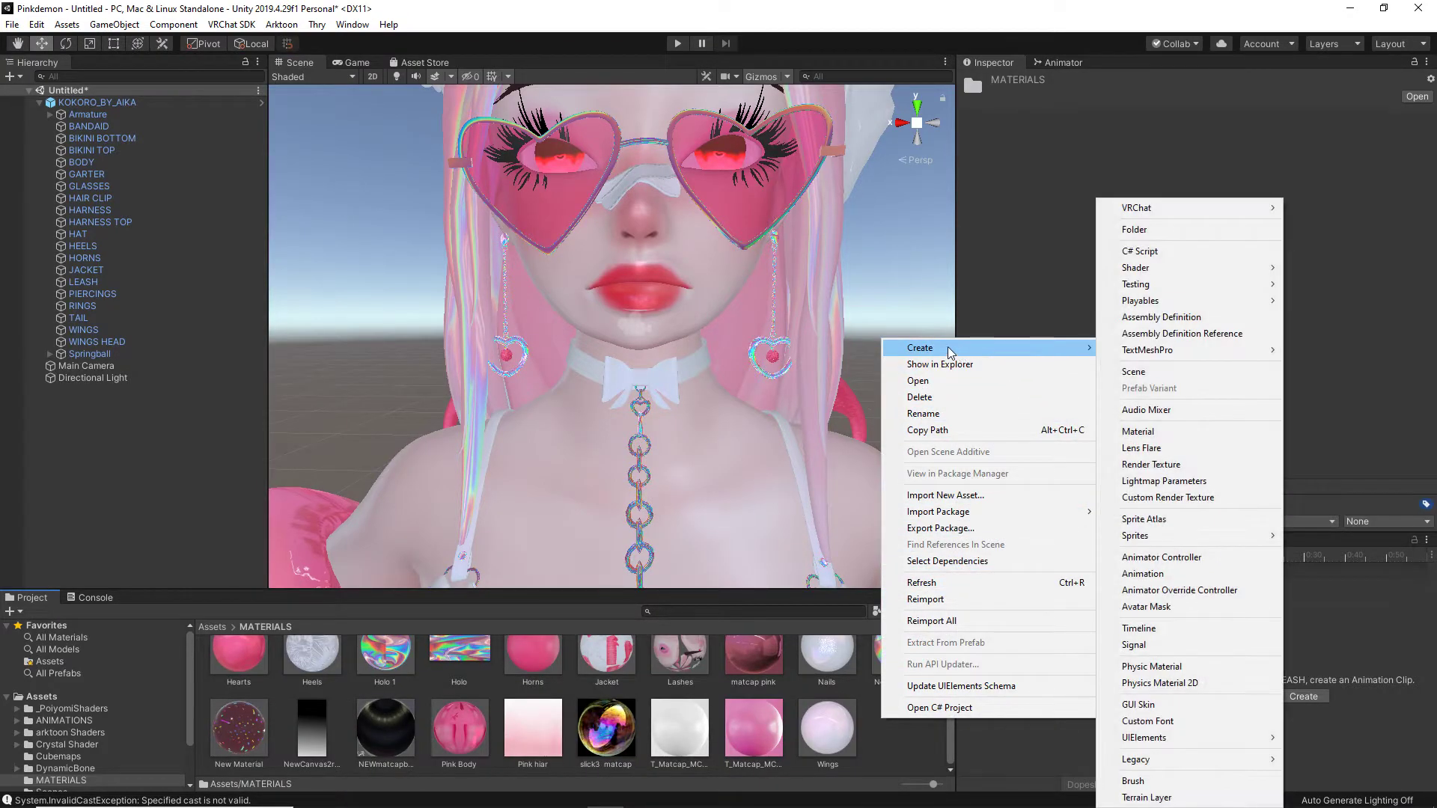
mouse_move(1169, 395)
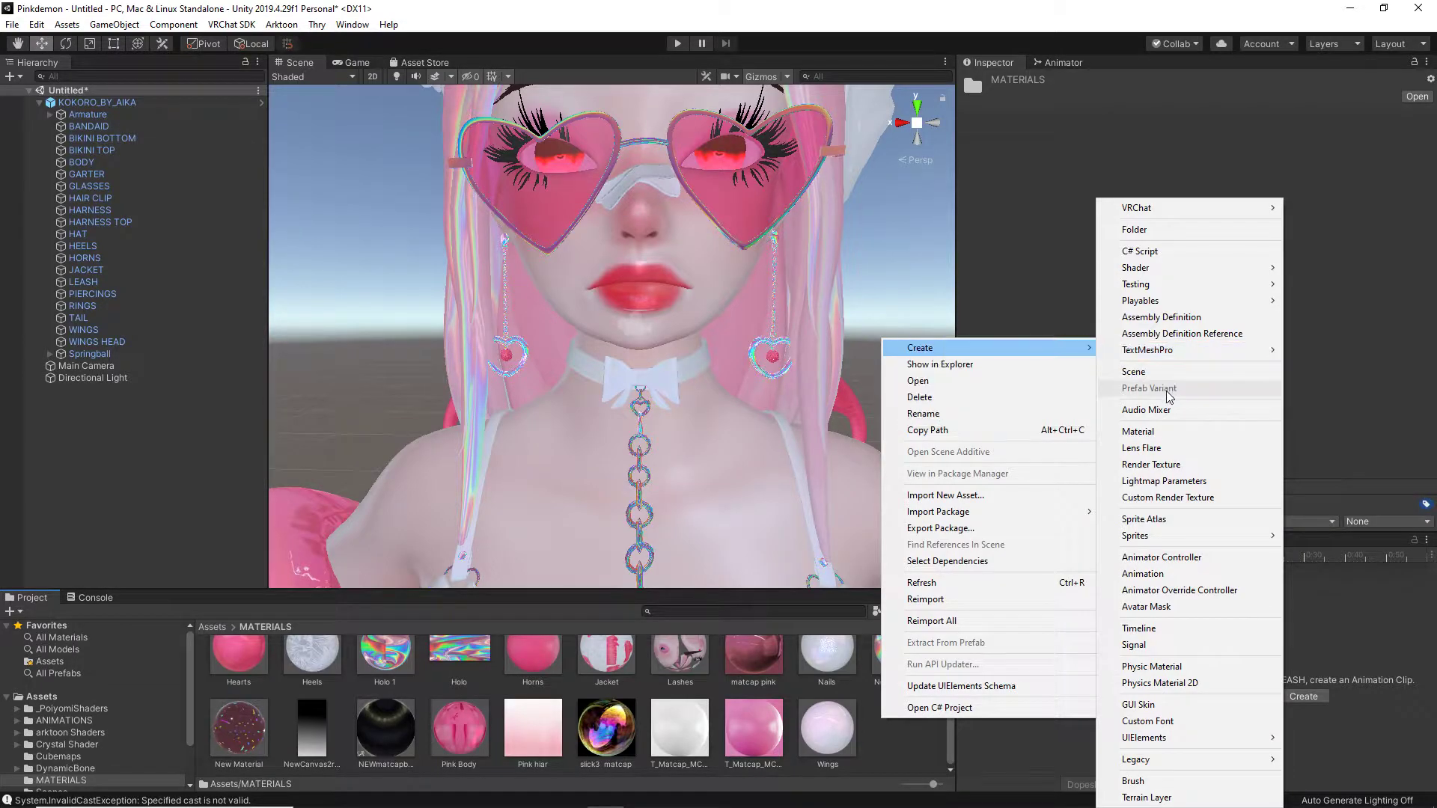
- Create New Material 2 in MATERIALS and assign the .poiyomi > Toon > Cutout shader
click(1137, 431)
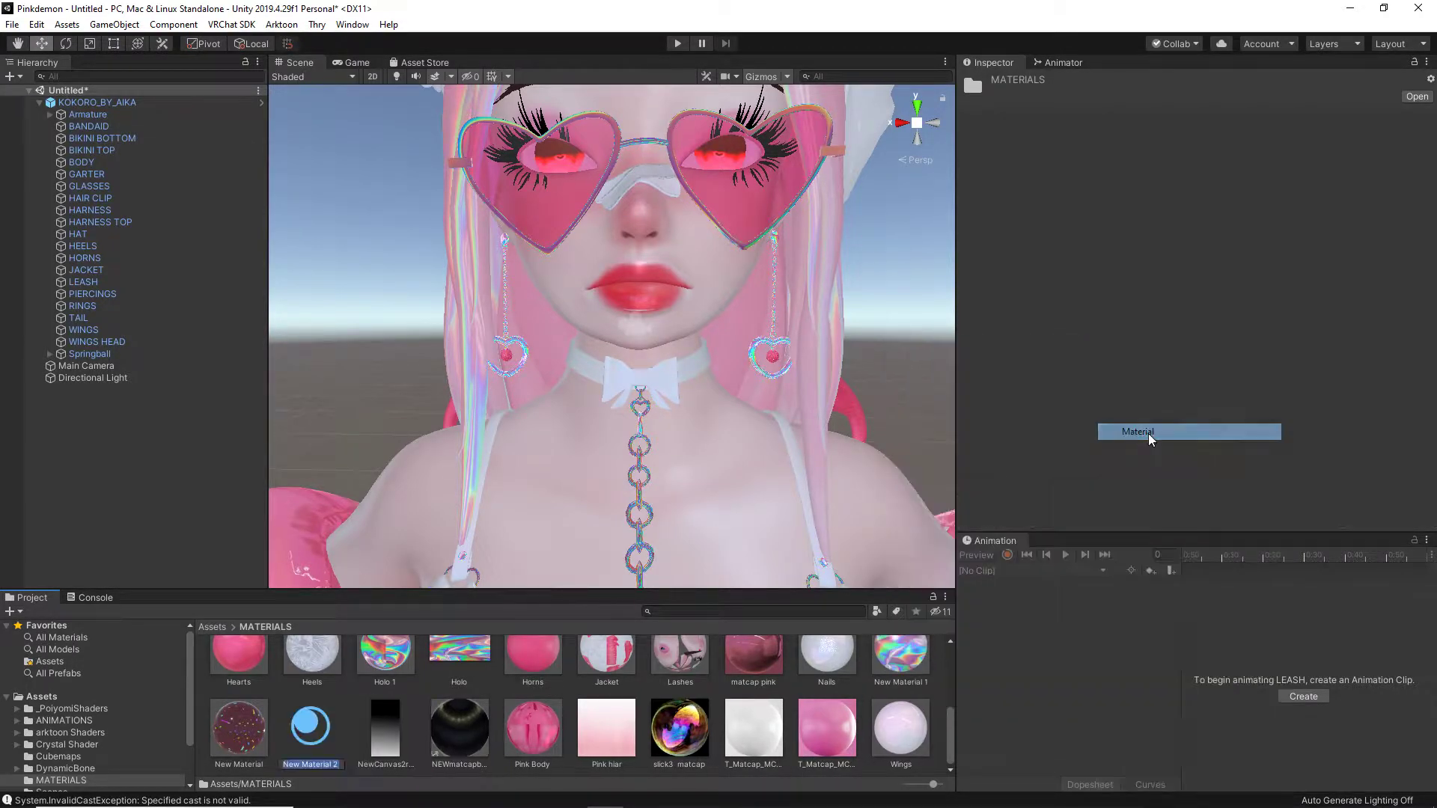
click(311, 728)
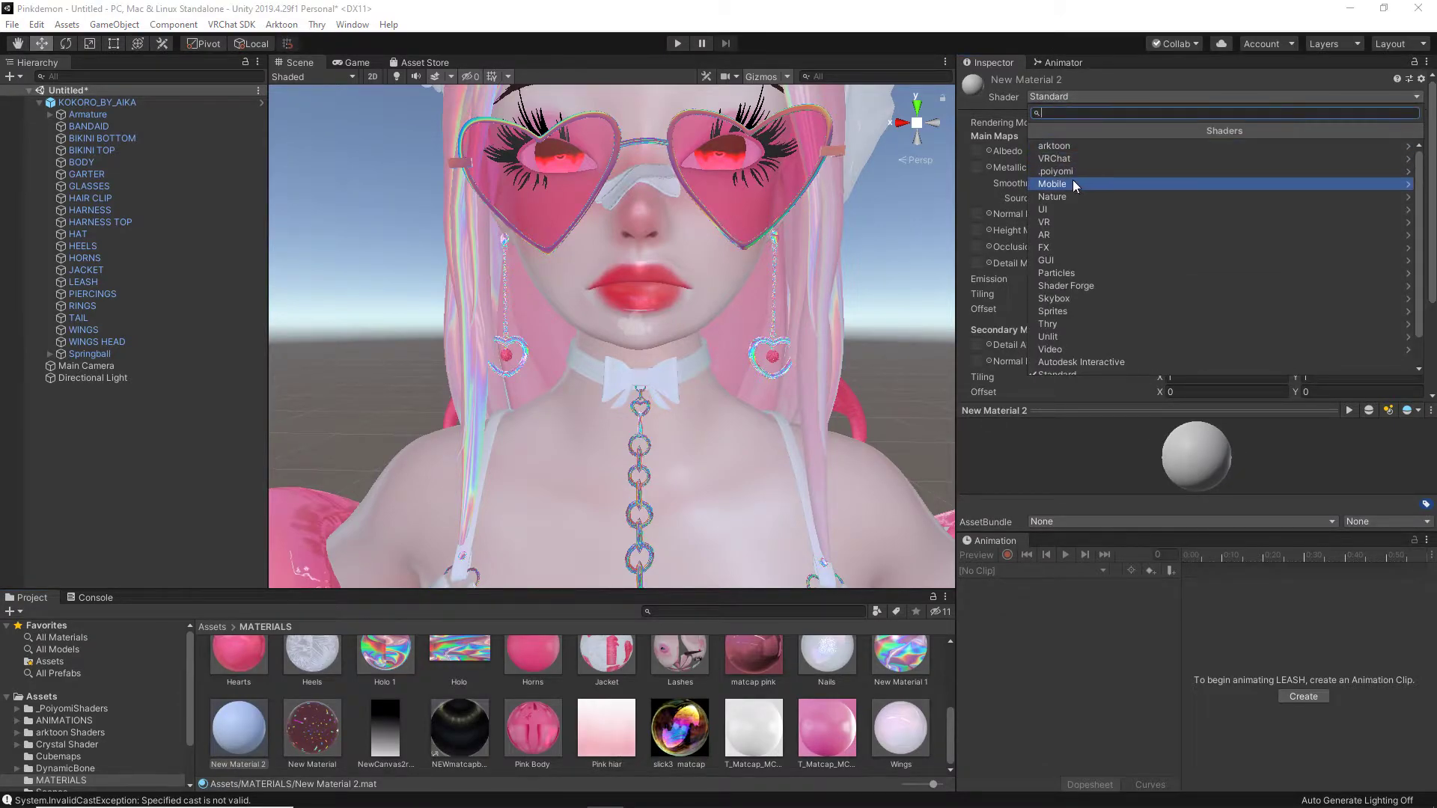
click(1052, 183)
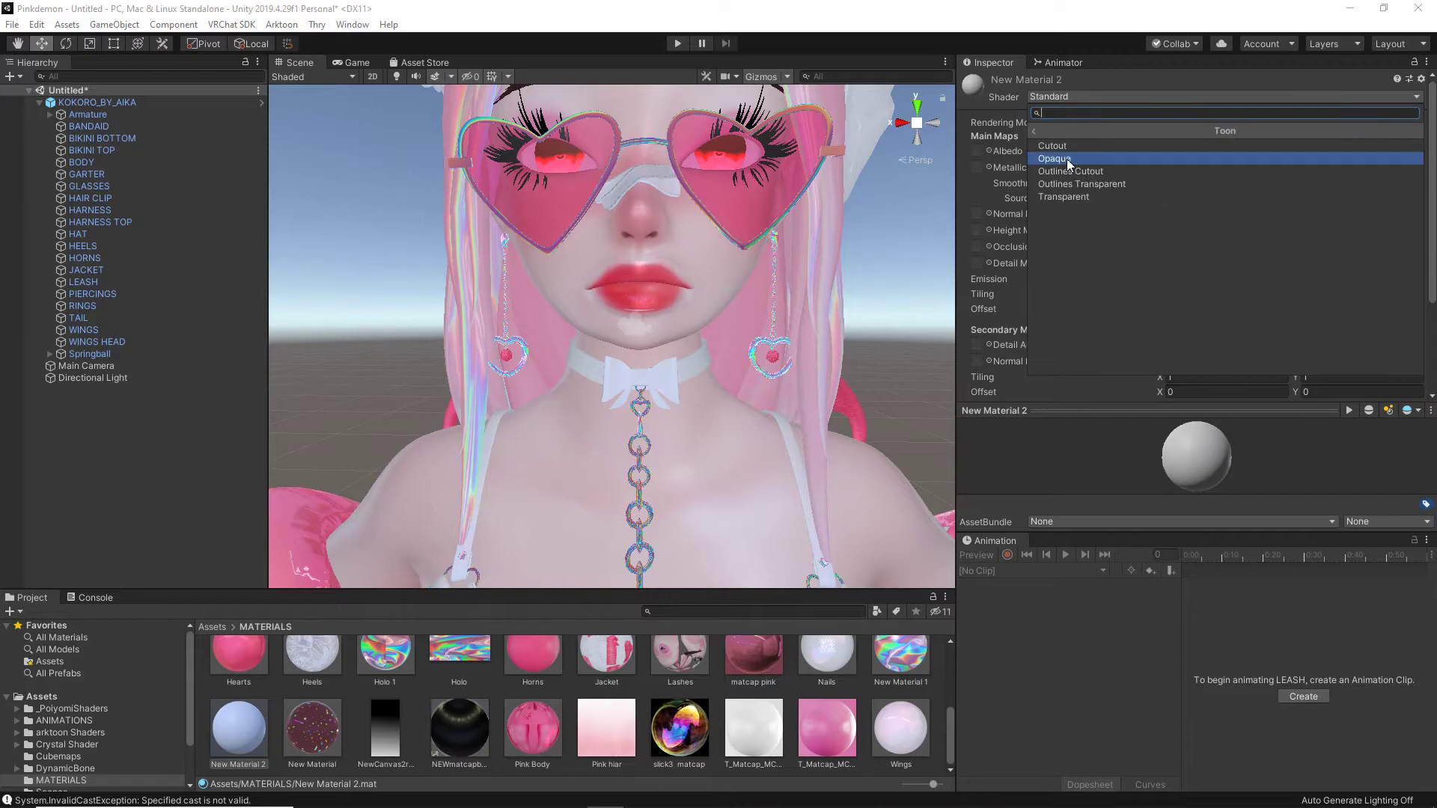
click(1052, 146)
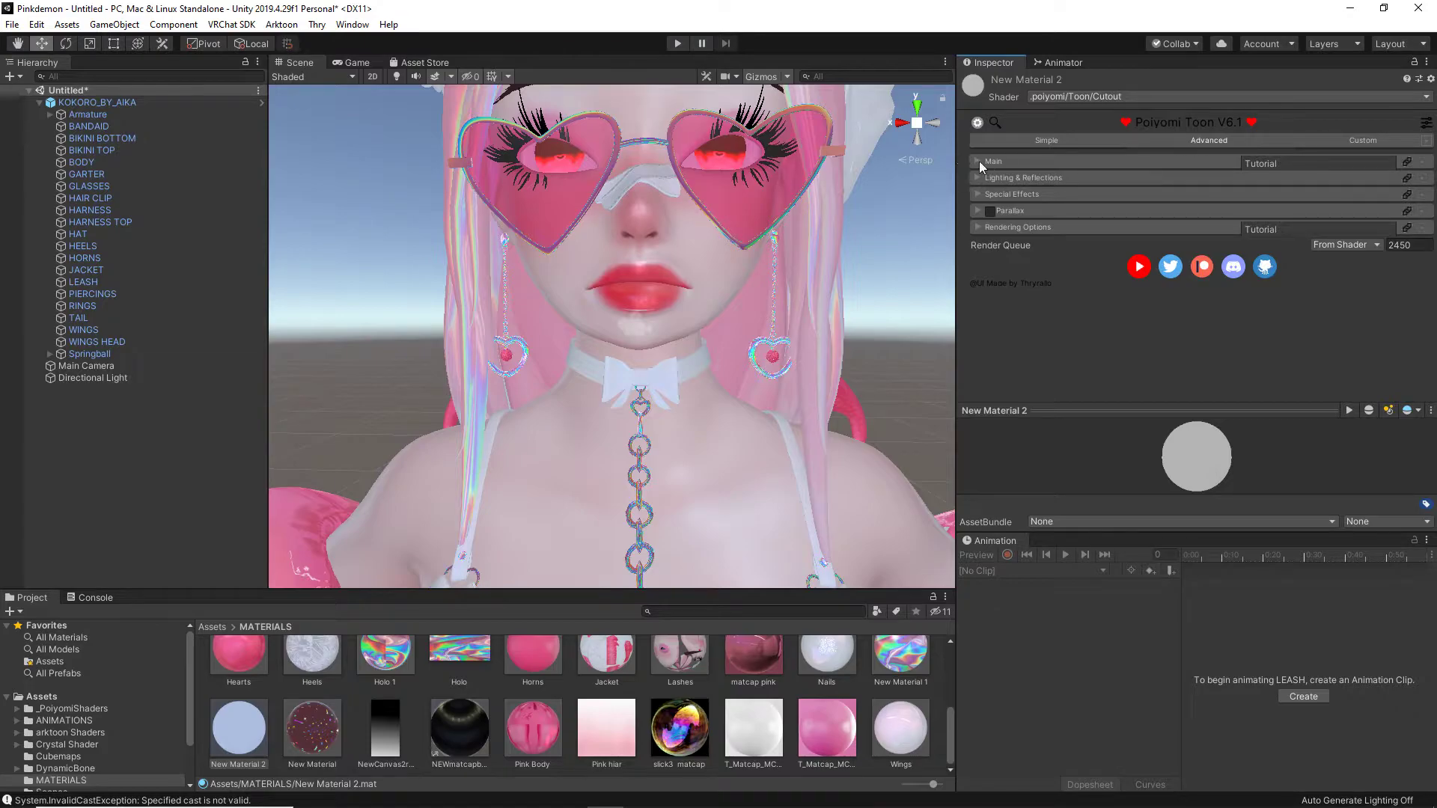
- Enable Matcap under Lighting & Reflections, then switch to the browser's matcap images
click(988, 162)
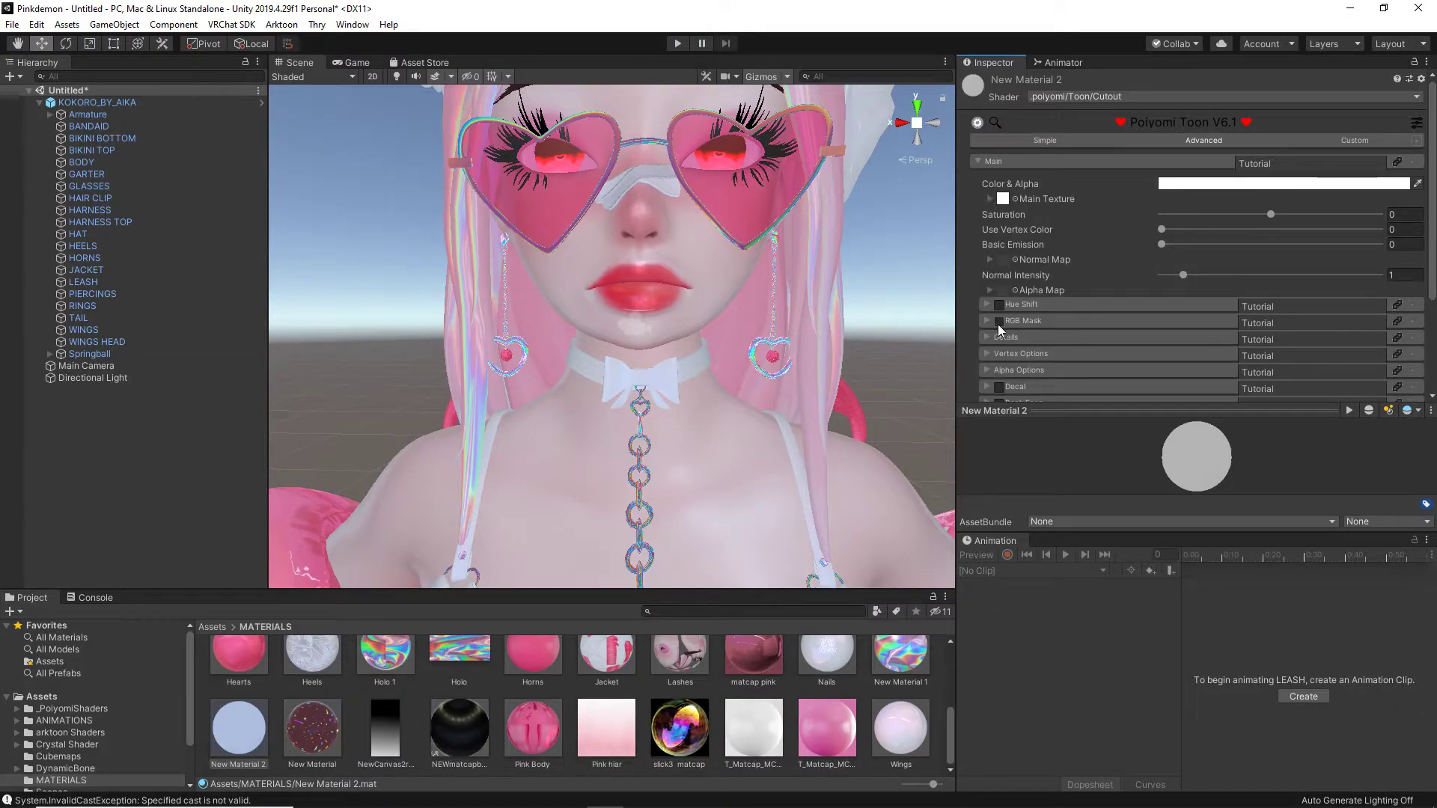
scroll(down, 3)
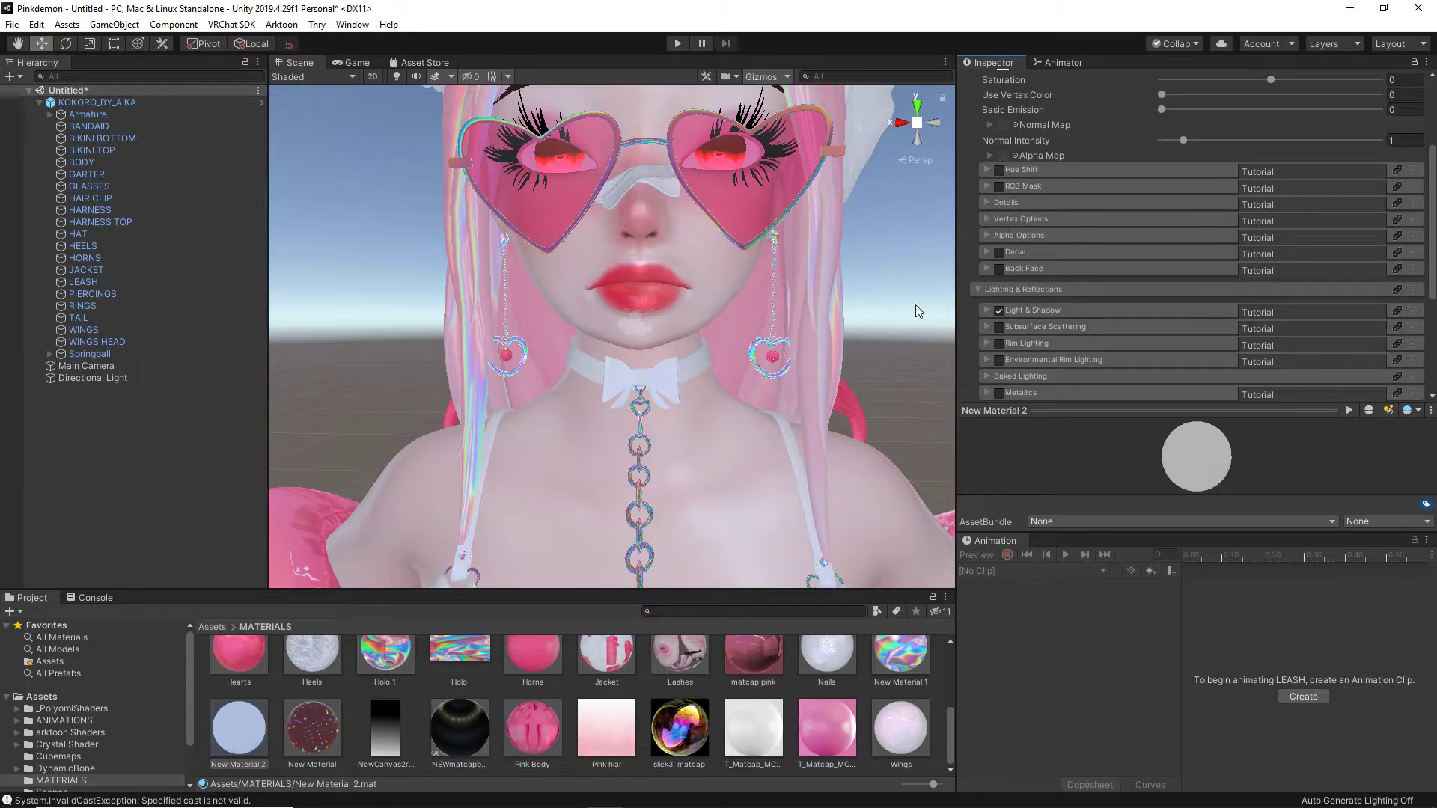
scroll(down, 3)
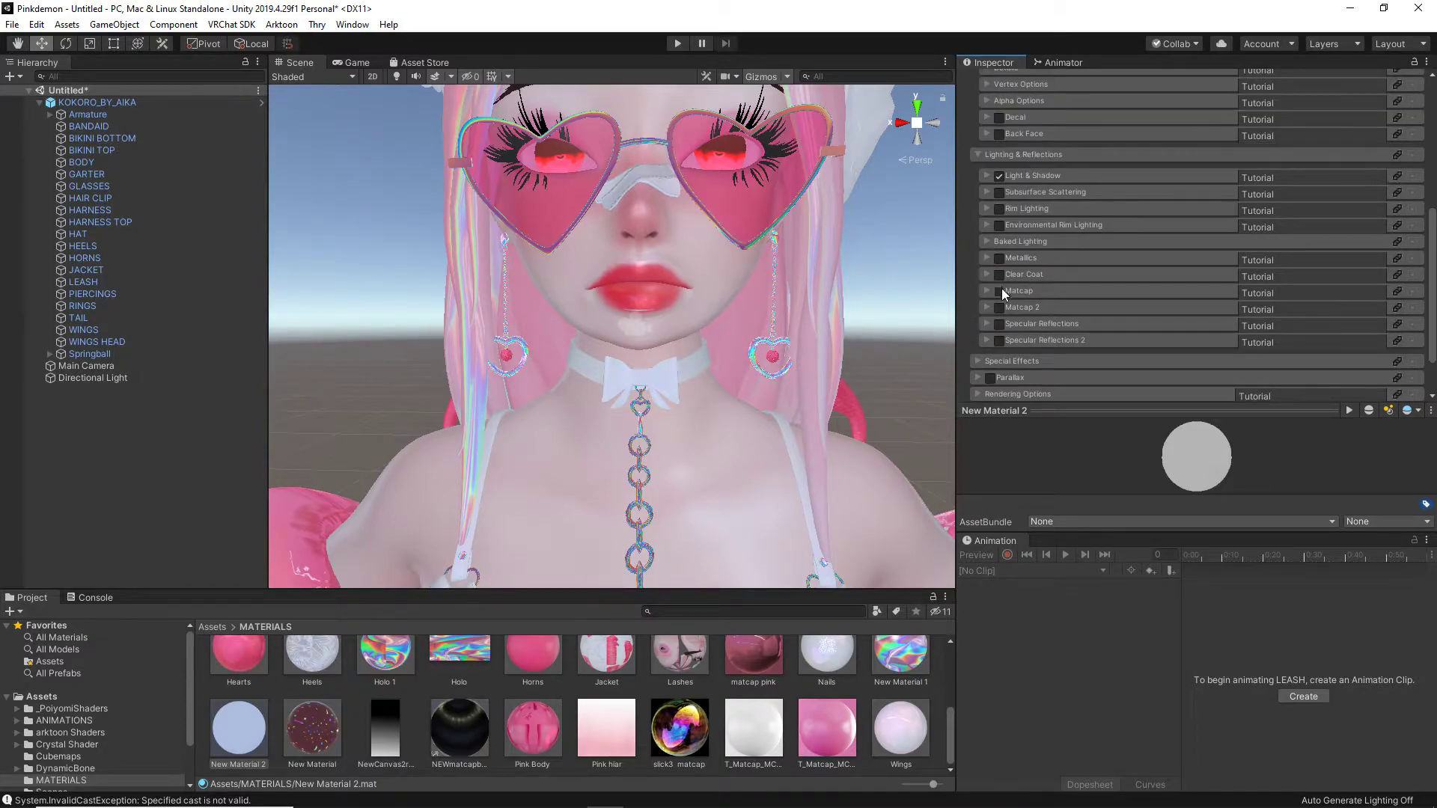
click(998, 291)
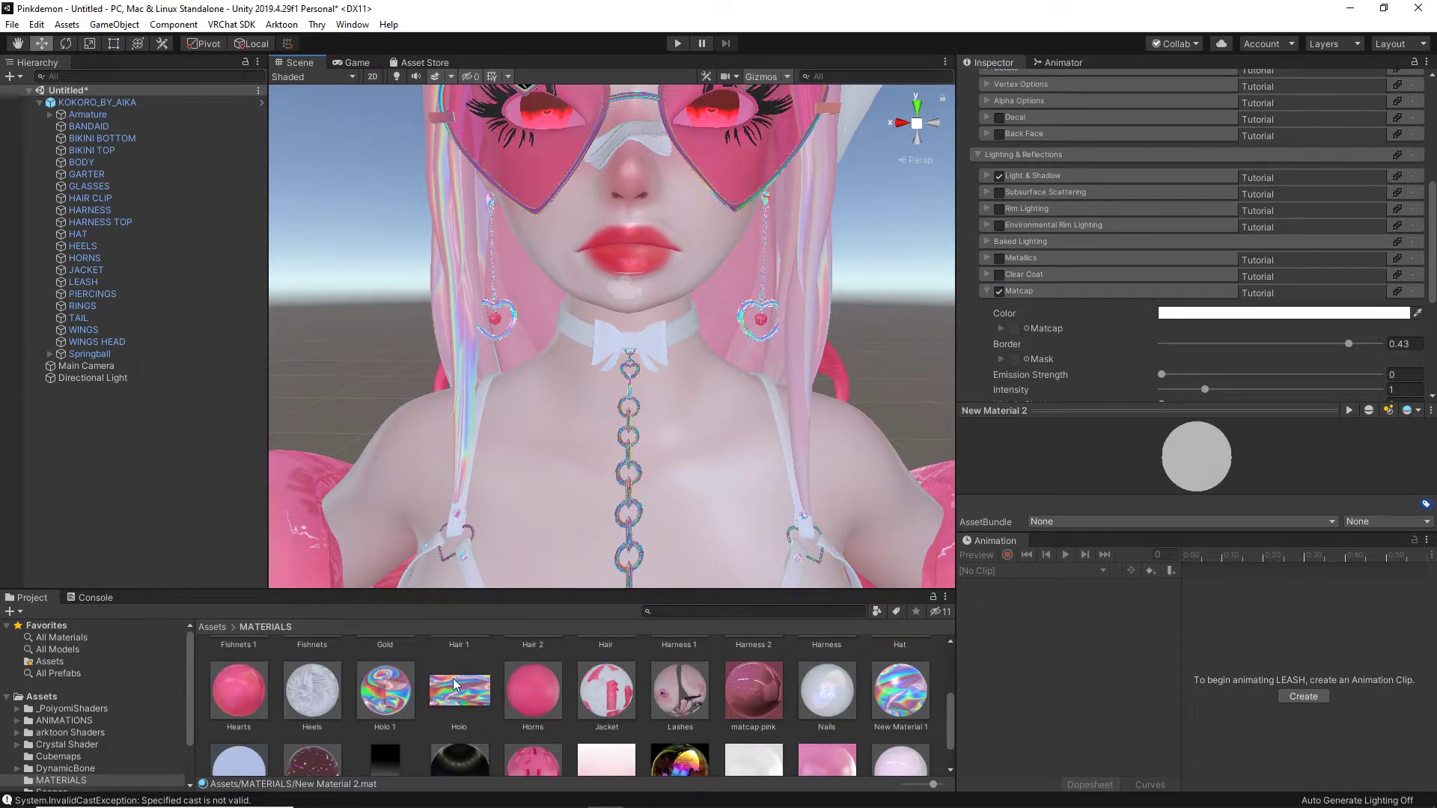
key(alt+tab)
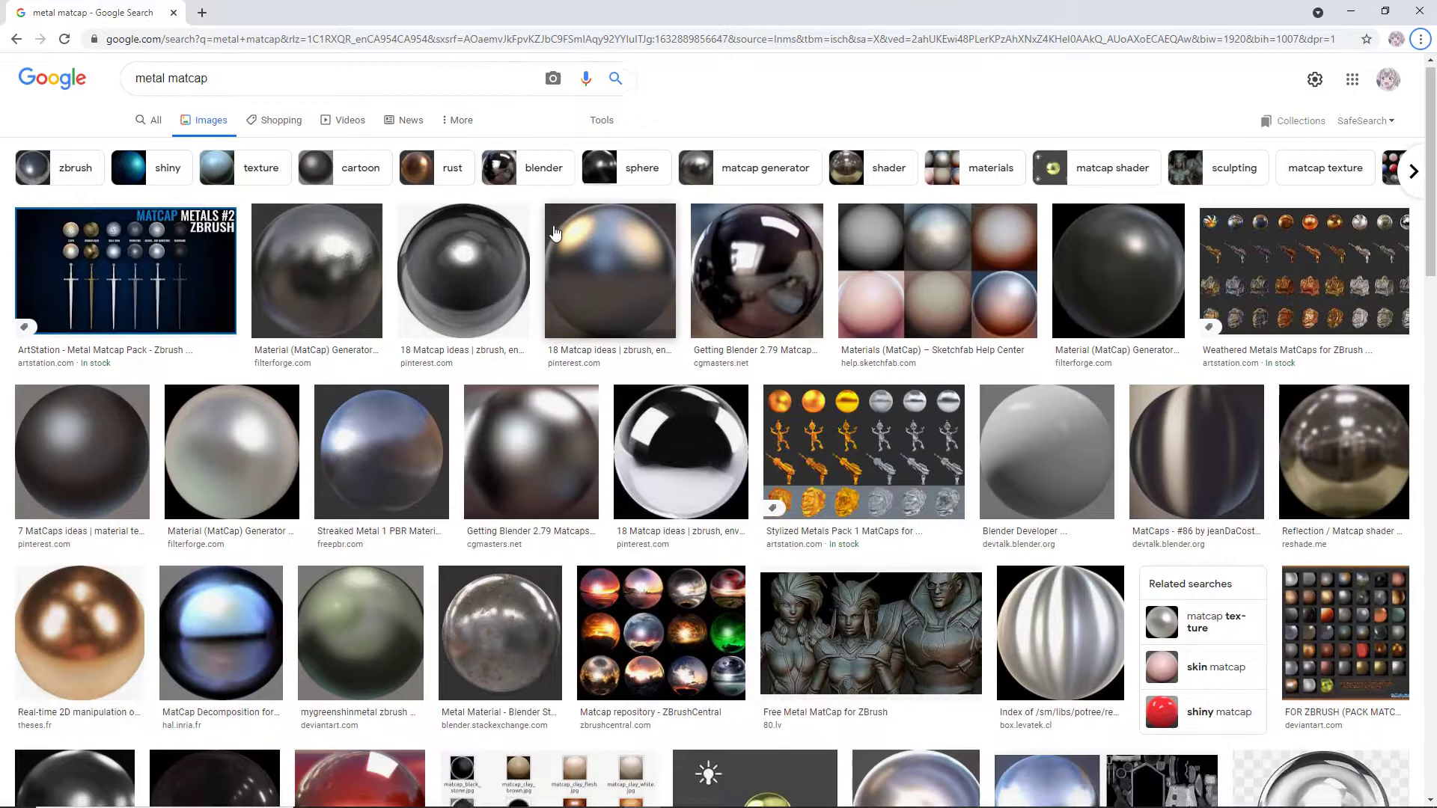
- Browse the 'metal matcap' image results and return to the Unity editor
scroll(down, 3)
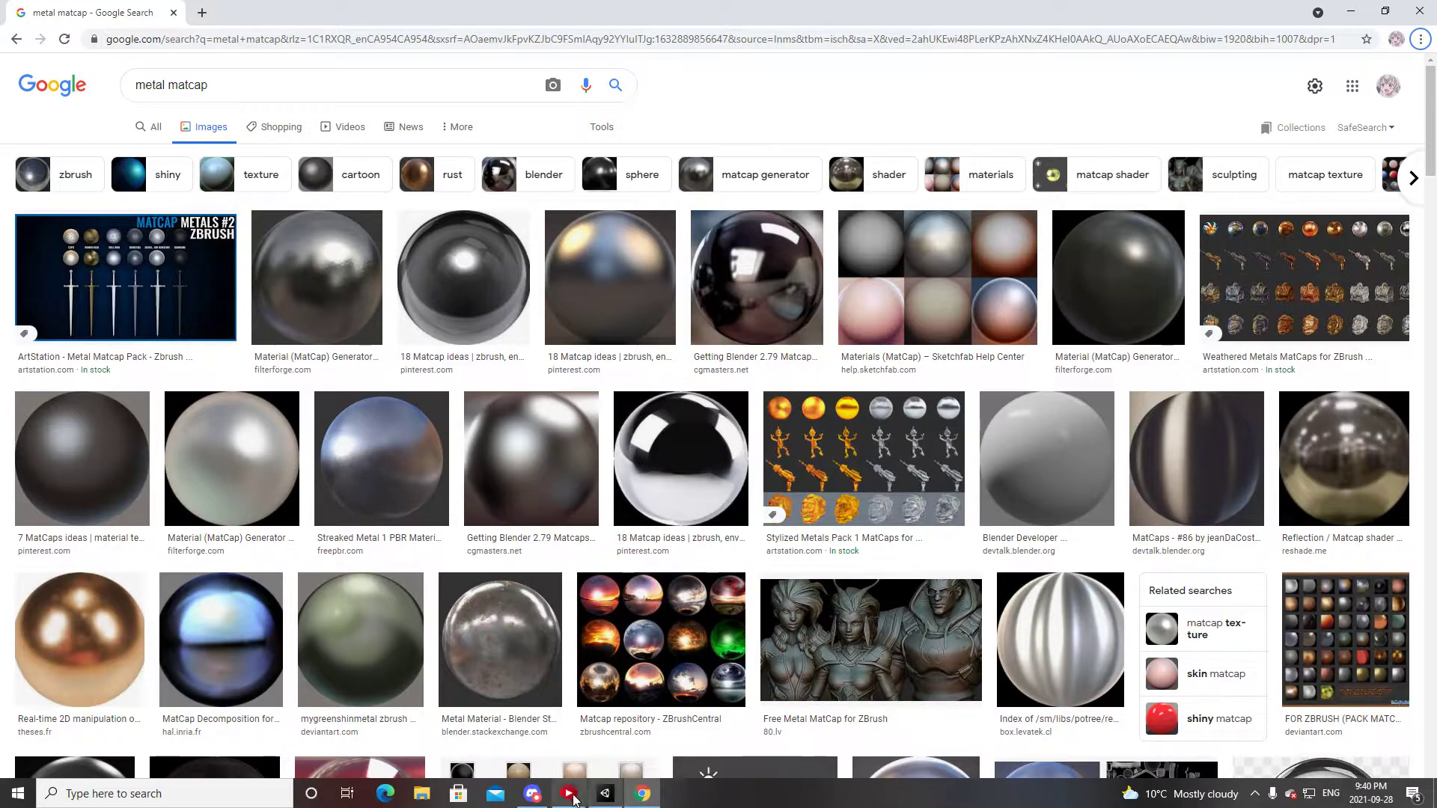
click(605, 793)
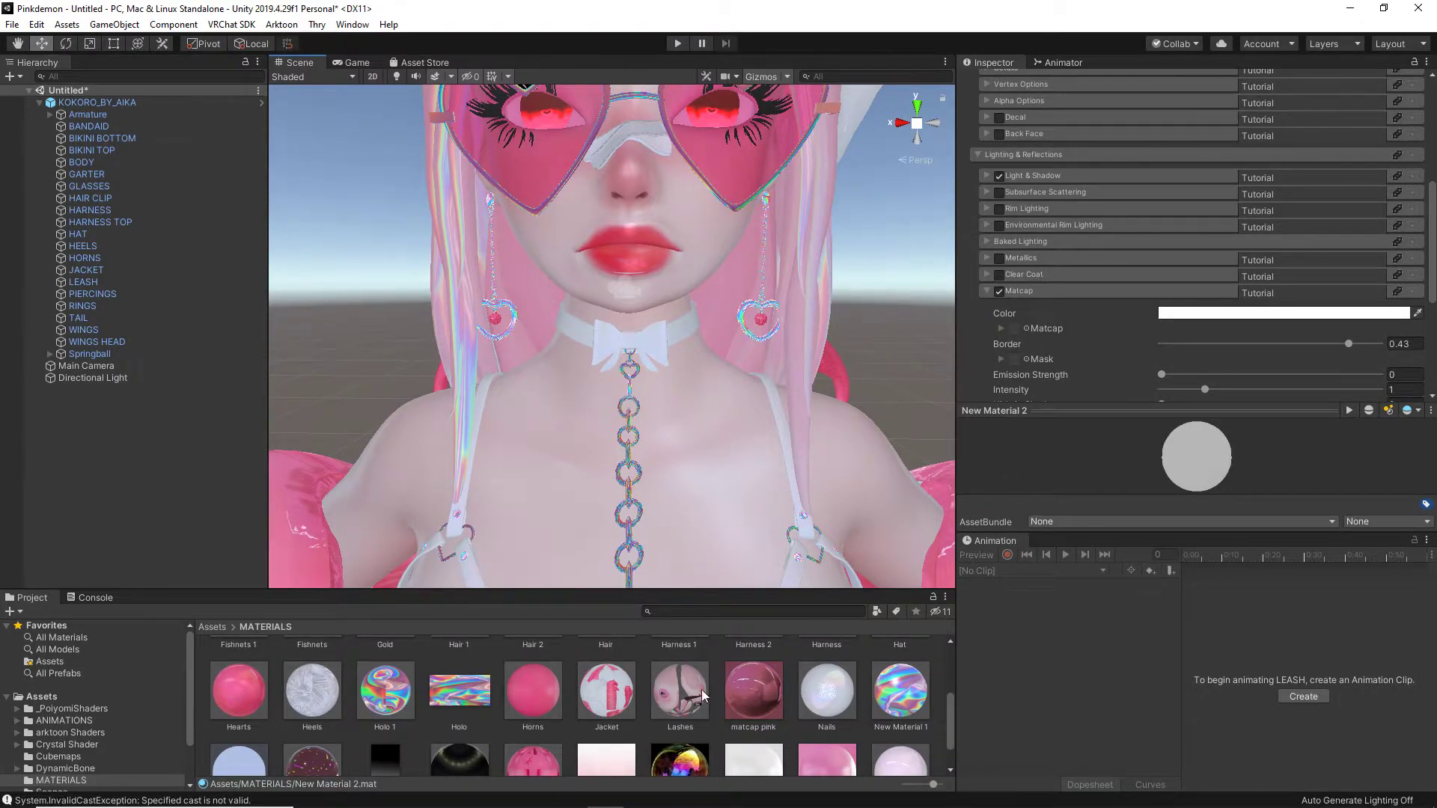
- Assign the holographic texture to New Material 2's Matcap slot
click(988, 291)
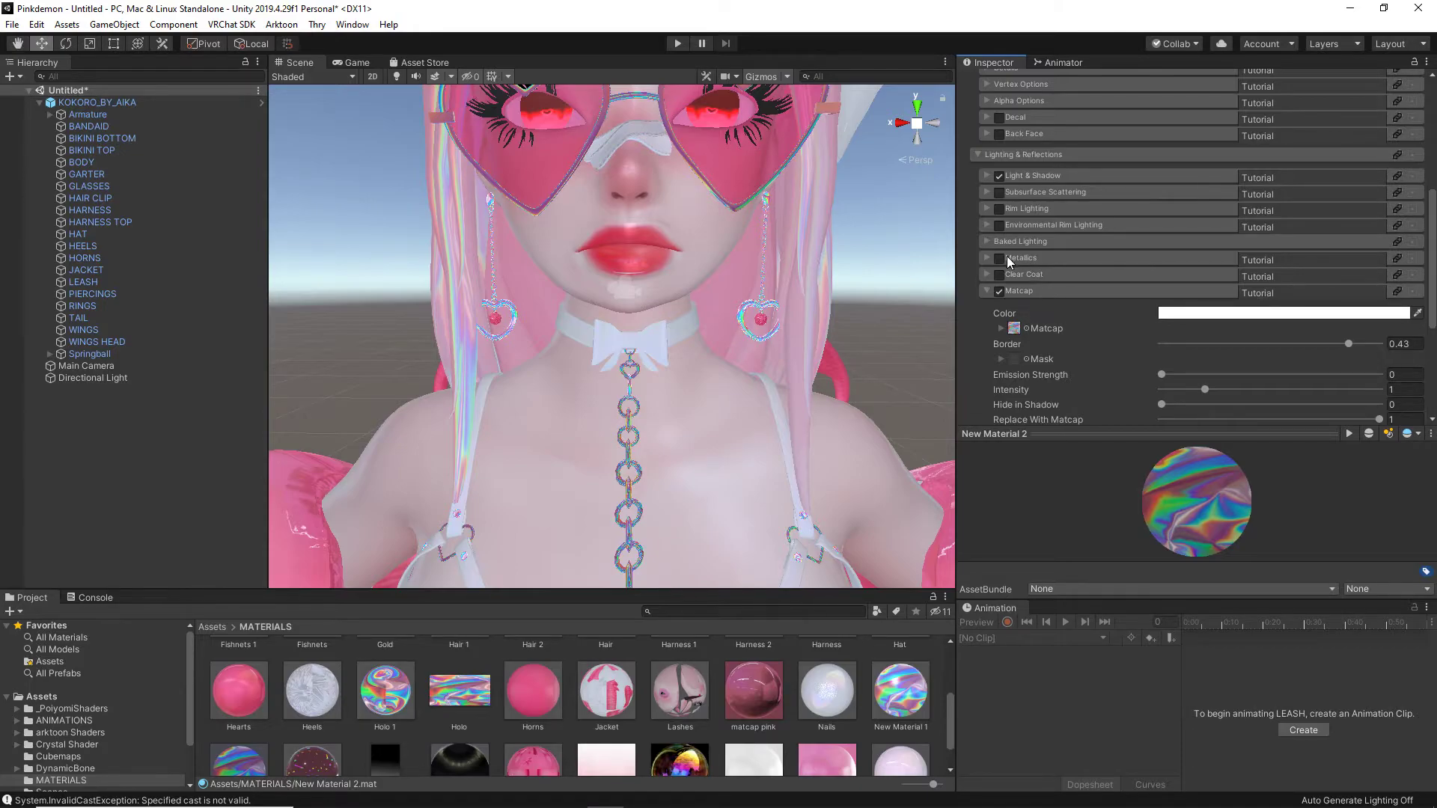
- Enable Metallics with Smoothness at 1 and Metallic lowered to about 0.021
click(997, 257)
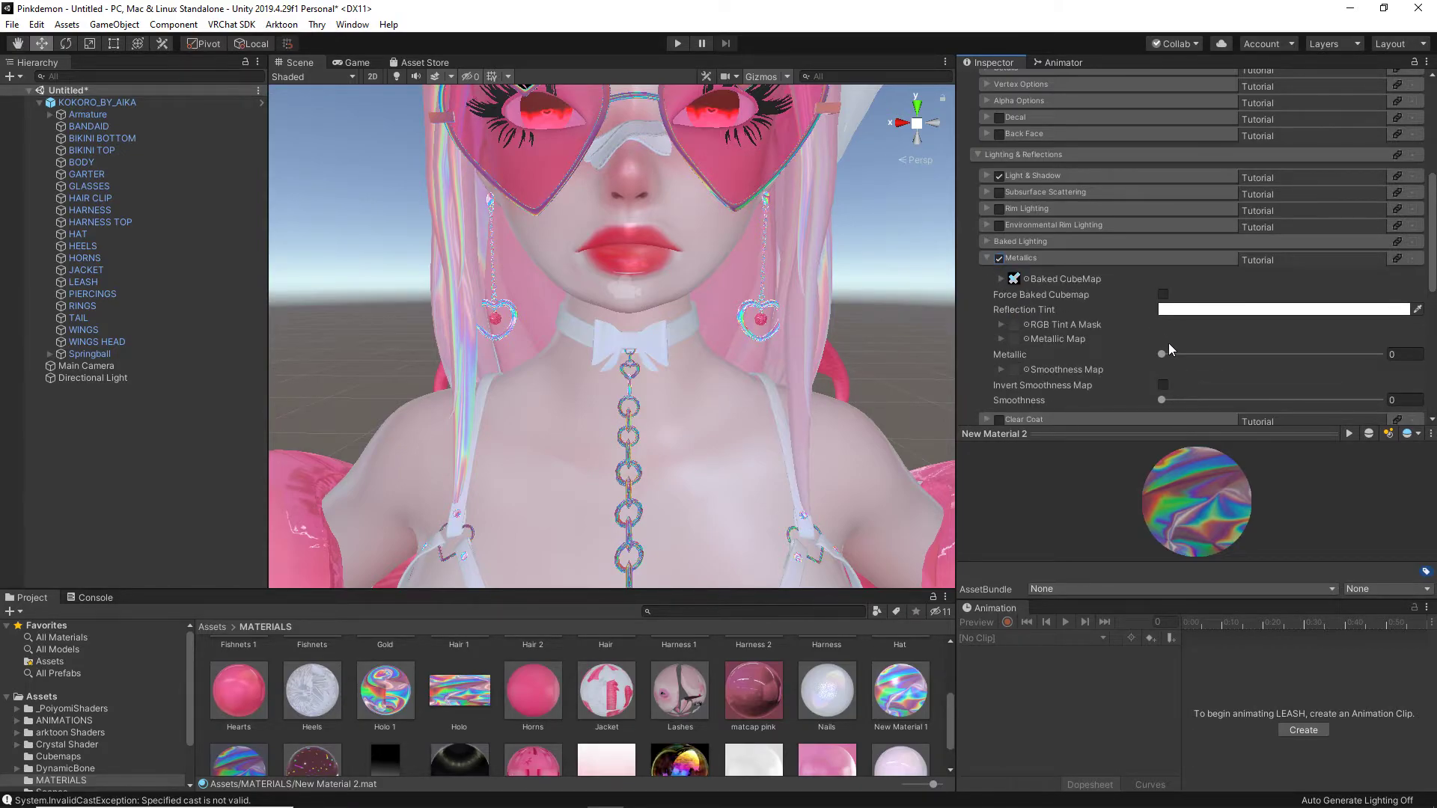
drag(1162, 354, 1378, 355)
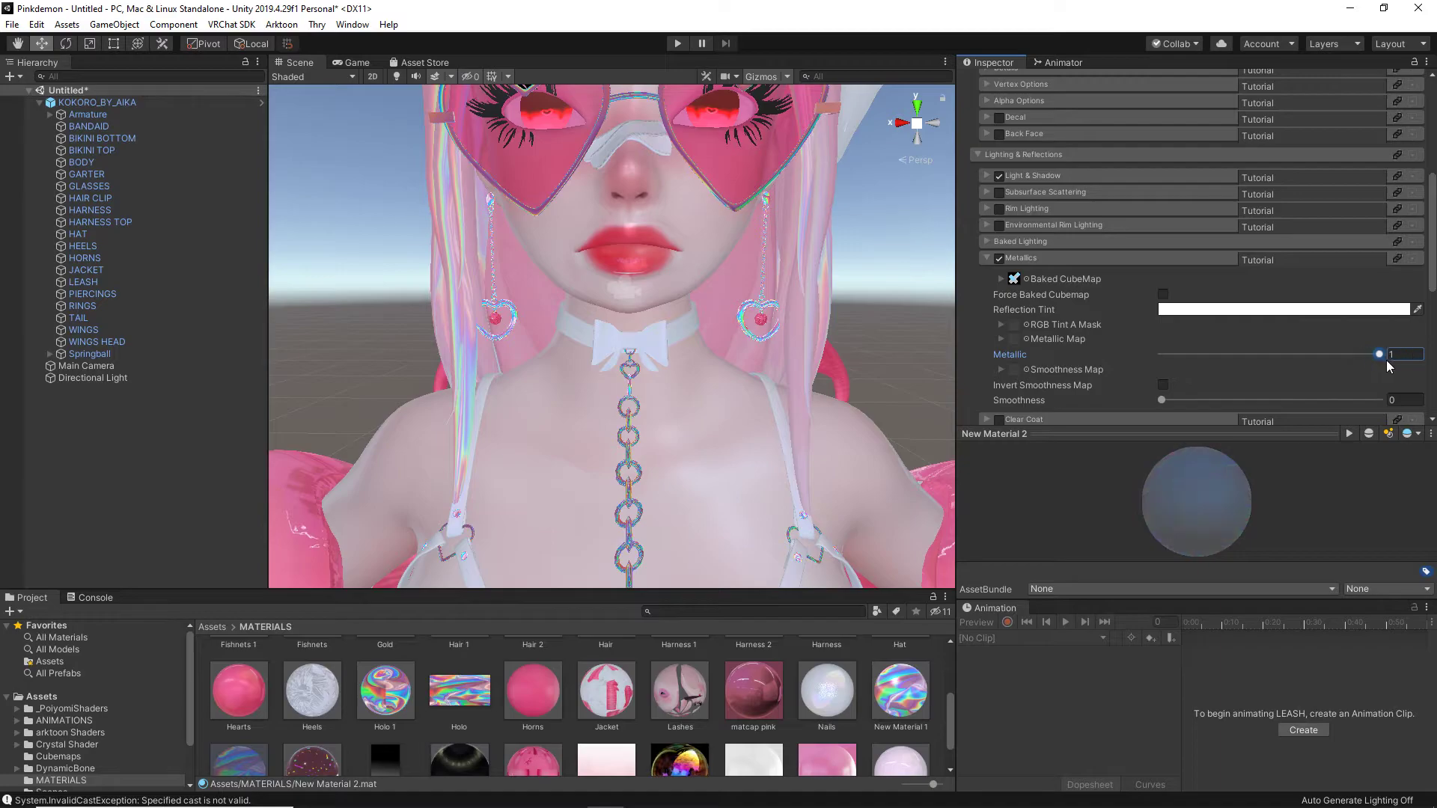
drag(1378, 353, 1161, 353)
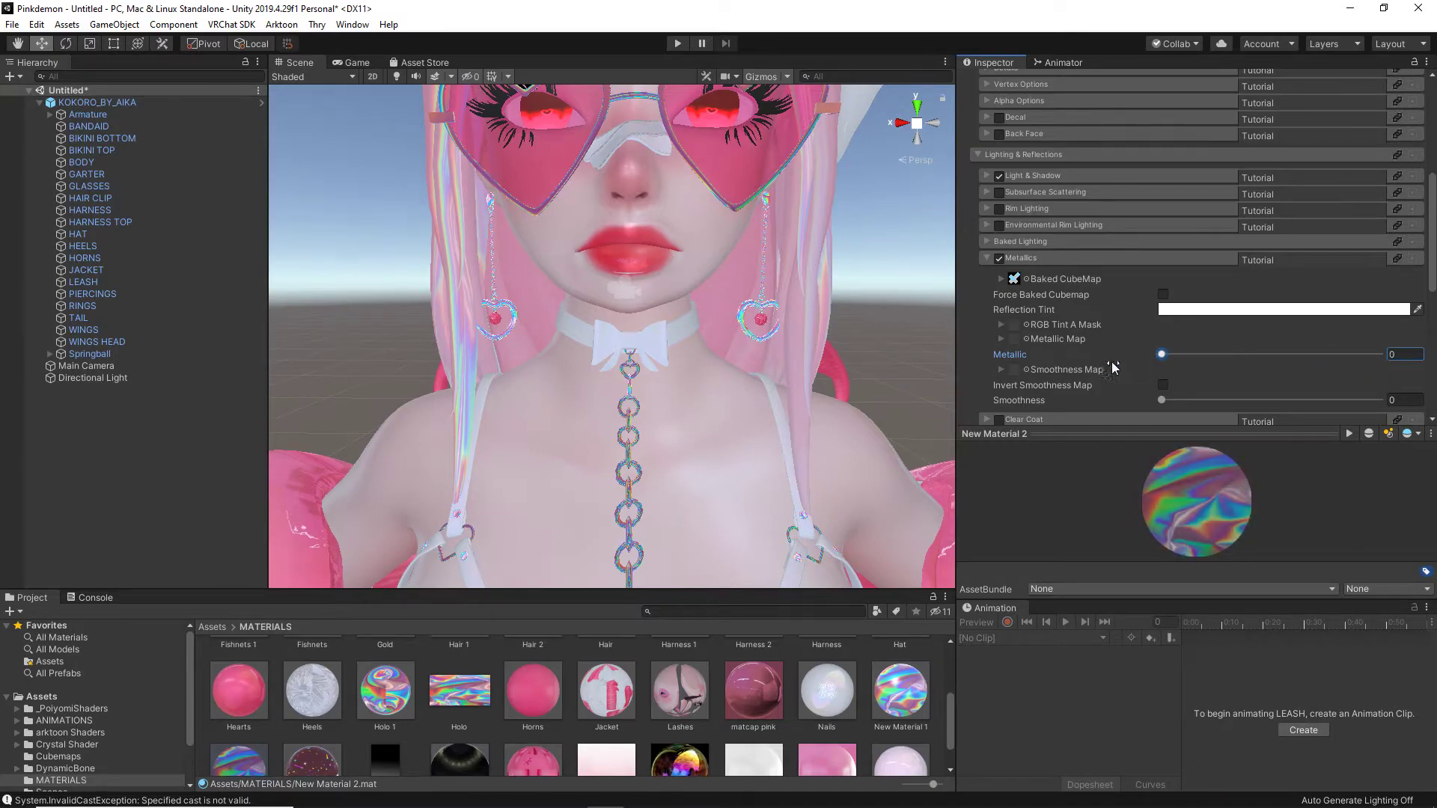
drag(1162, 399, 1378, 399)
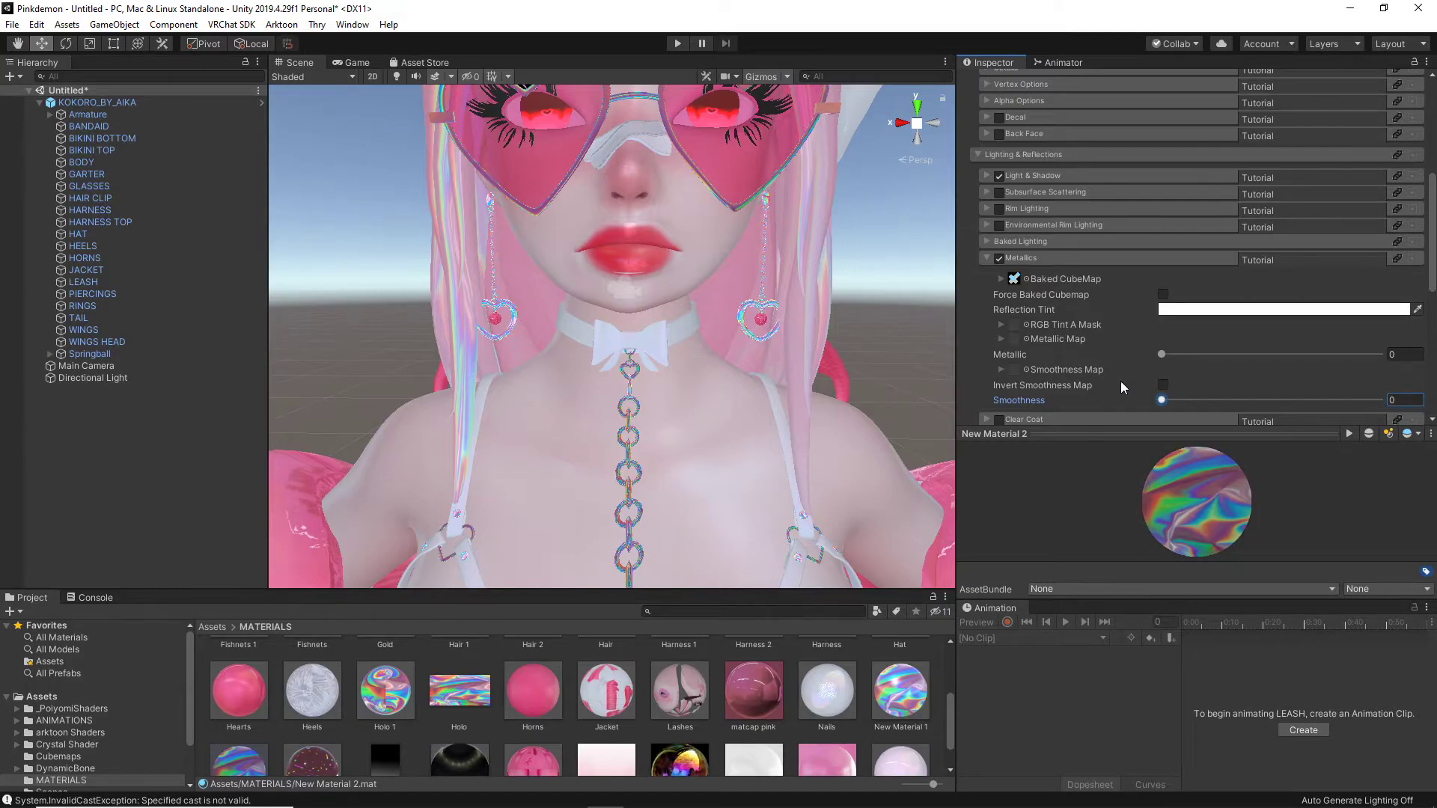
mouse_move(1114, 368)
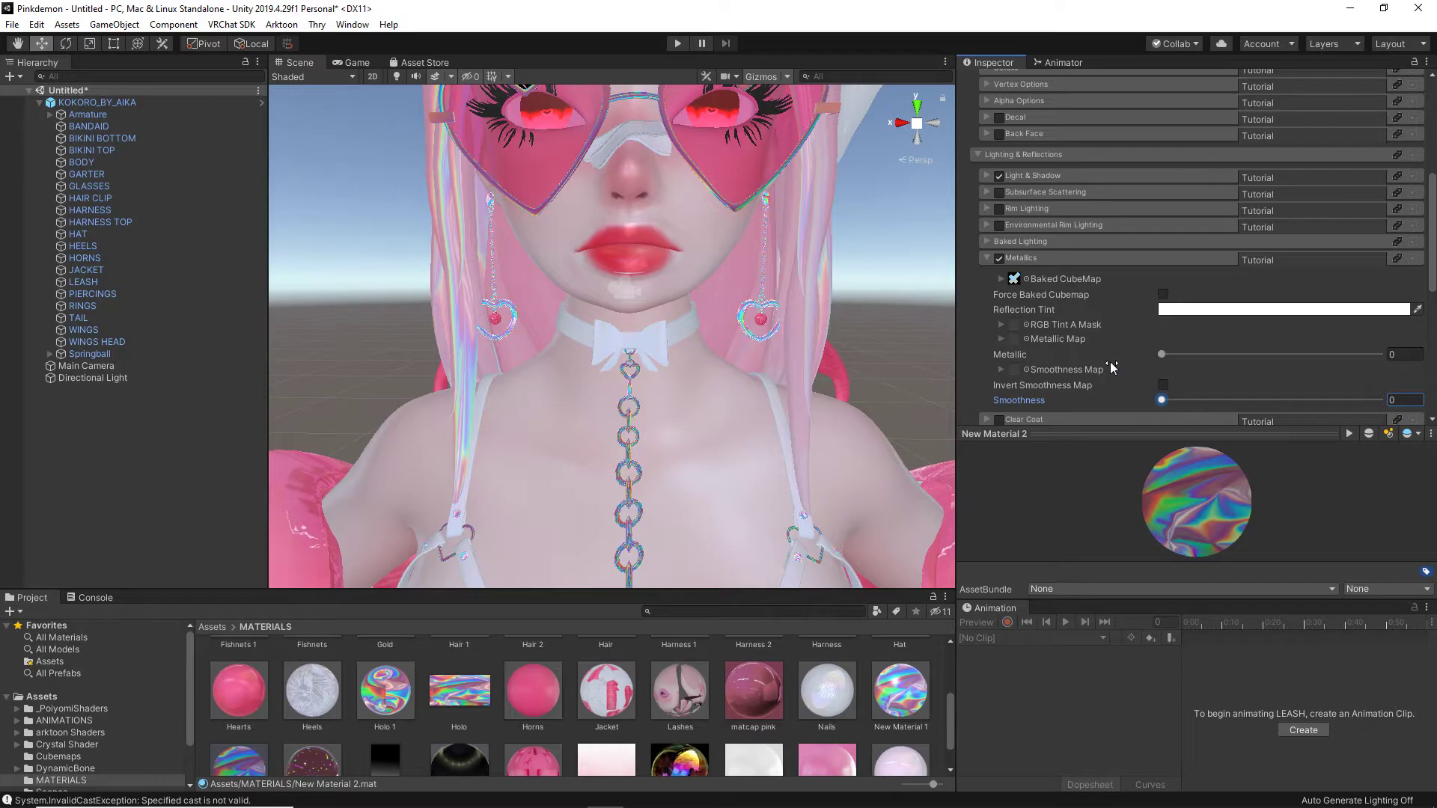
drag(1161, 400, 1272, 399)
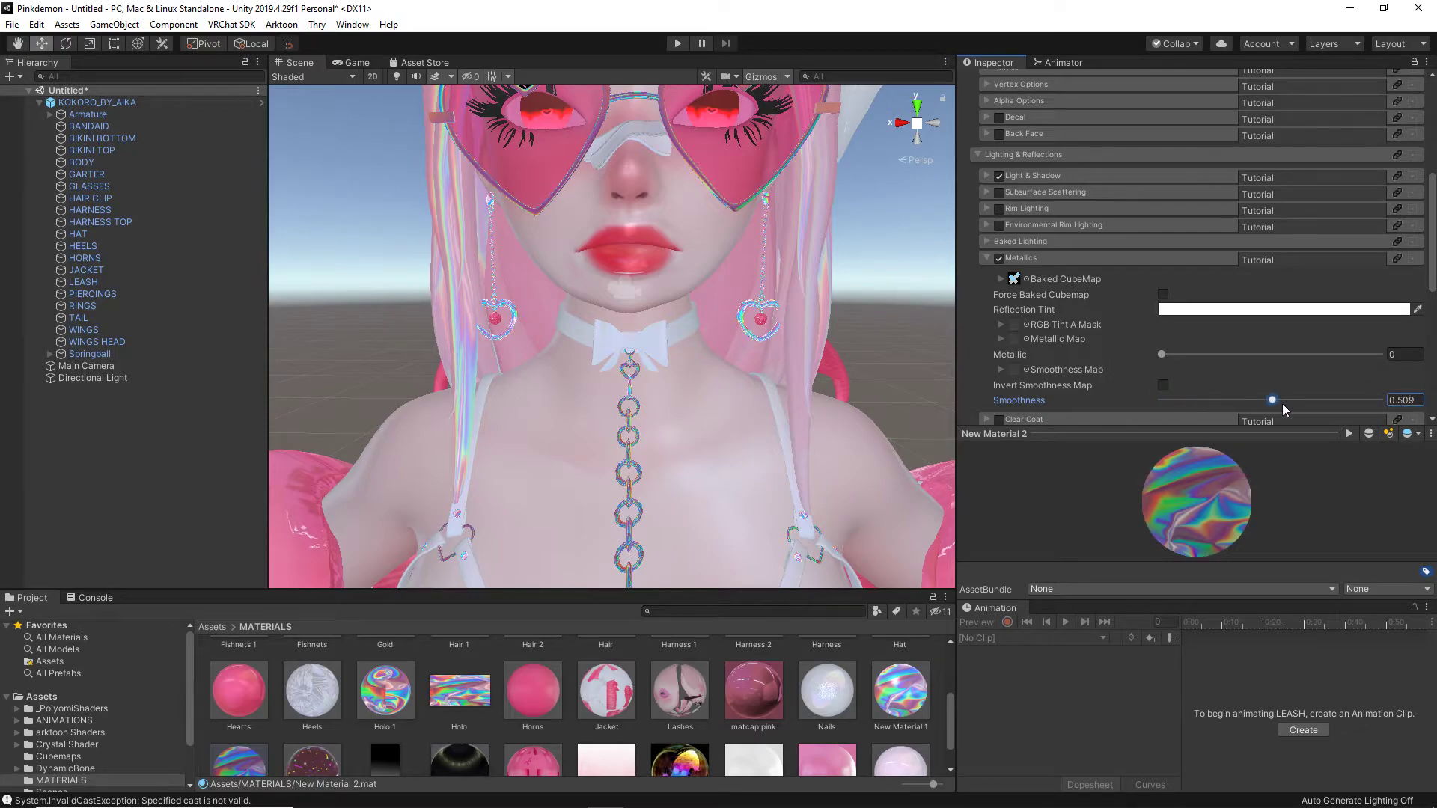
drag(1272, 399, 1378, 400)
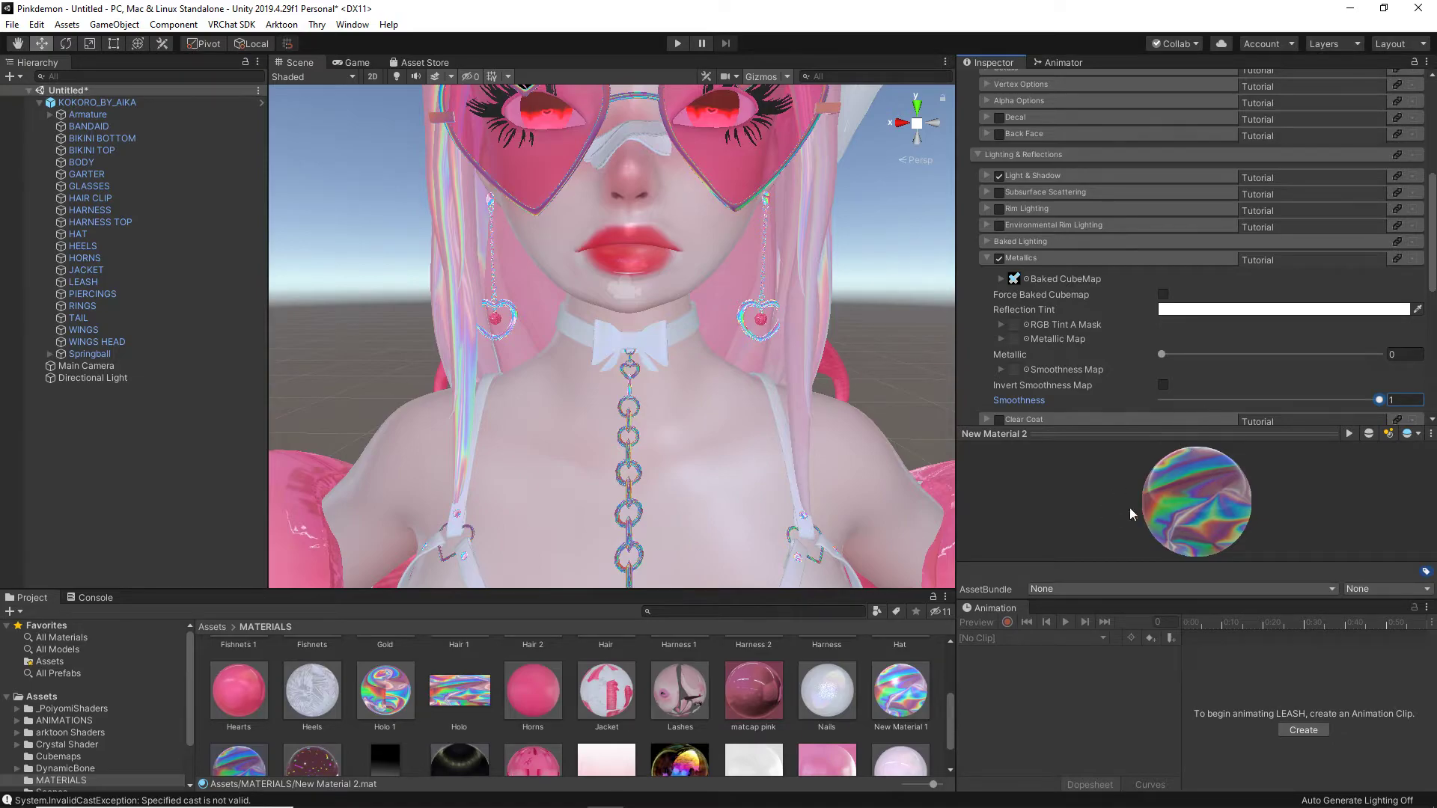
drag(1161, 355, 1219, 355)
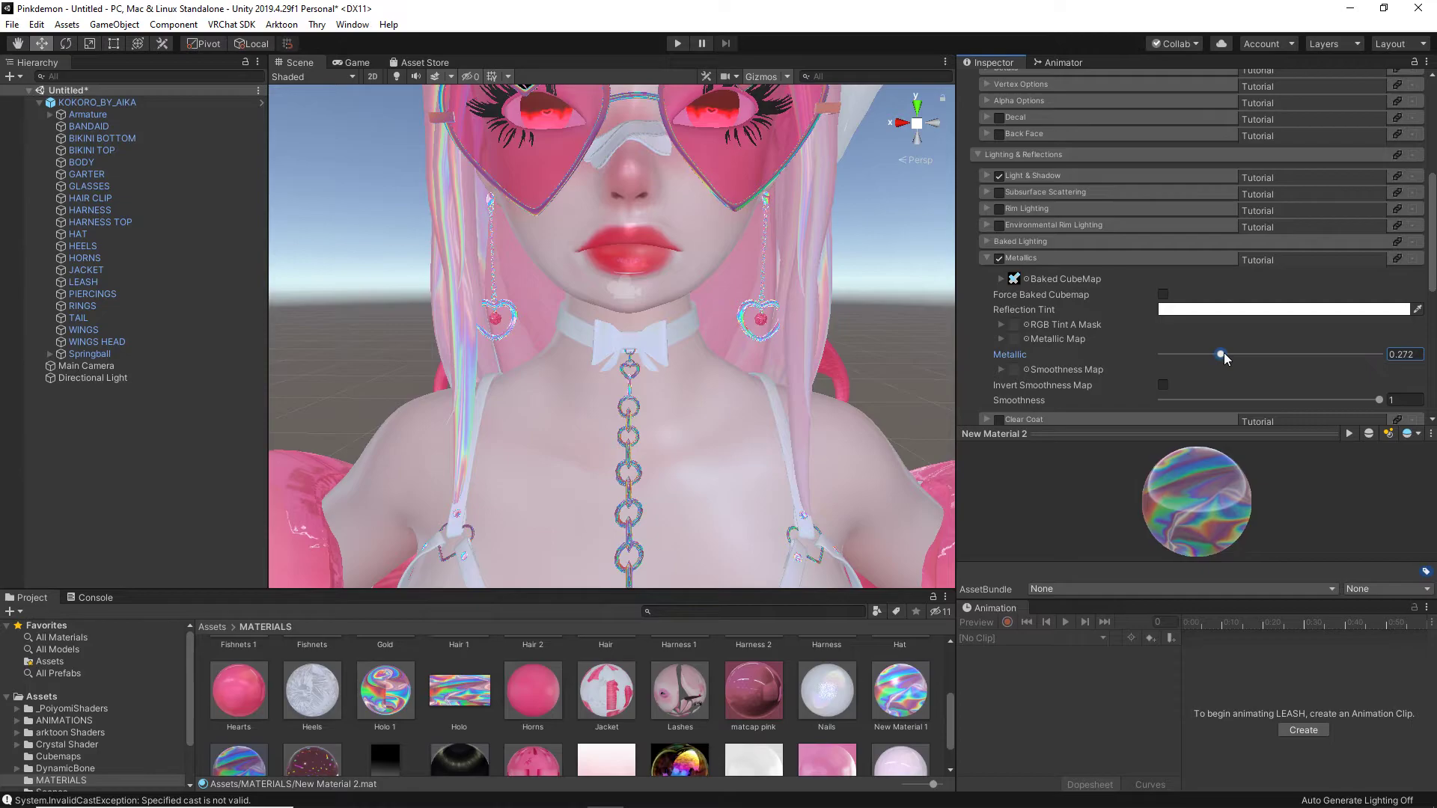
drag(1218, 355, 1166, 355)
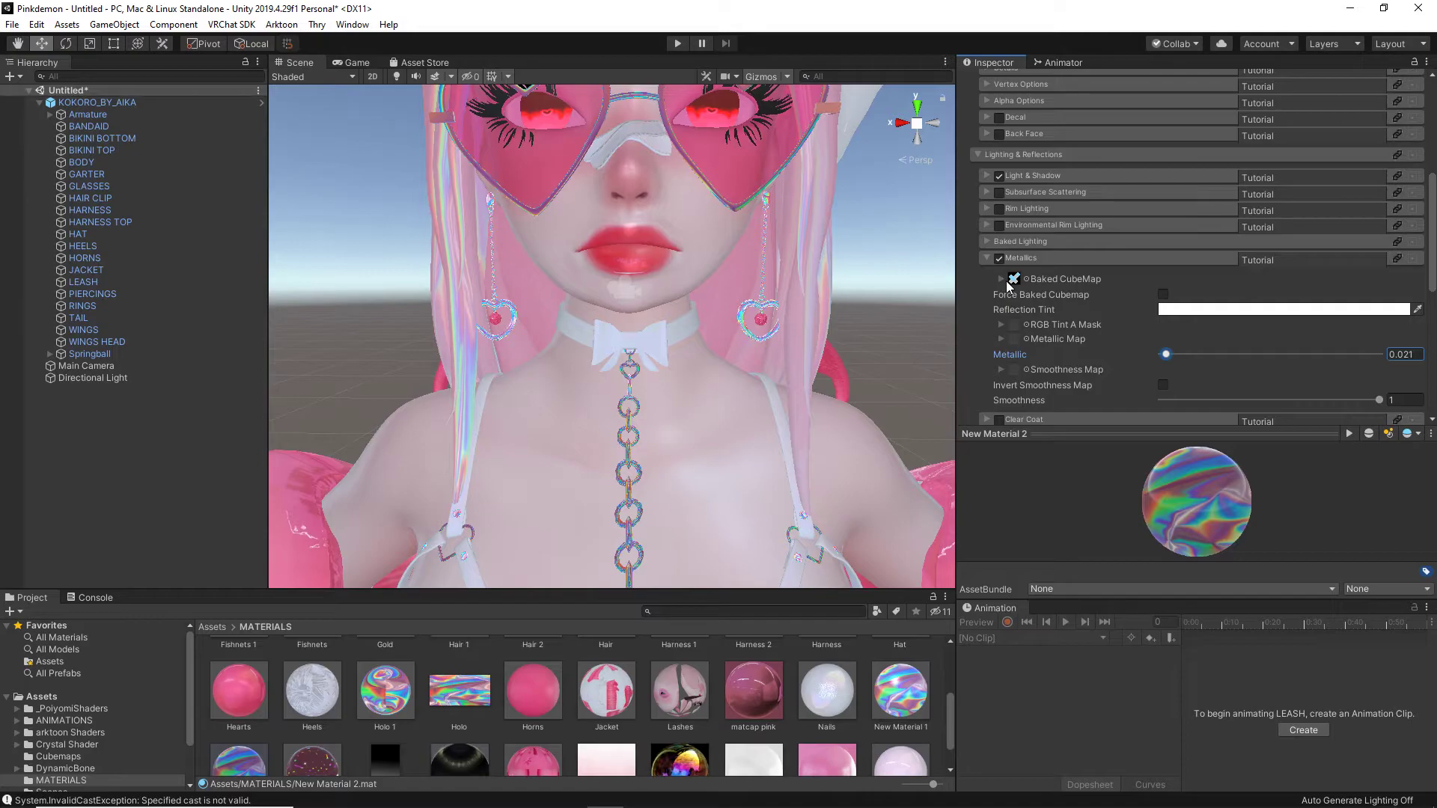
- Keep Force Baked Cubemap on for Metallics and settle the metallic amount at 0.138
click(1161, 293)
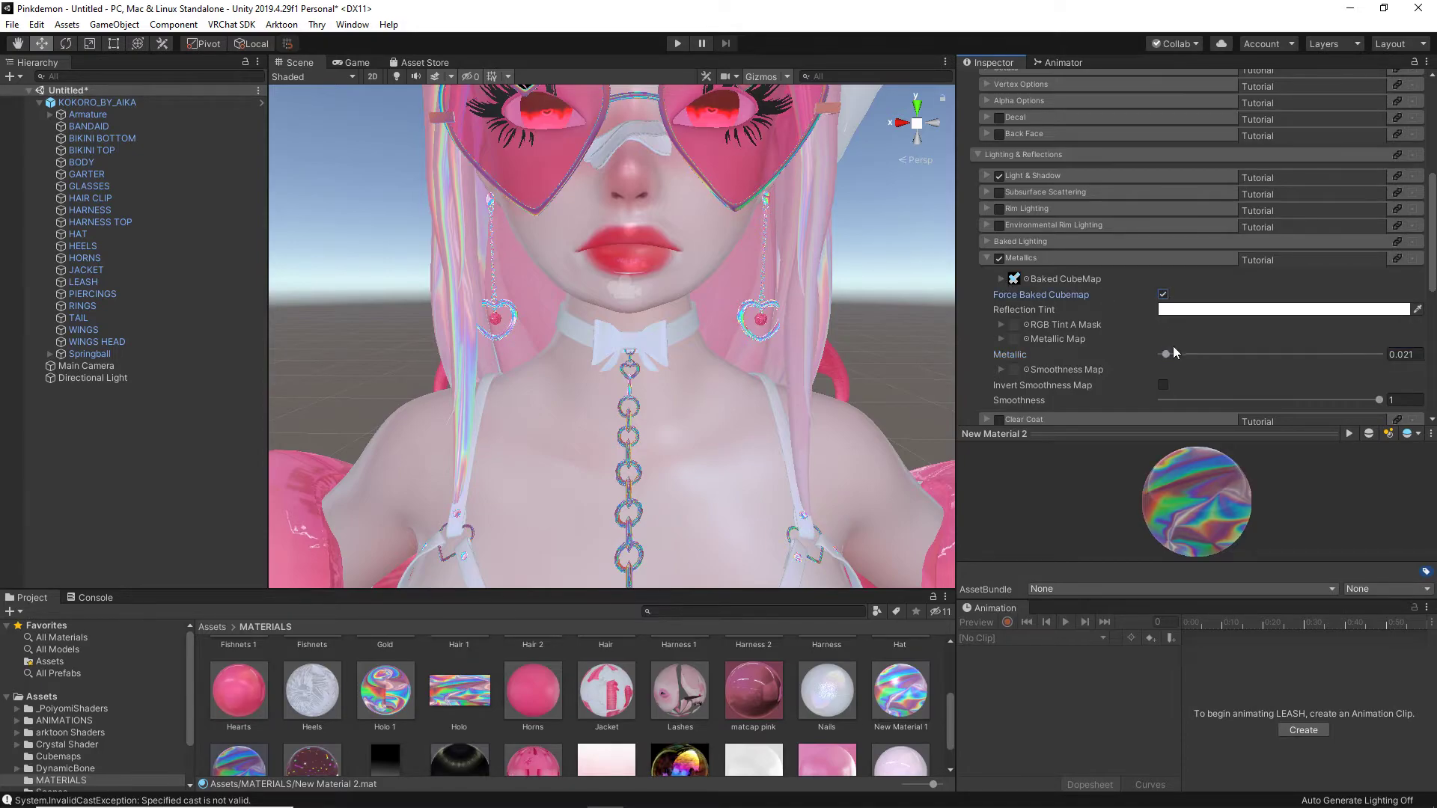
drag(1165, 353, 1207, 354)
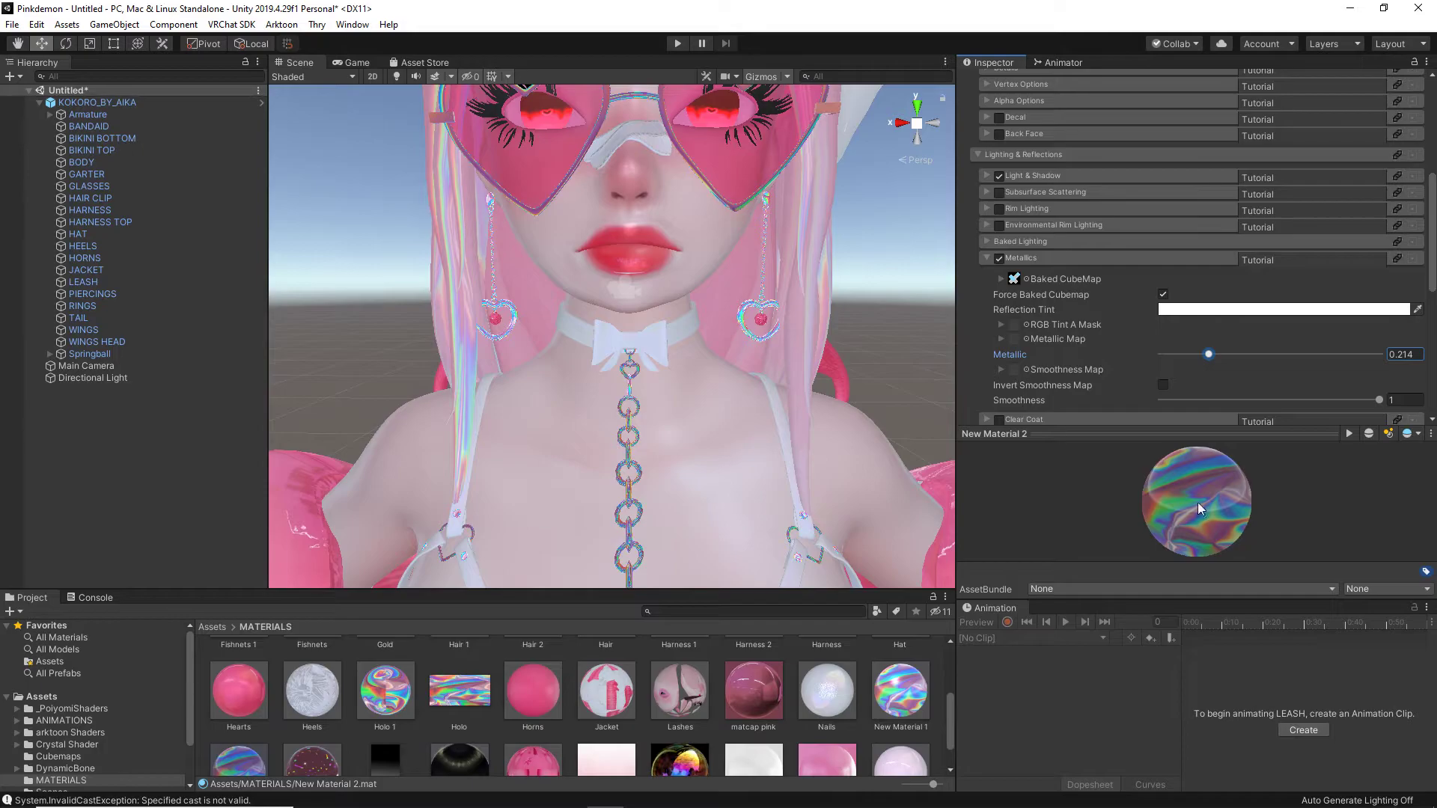
click(1161, 293)
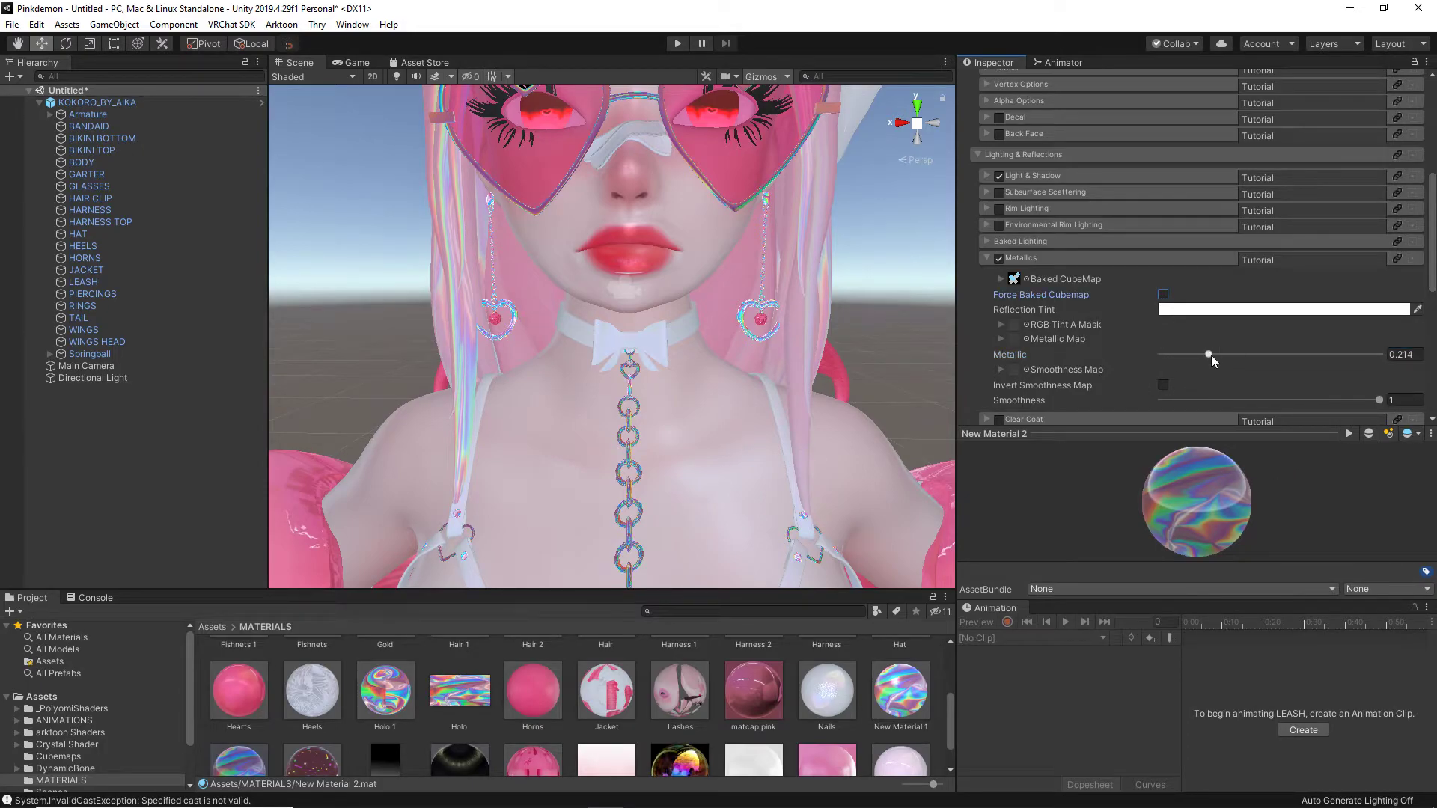
drag(1207, 355, 1192, 355)
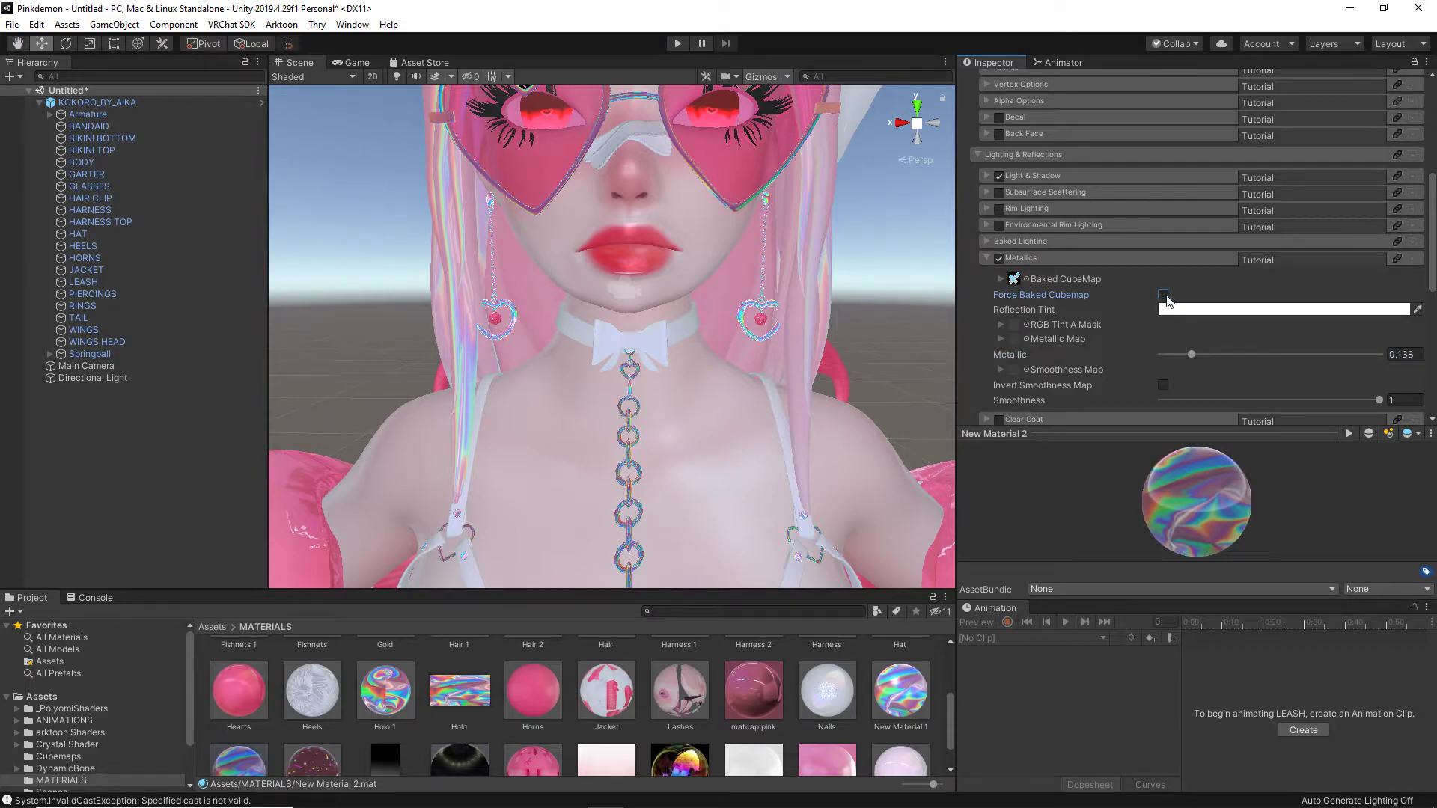
click(1161, 294)
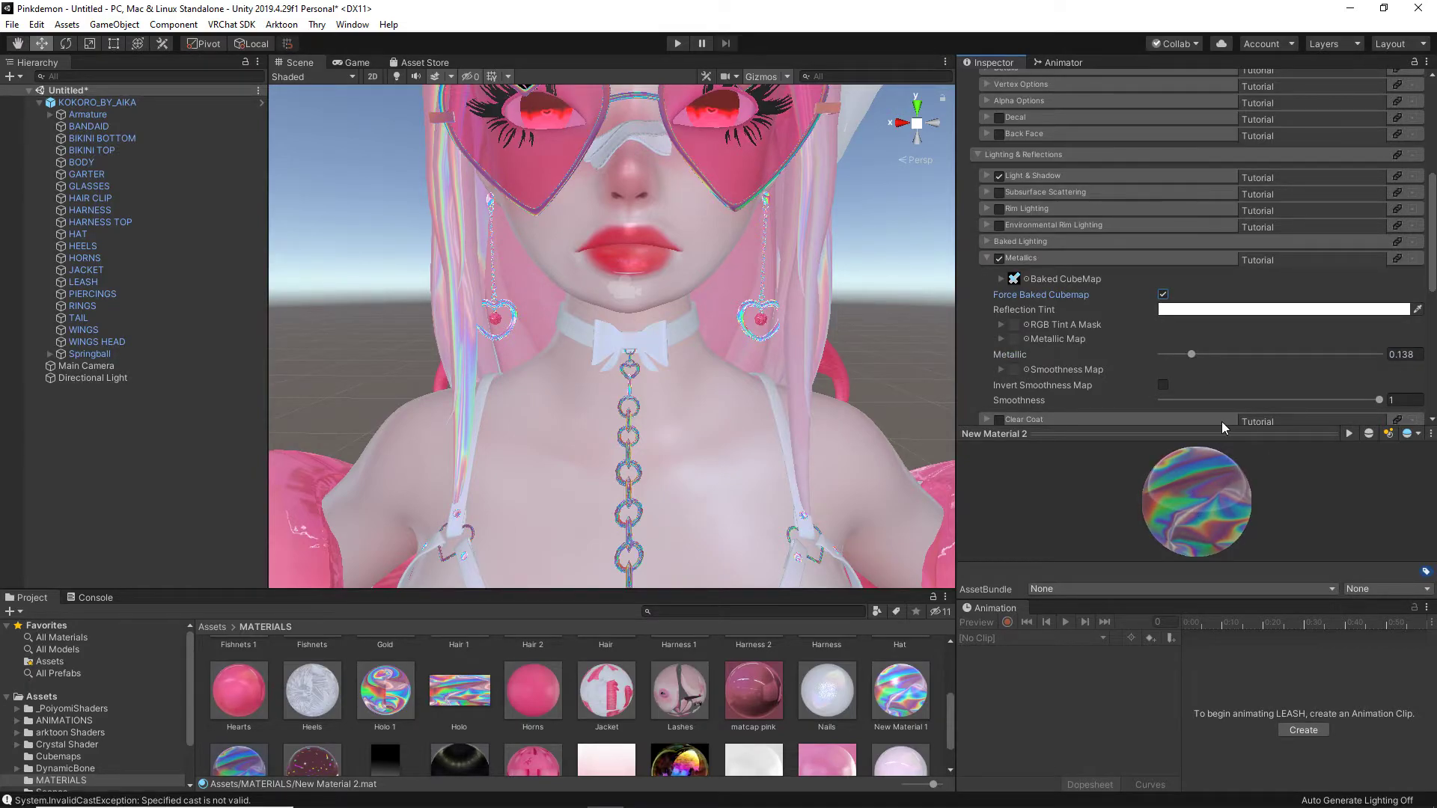
scroll(down, 3)
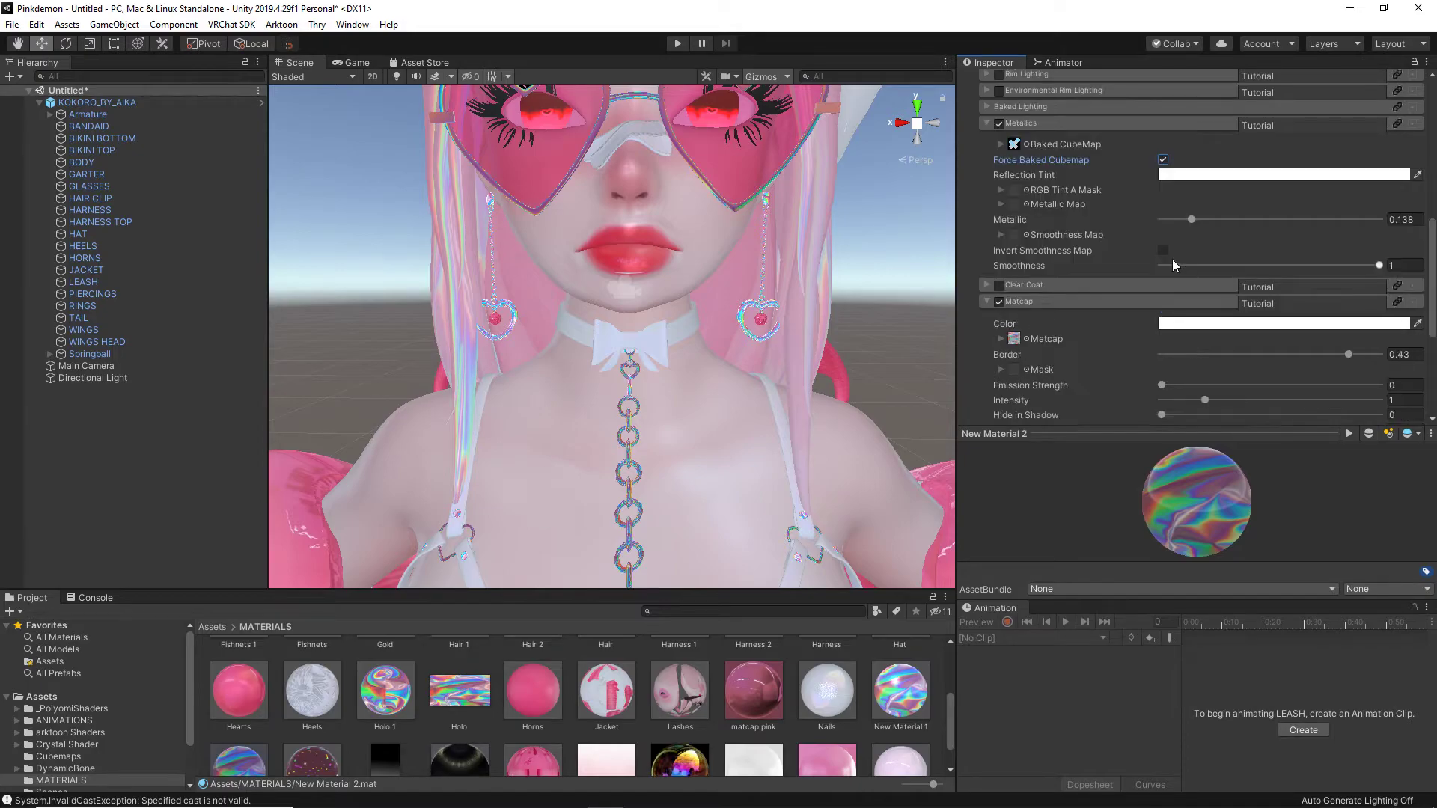
- Enable Clear Coat with smoothness 1 and strength 0.206, leaving its Force Baked Cubemap off
click(998, 284)
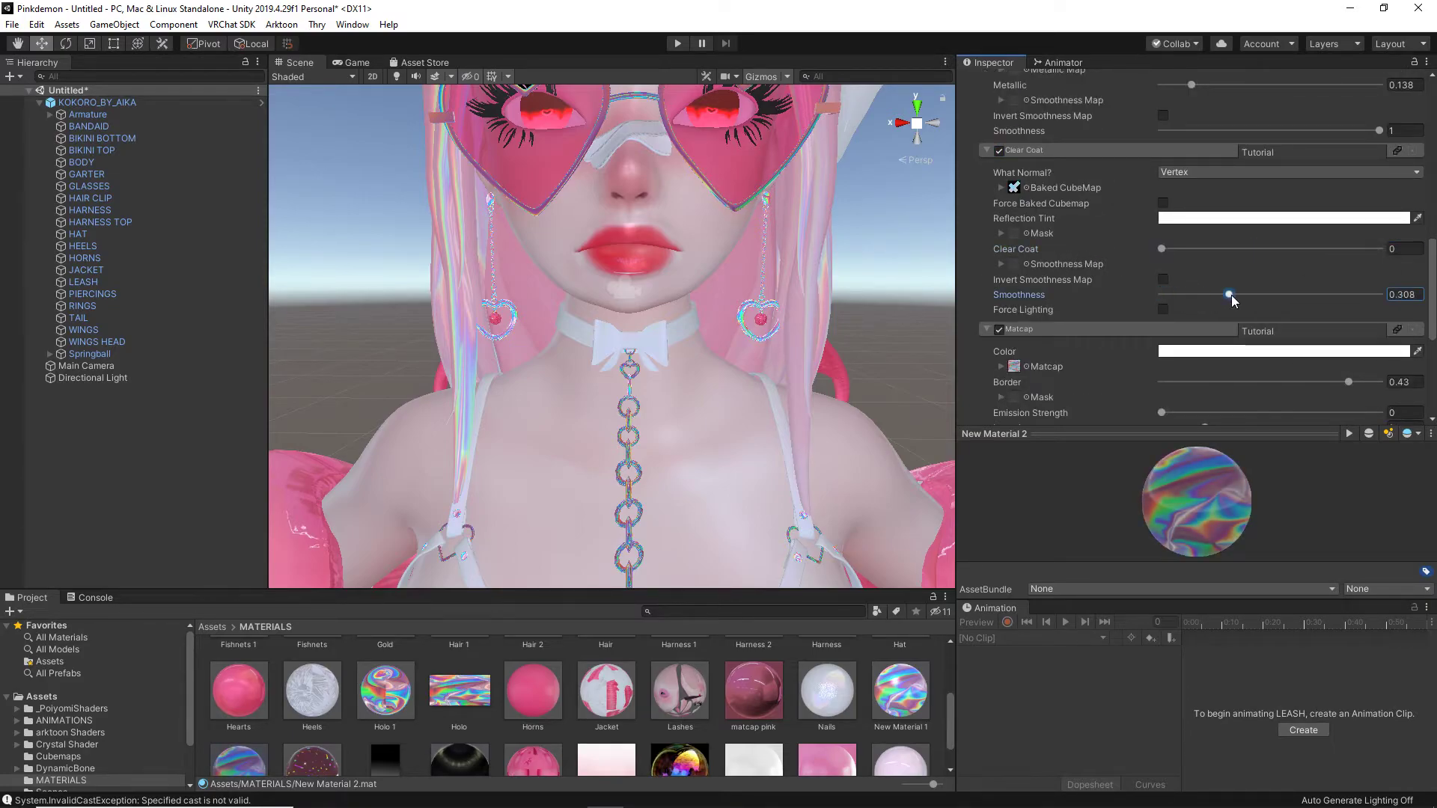
drag(1227, 295, 1181, 248)
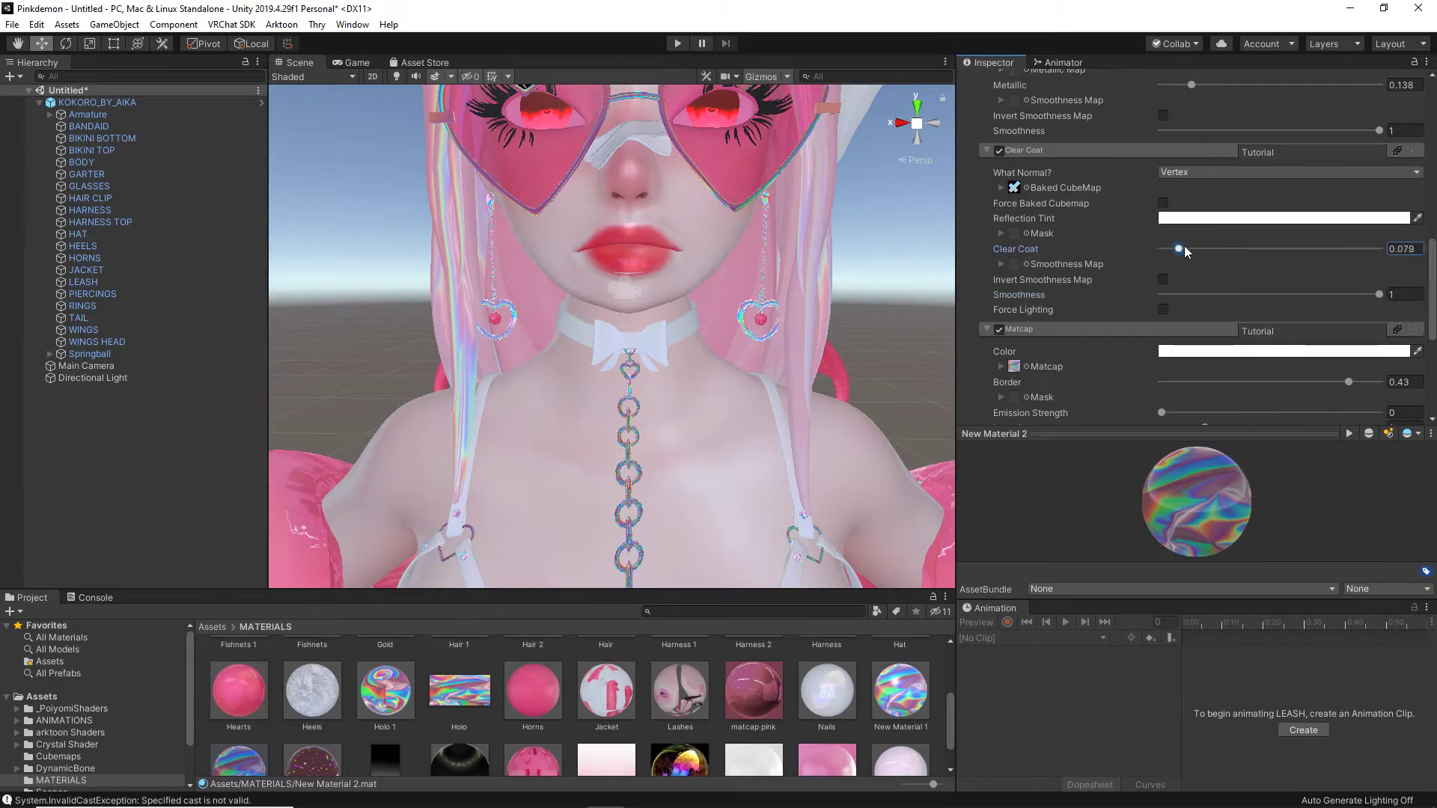
drag(1179, 248, 1208, 249)
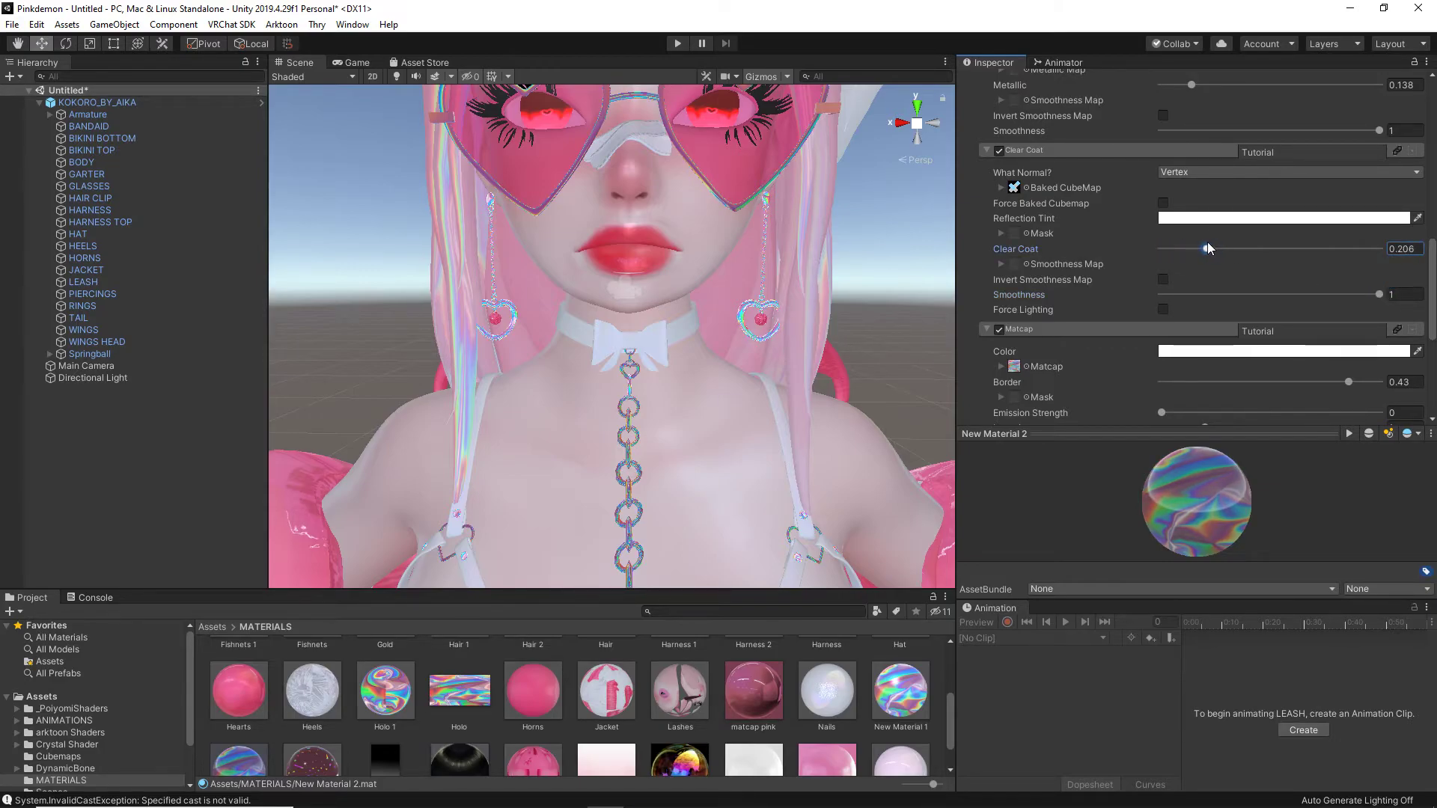
click(1161, 203)
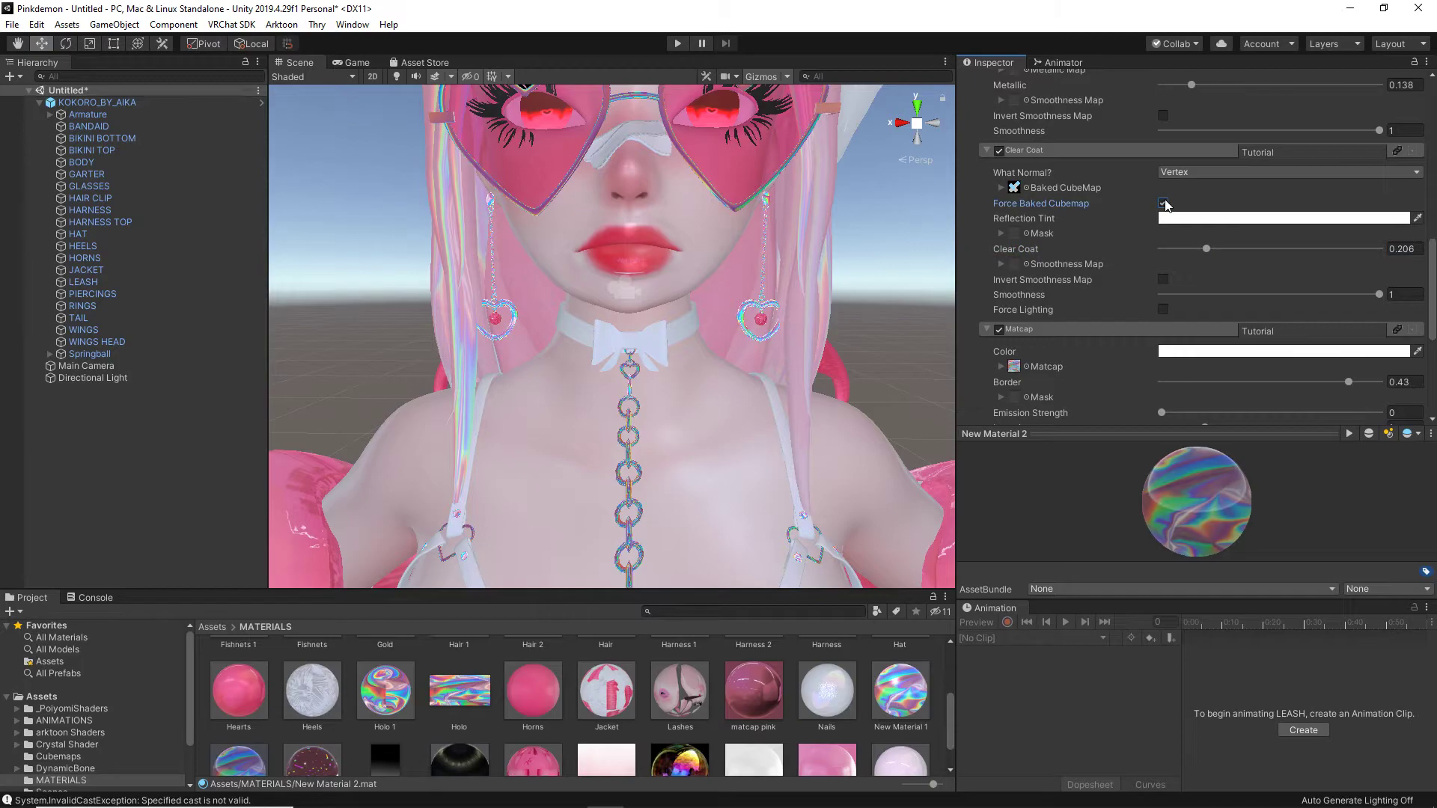
click(1161, 204)
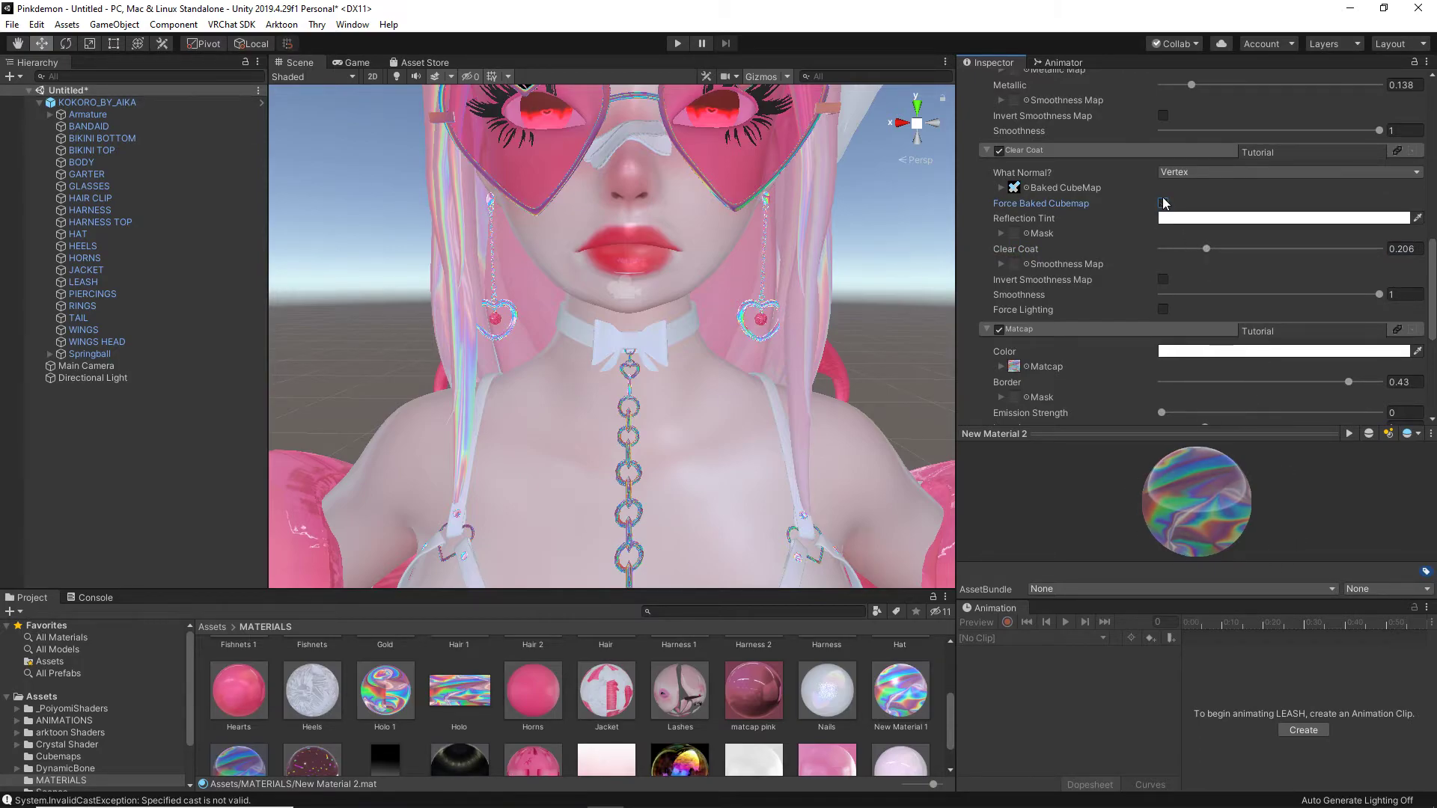
click(1161, 204)
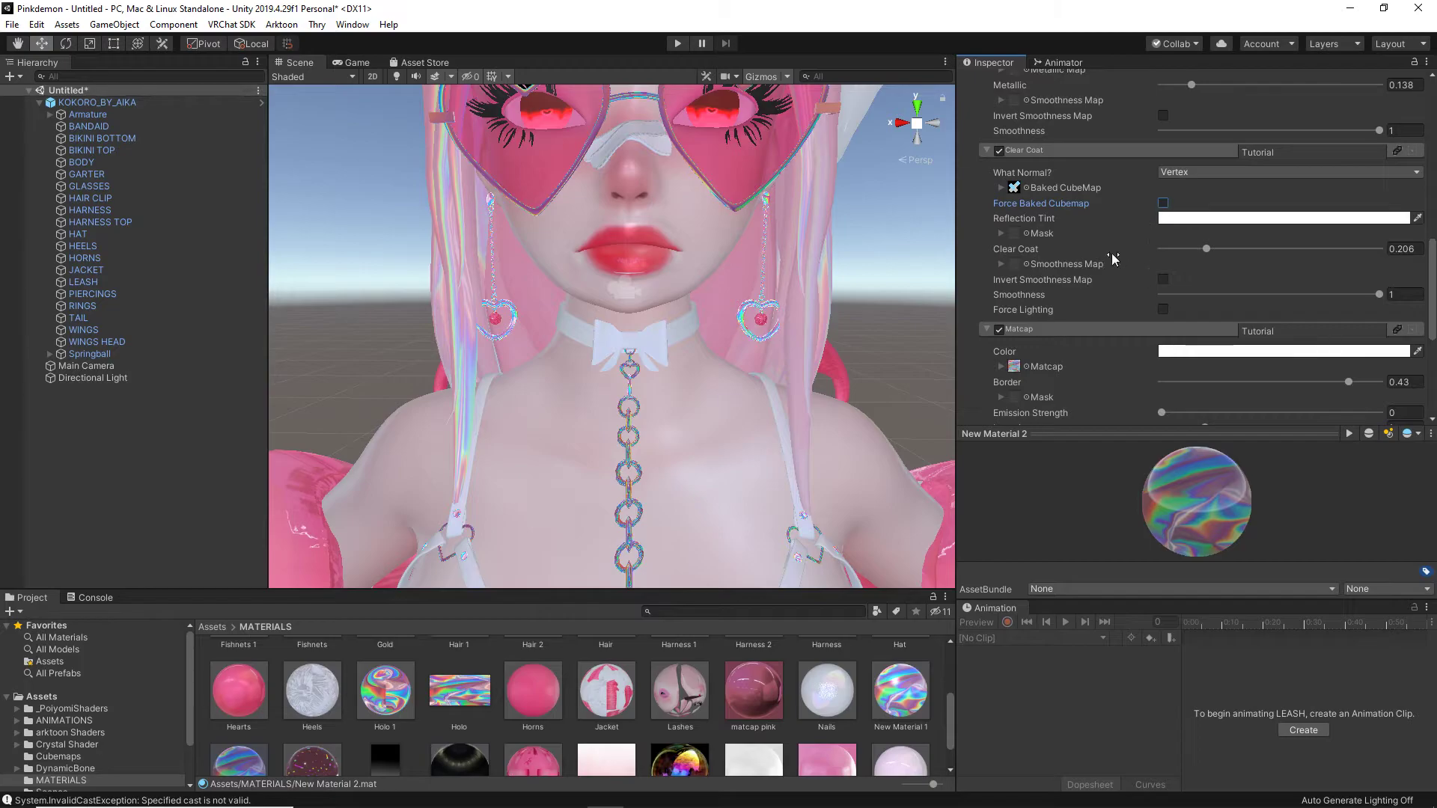
click(988, 329)
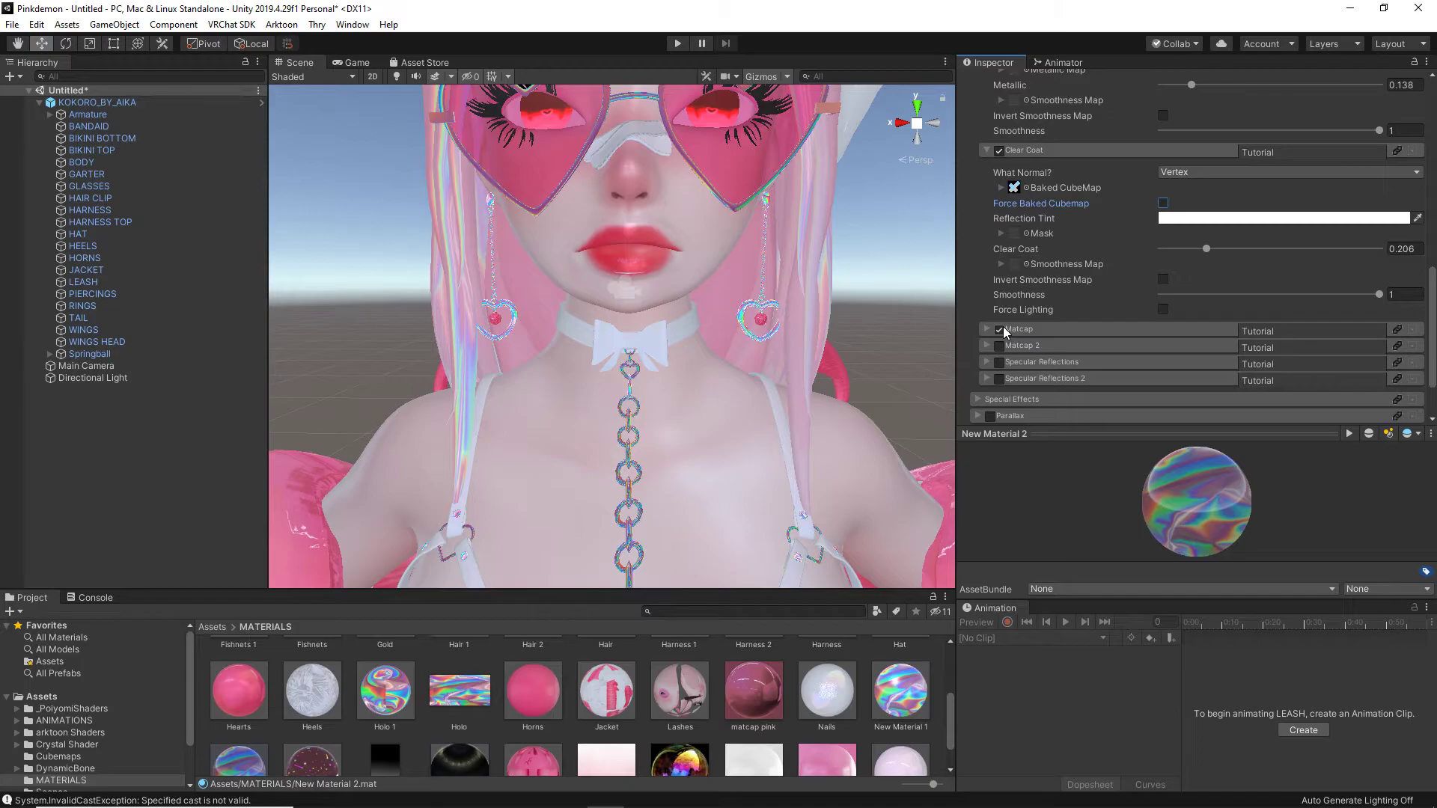
scroll(down, 3)
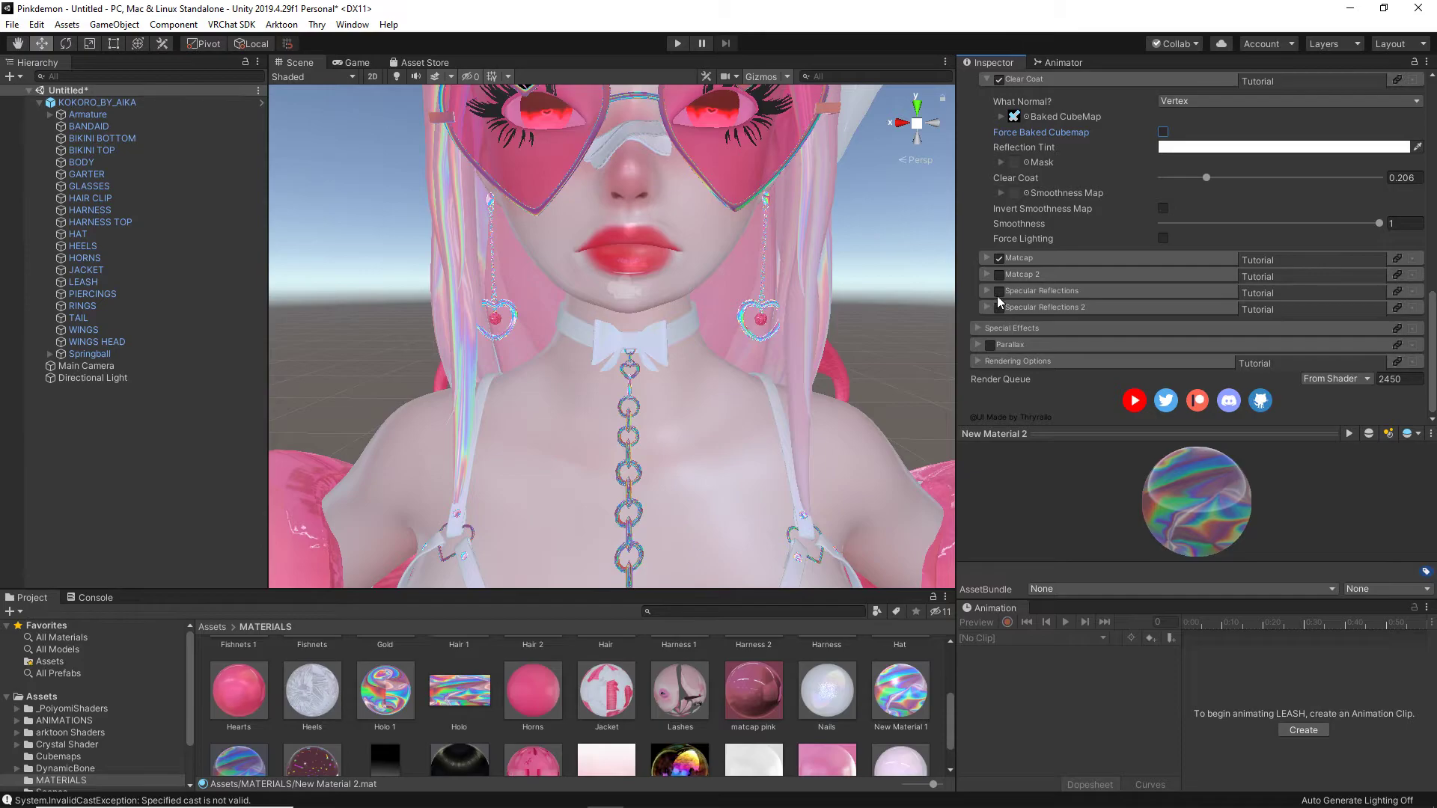
- Set Specular Reflections metallic to about 0.677 and smoothness to 0.804
click(987, 290)
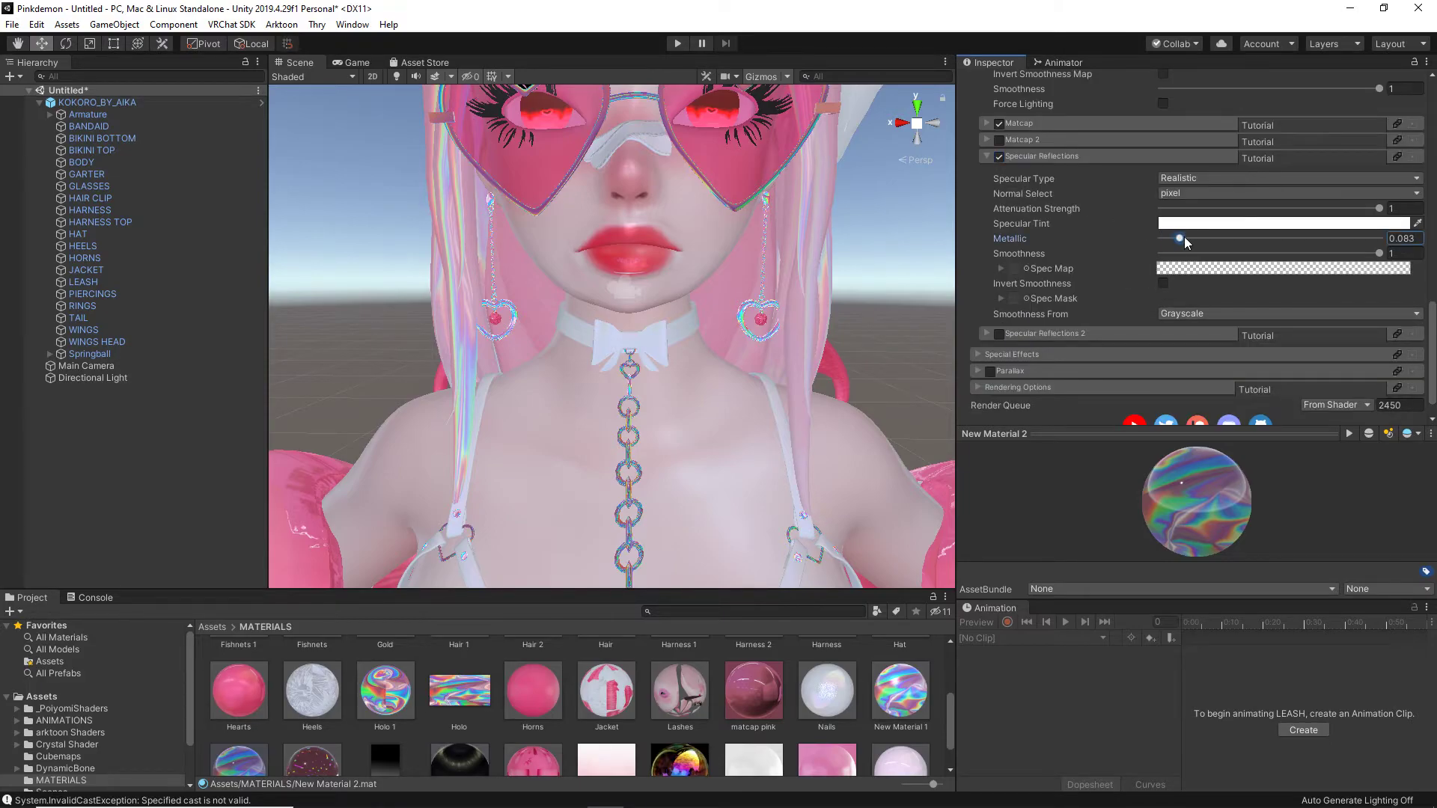
drag(1178, 238, 1378, 238)
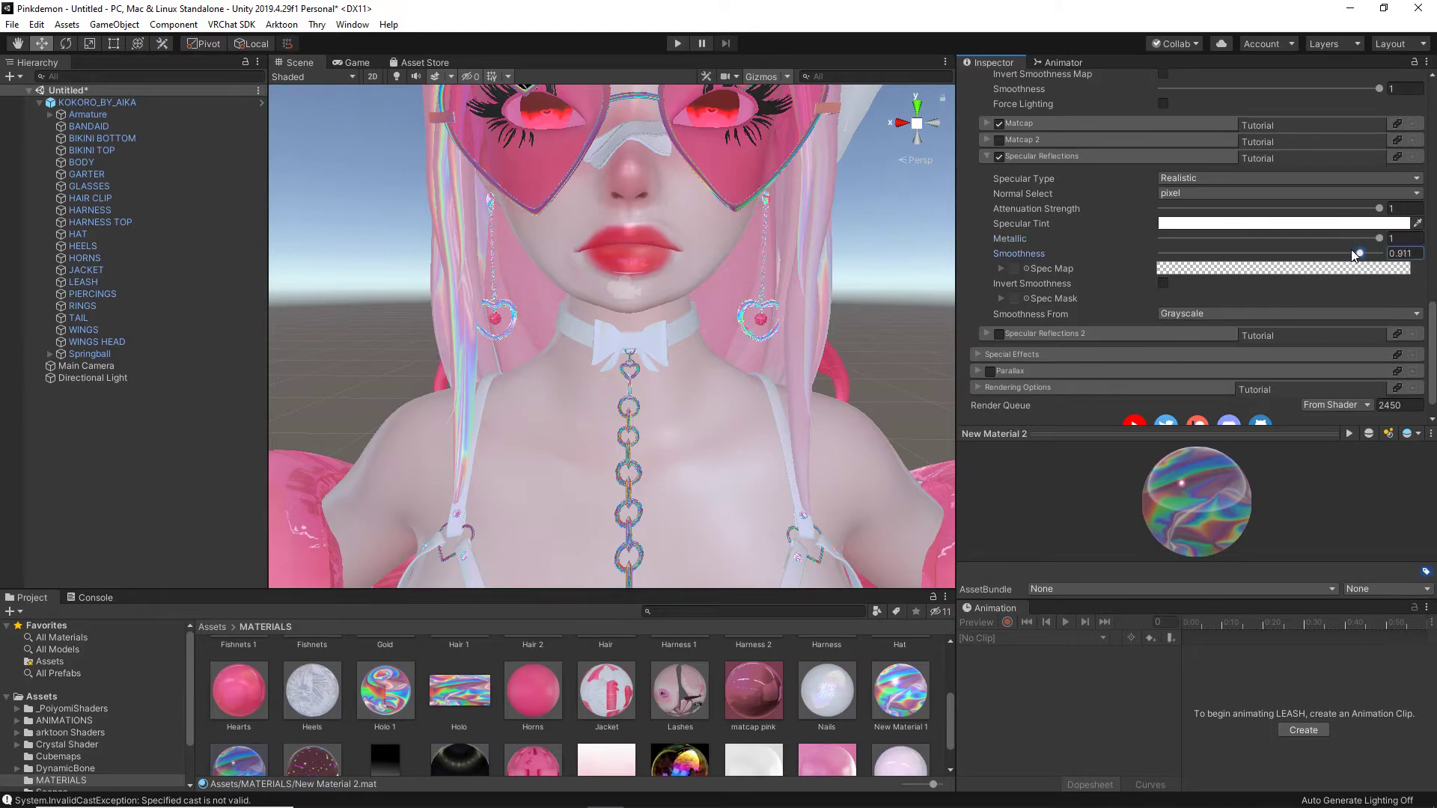
drag(1356, 238, 1328, 238)
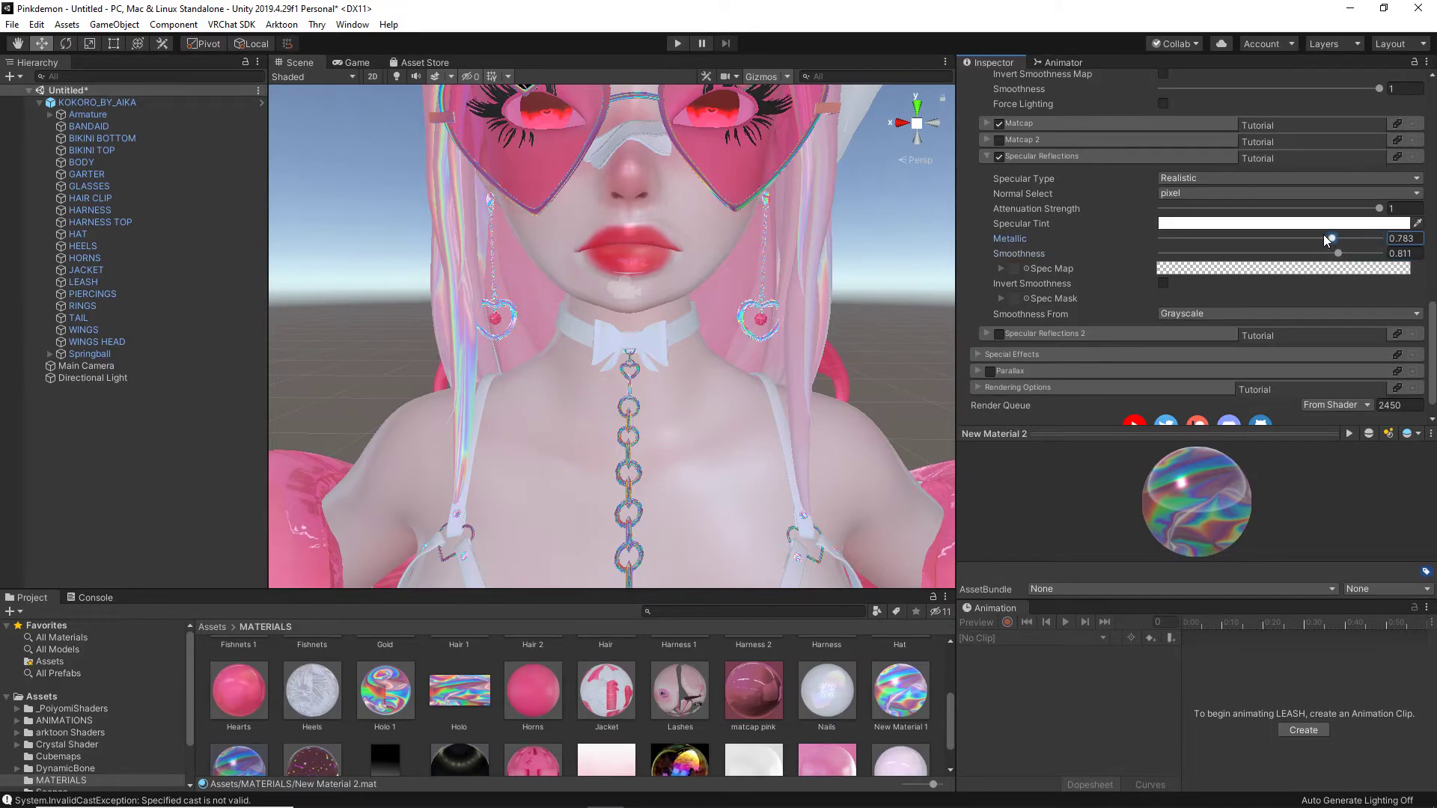
drag(1333, 255, 1290, 255)
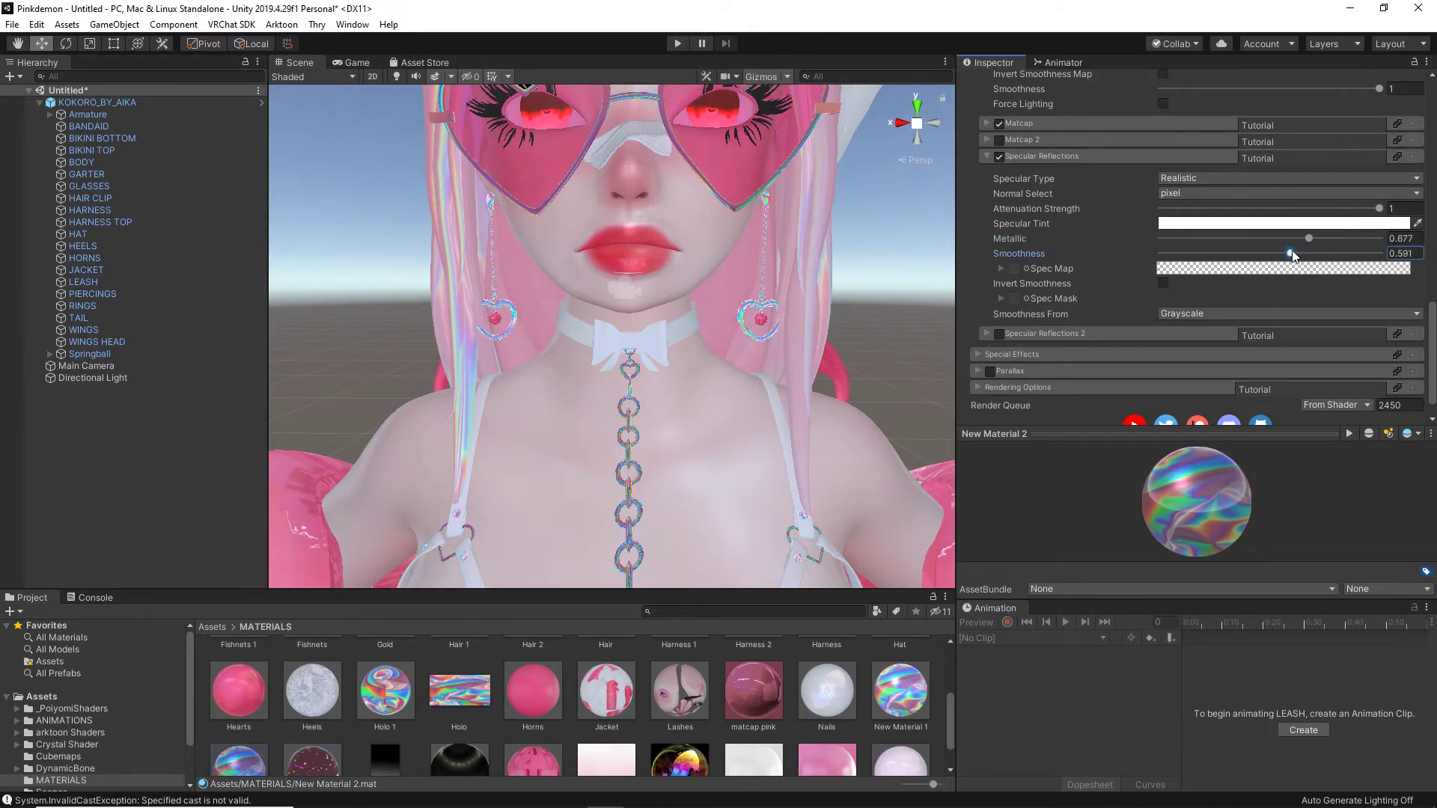
drag(1290, 254, 1299, 254)
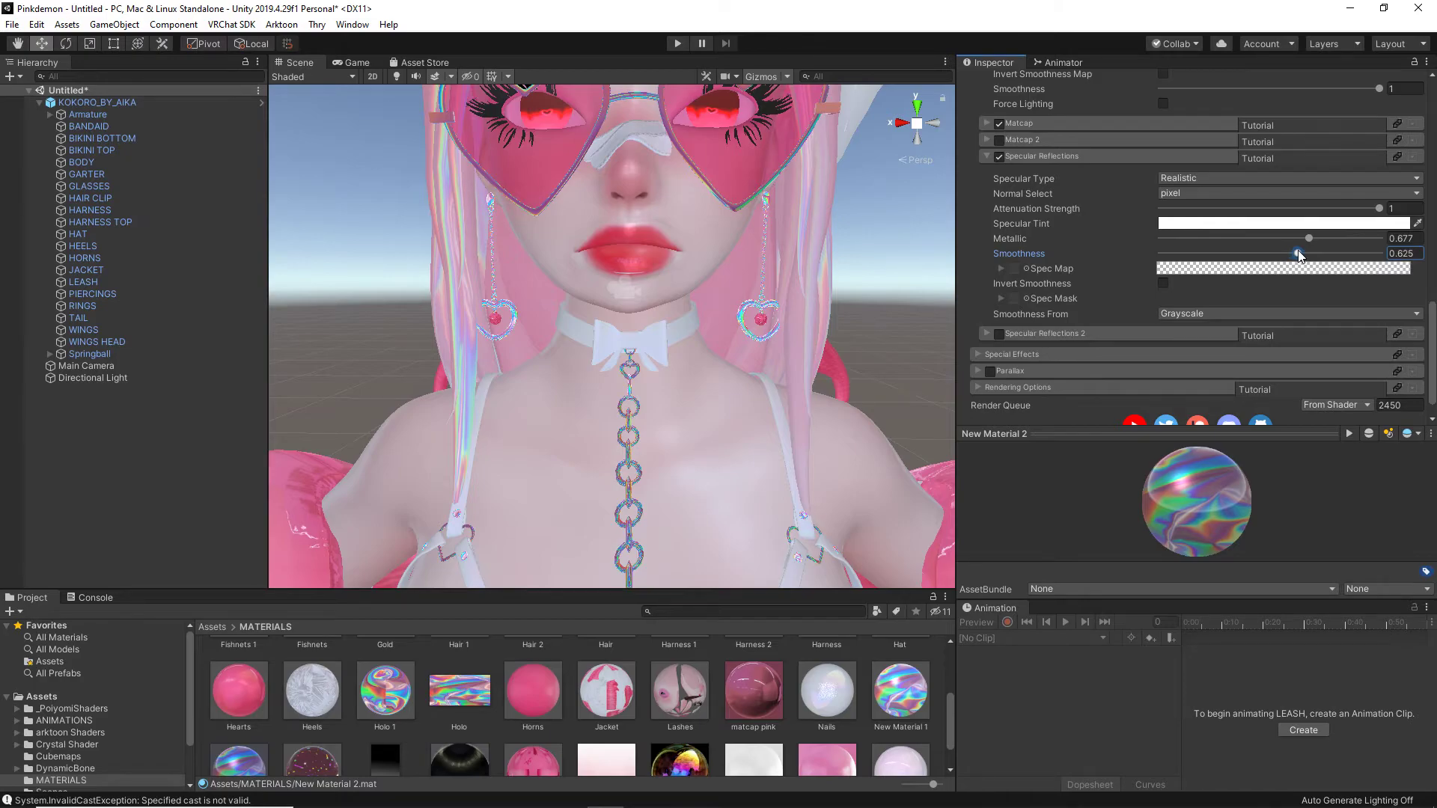
drag(1294, 255, 1191, 254)
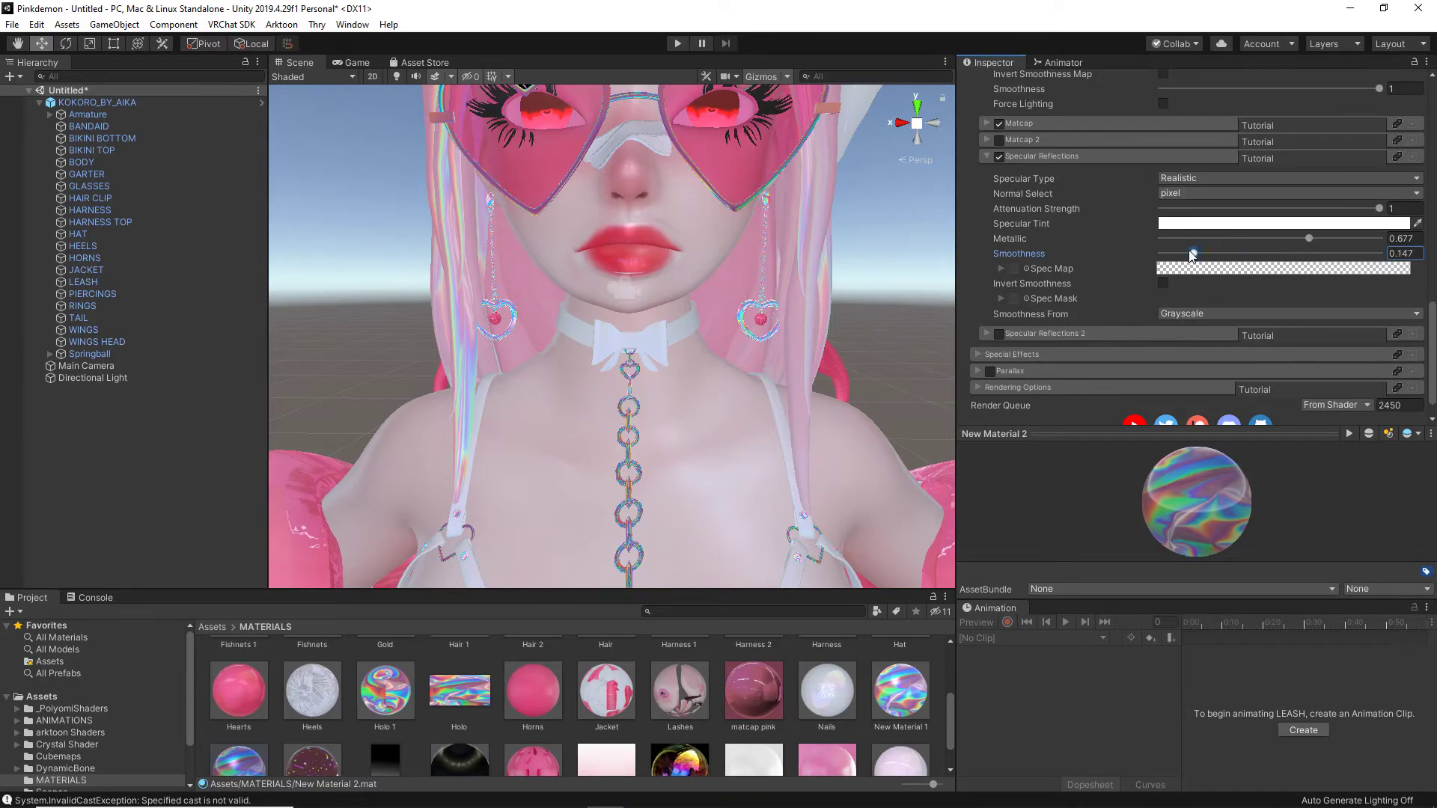
drag(1191, 254, 1379, 254)
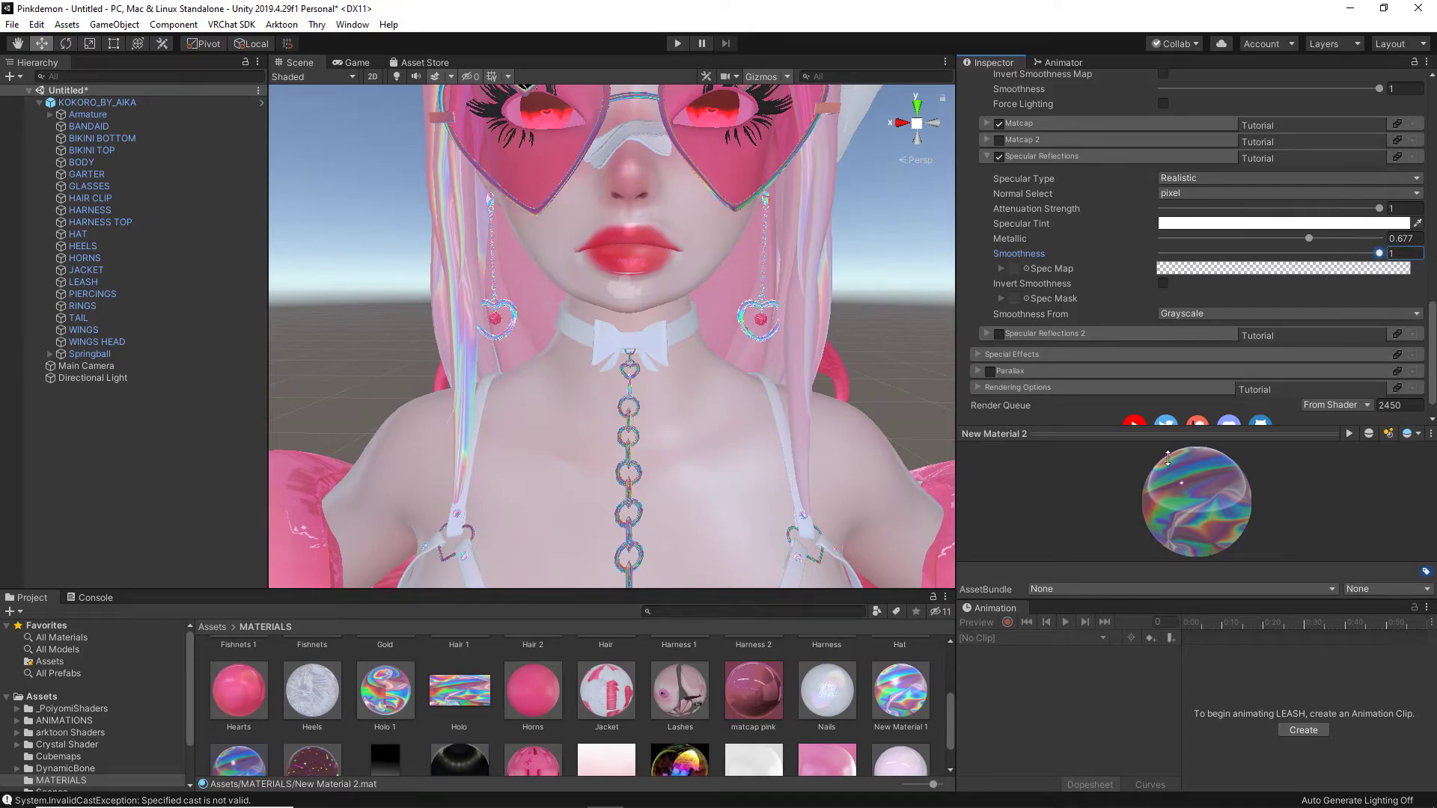
drag(1378, 253, 1347, 252)
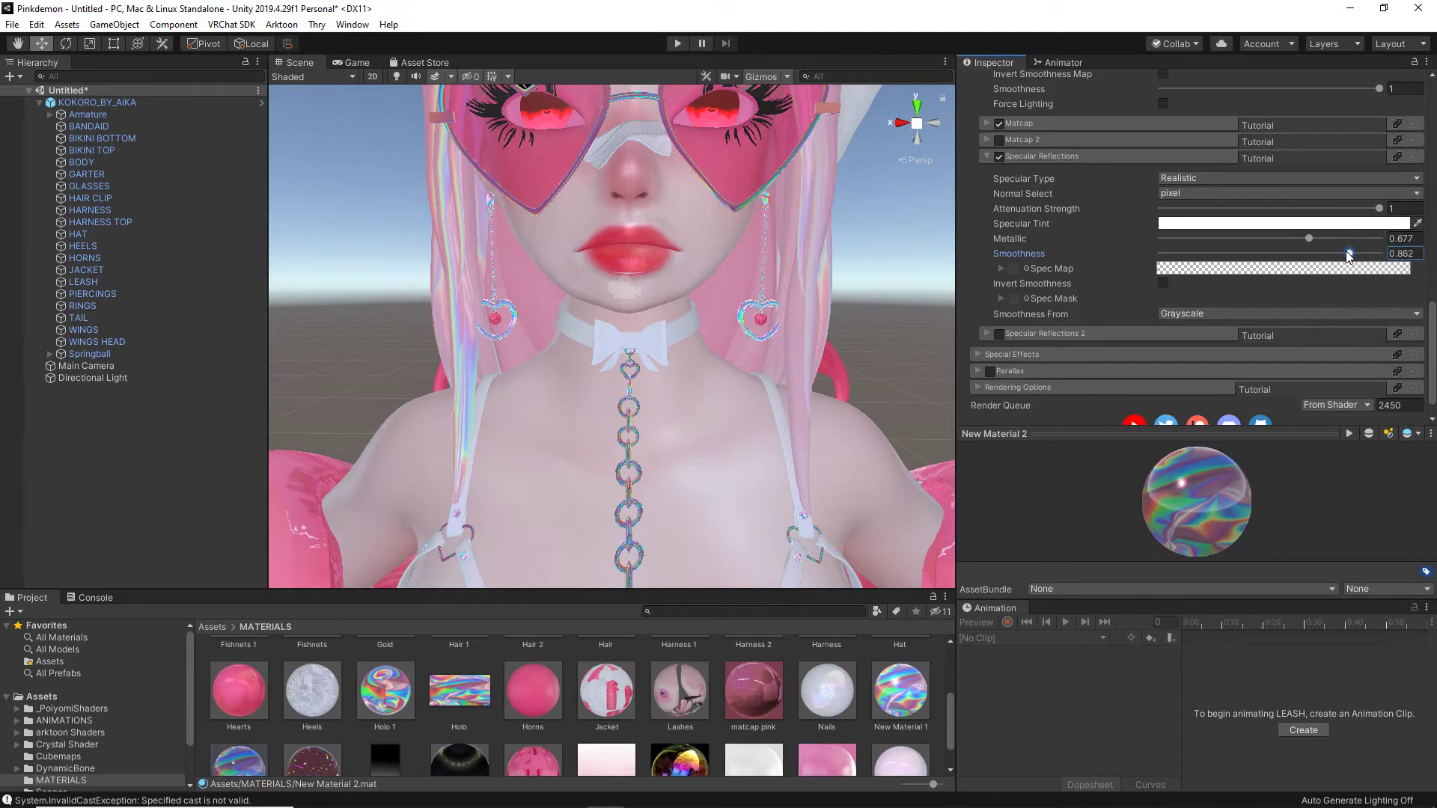
drag(1347, 254, 1335, 255)
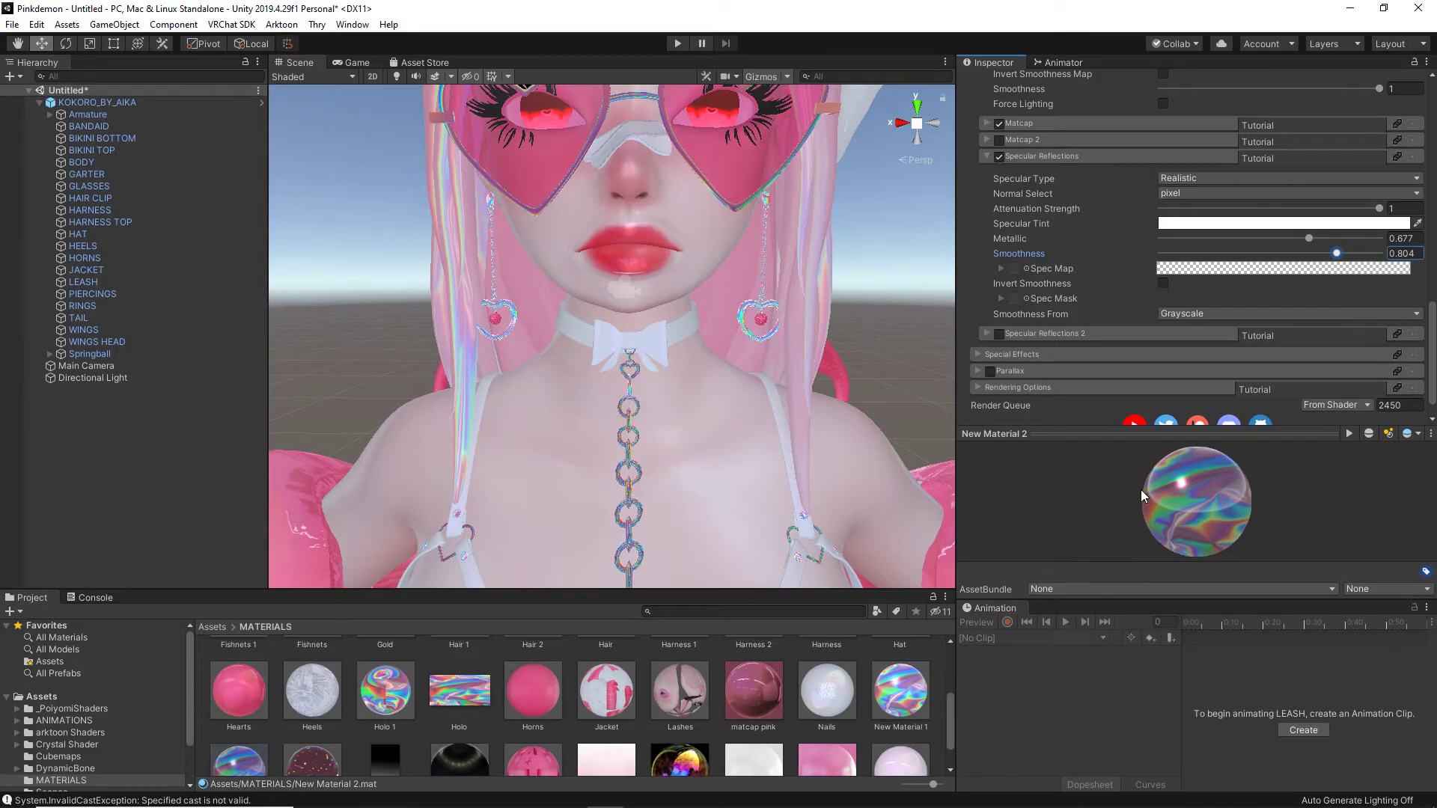
mouse_move(1127, 464)
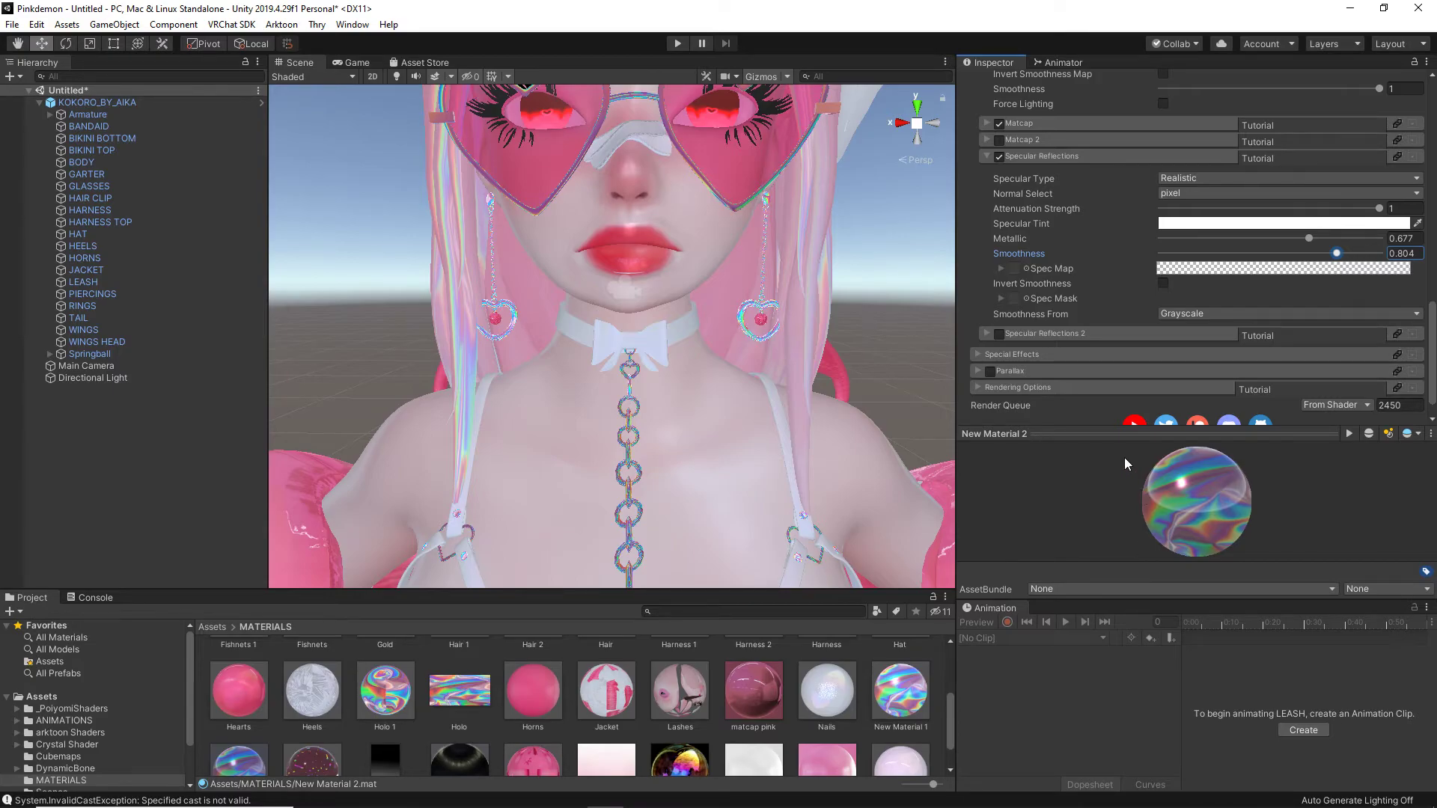
- Enable Rim Lighting and expand its settings, keeping the rim colour white
scroll(down, 3)
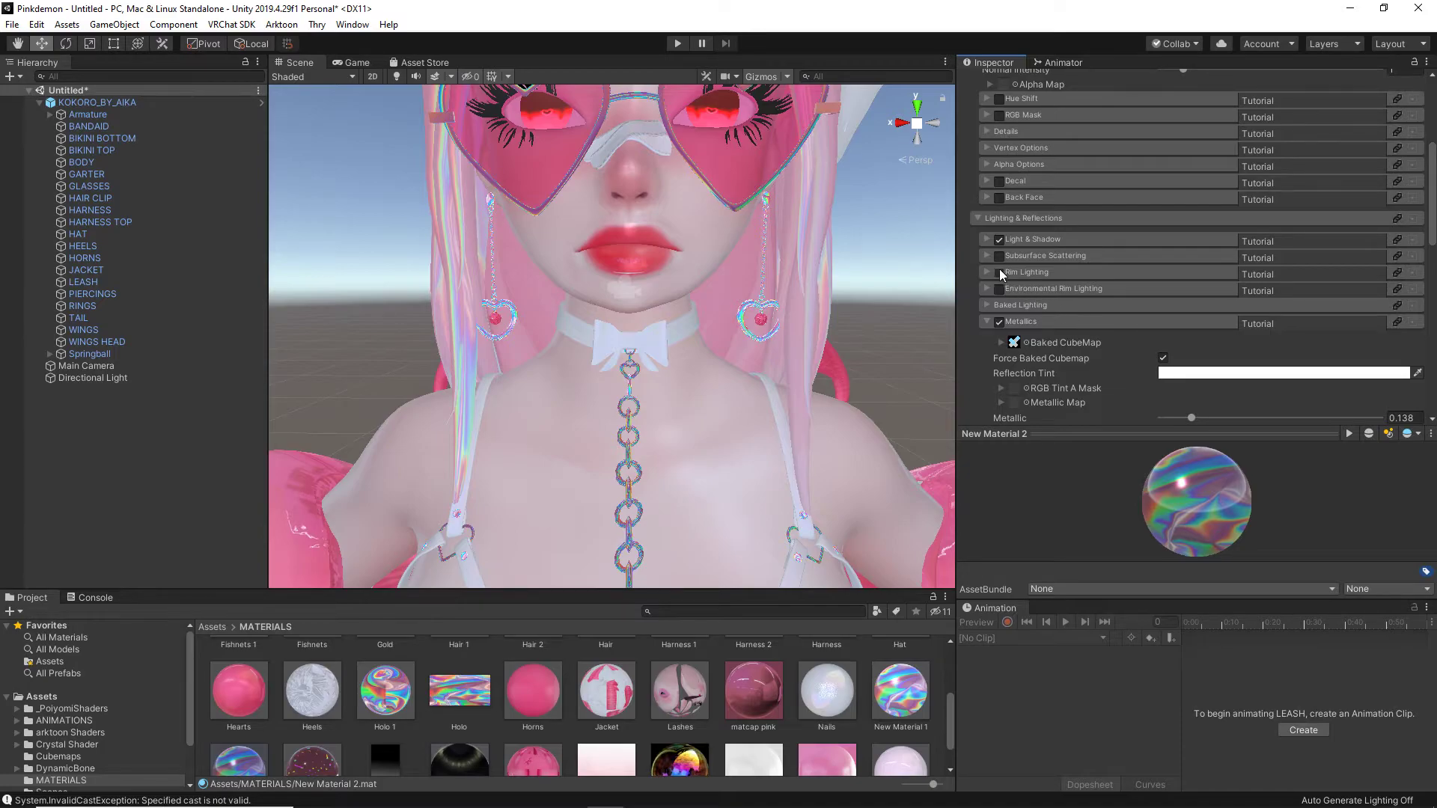
click(998, 271)
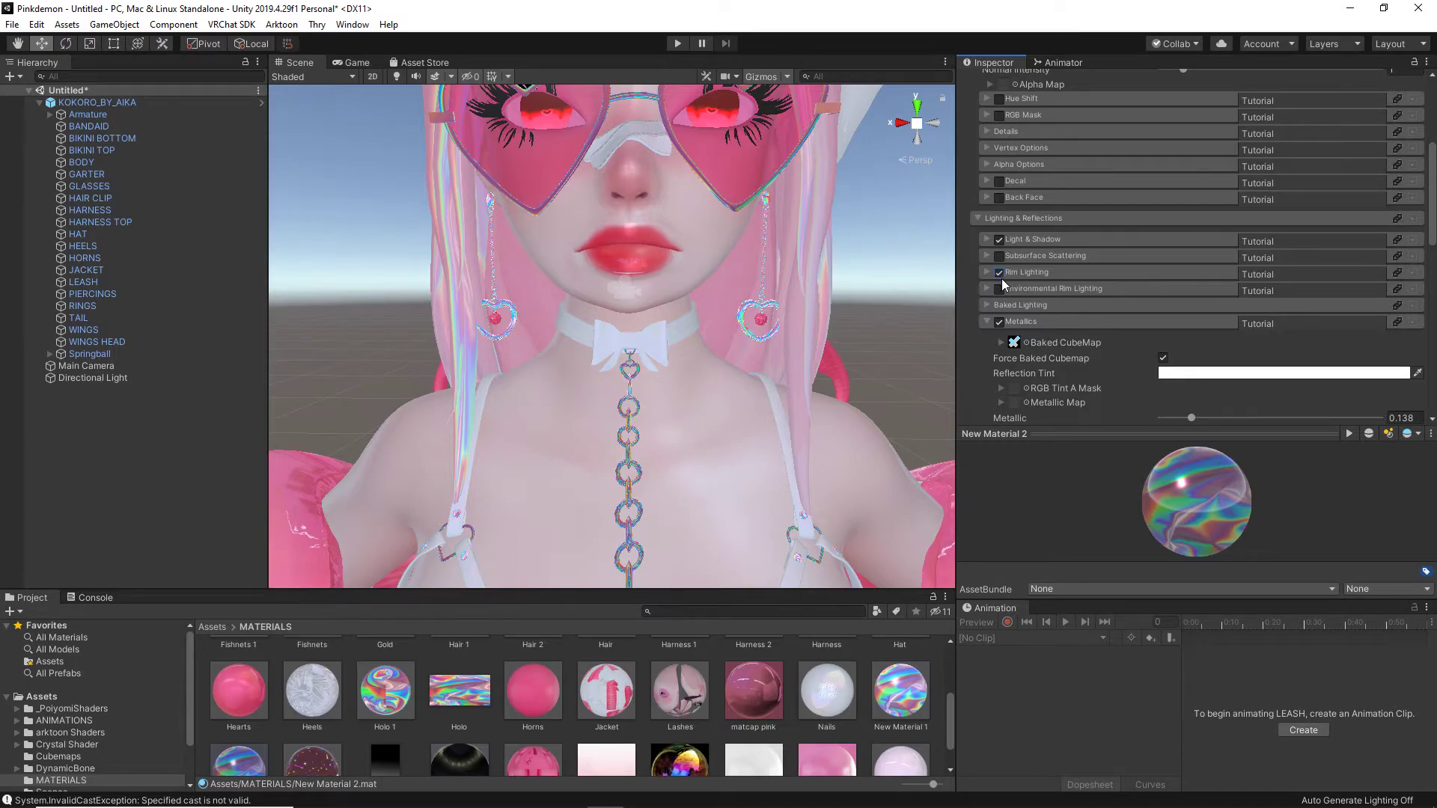
click(1284, 323)
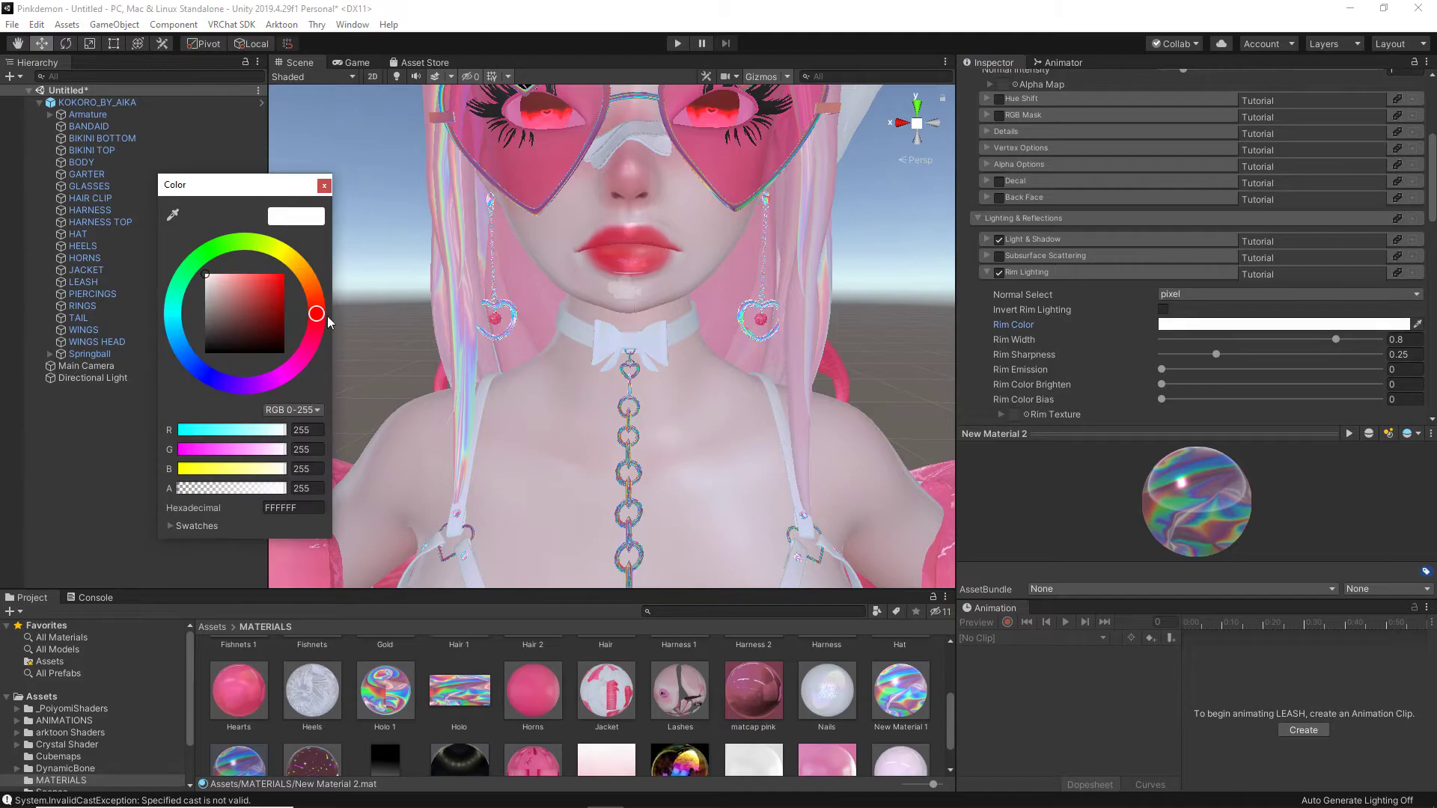
click(324, 185)
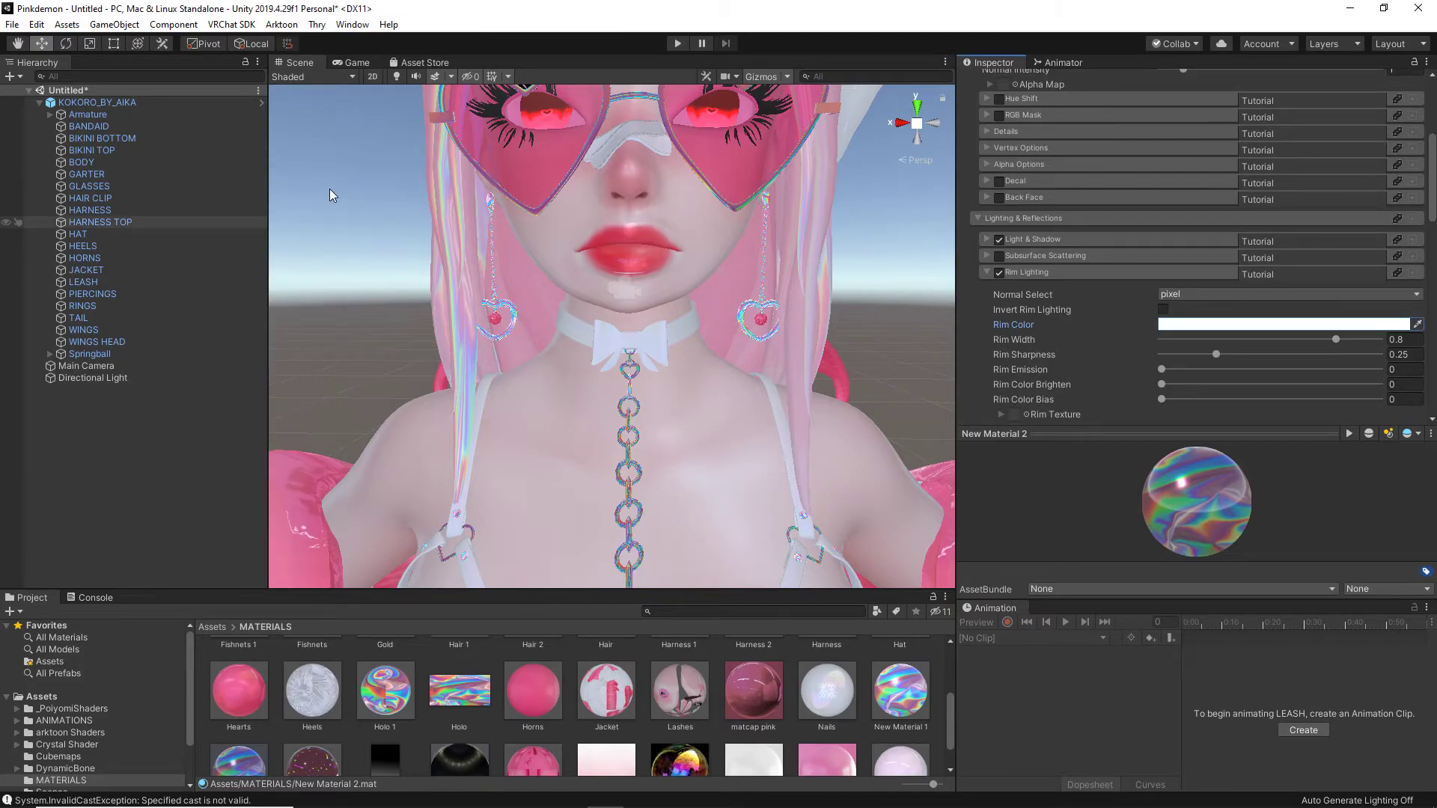
- Set Rim Width to 1 and Rim Sharpness to 0 on the chain material
drag(1329, 339, 1378, 340)
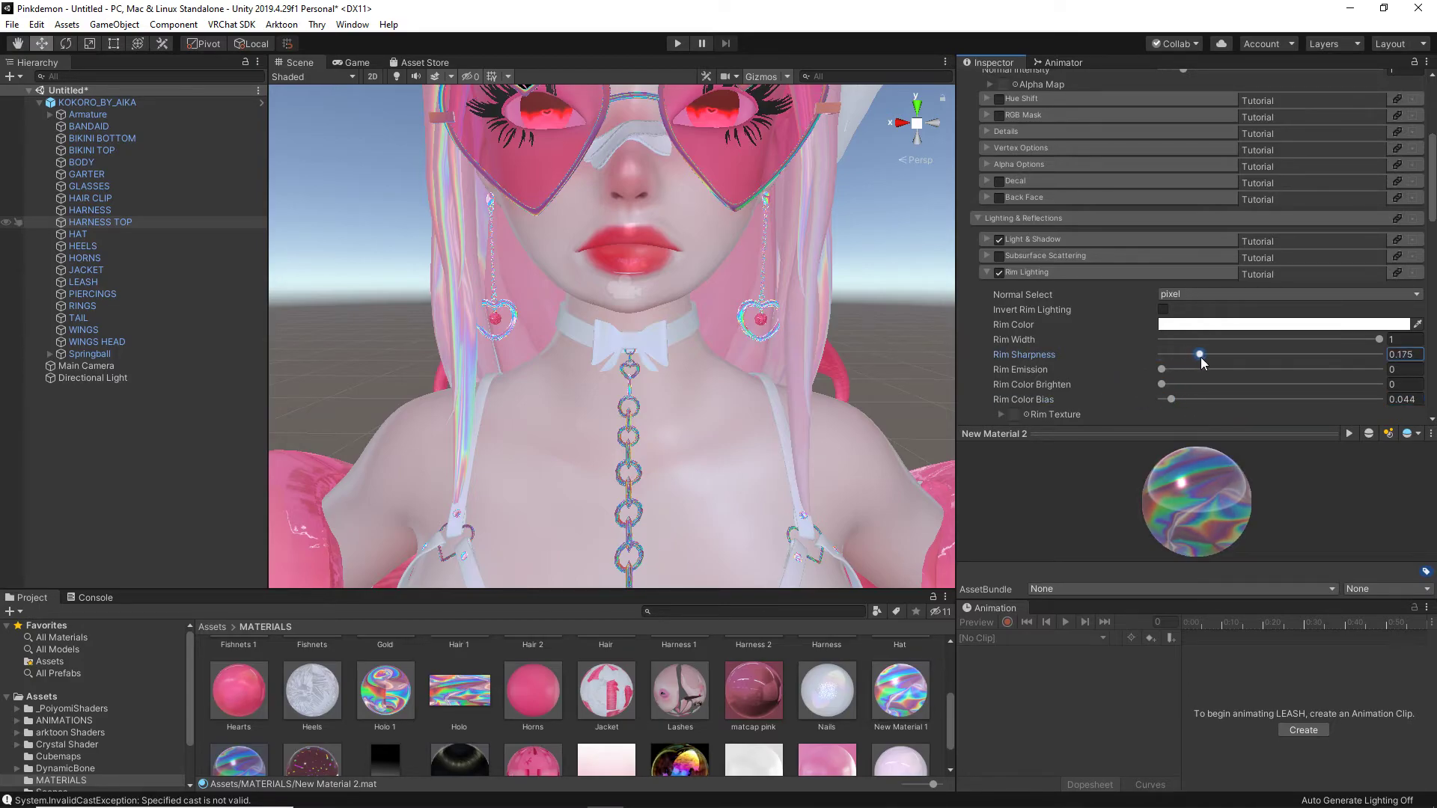
drag(1199, 354, 1254, 355)
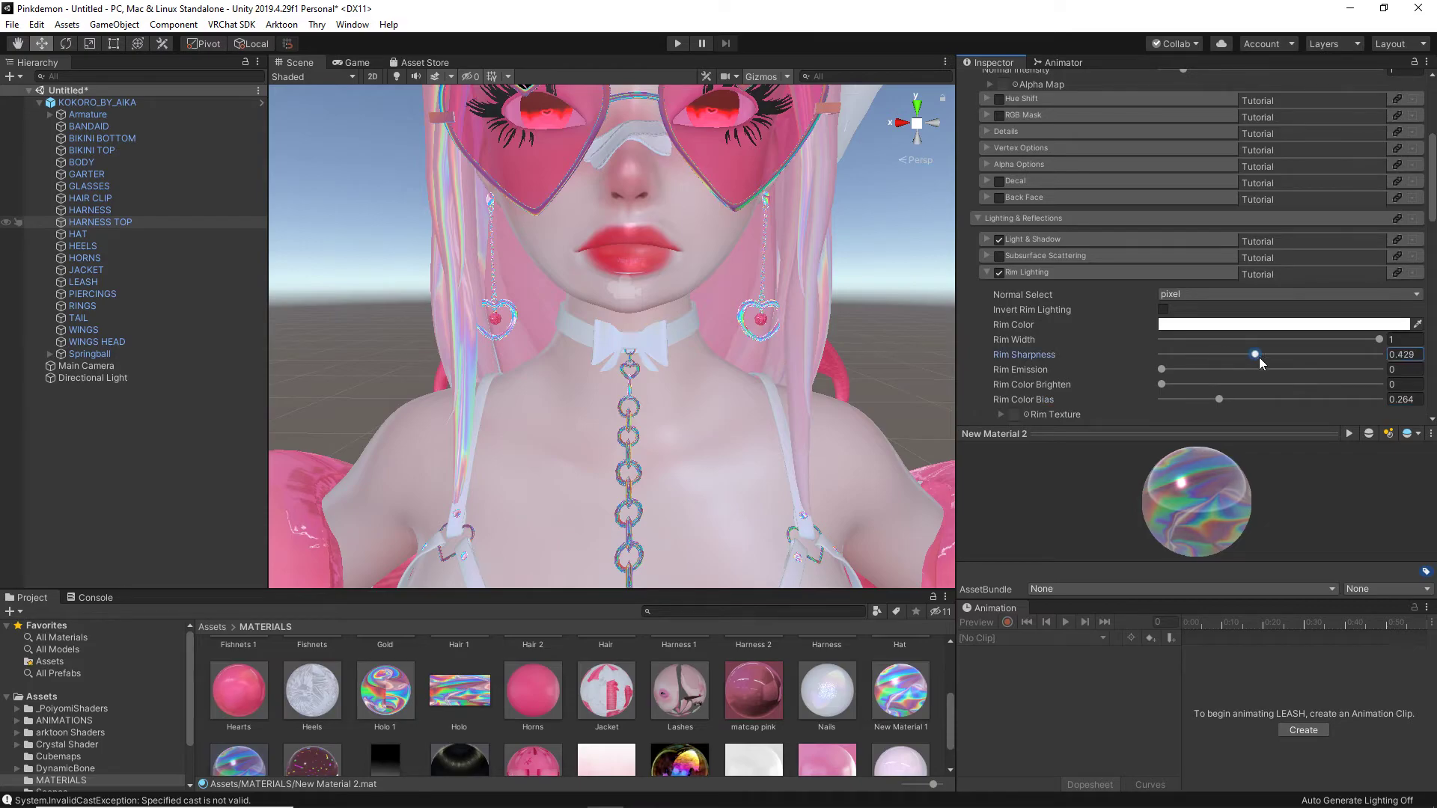
drag(1255, 355, 1232, 385)
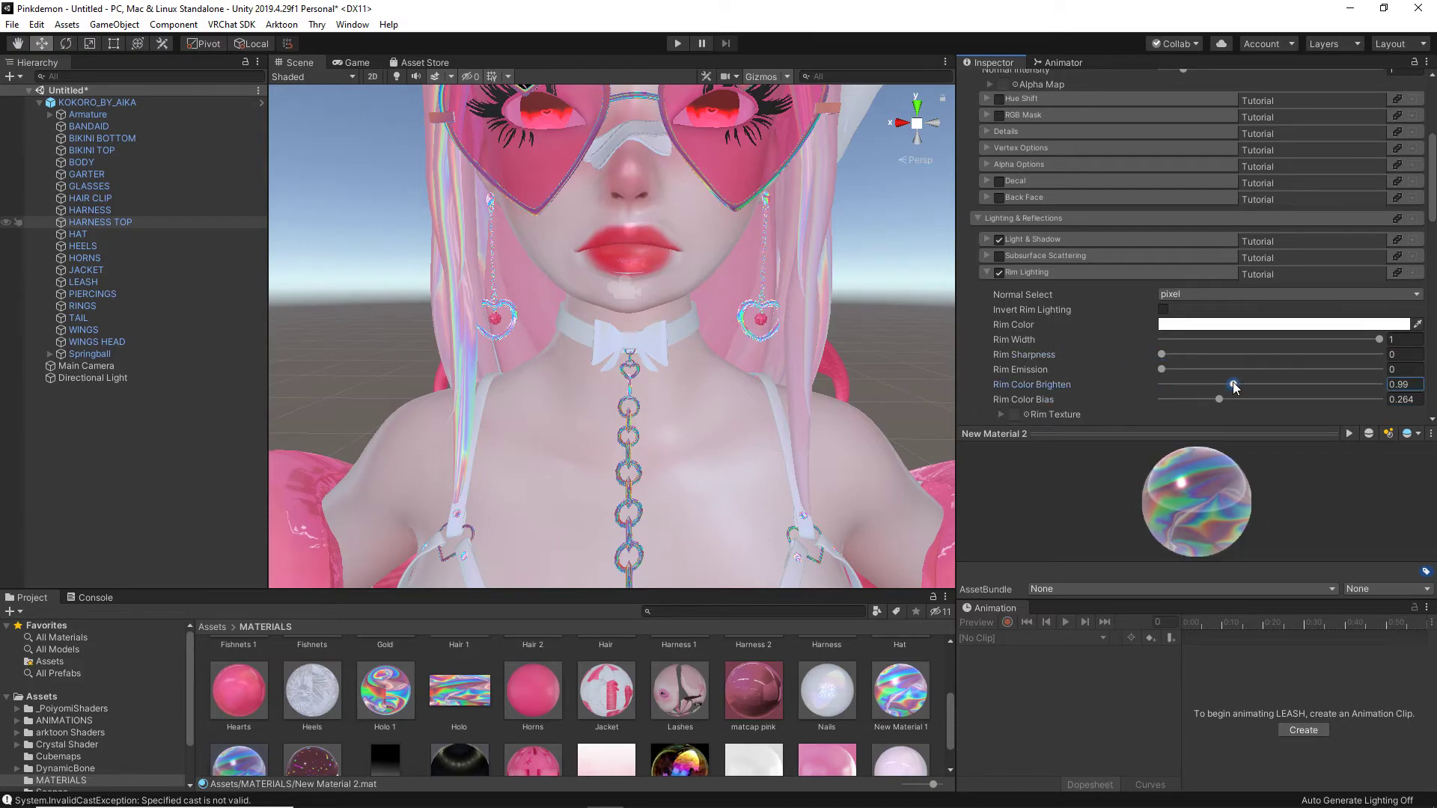
- Raise Rim Emission to 0.96 and set Rim Color Bias to about 0.185
drag(1231, 368, 1169, 368)
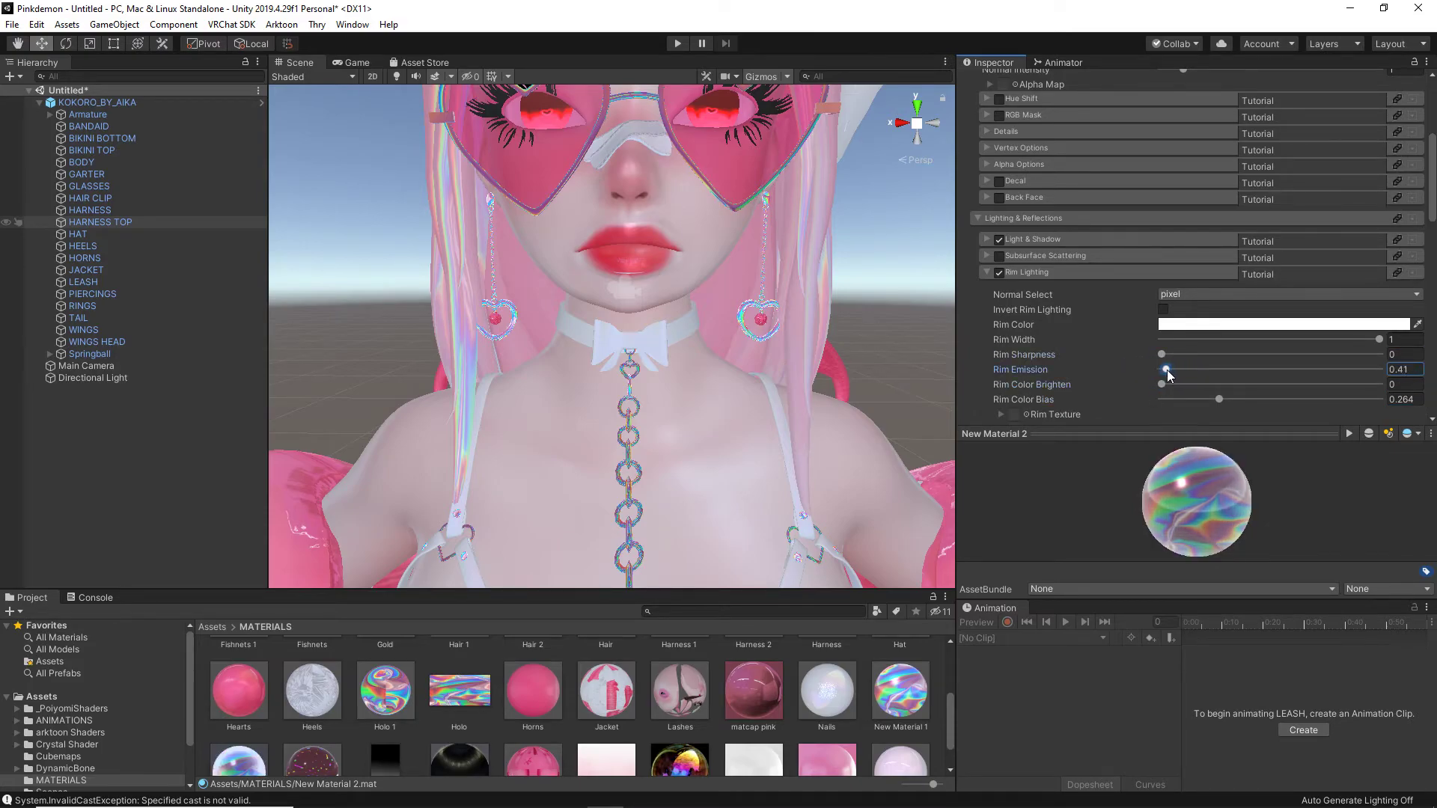
drag(1218, 398, 1202, 398)
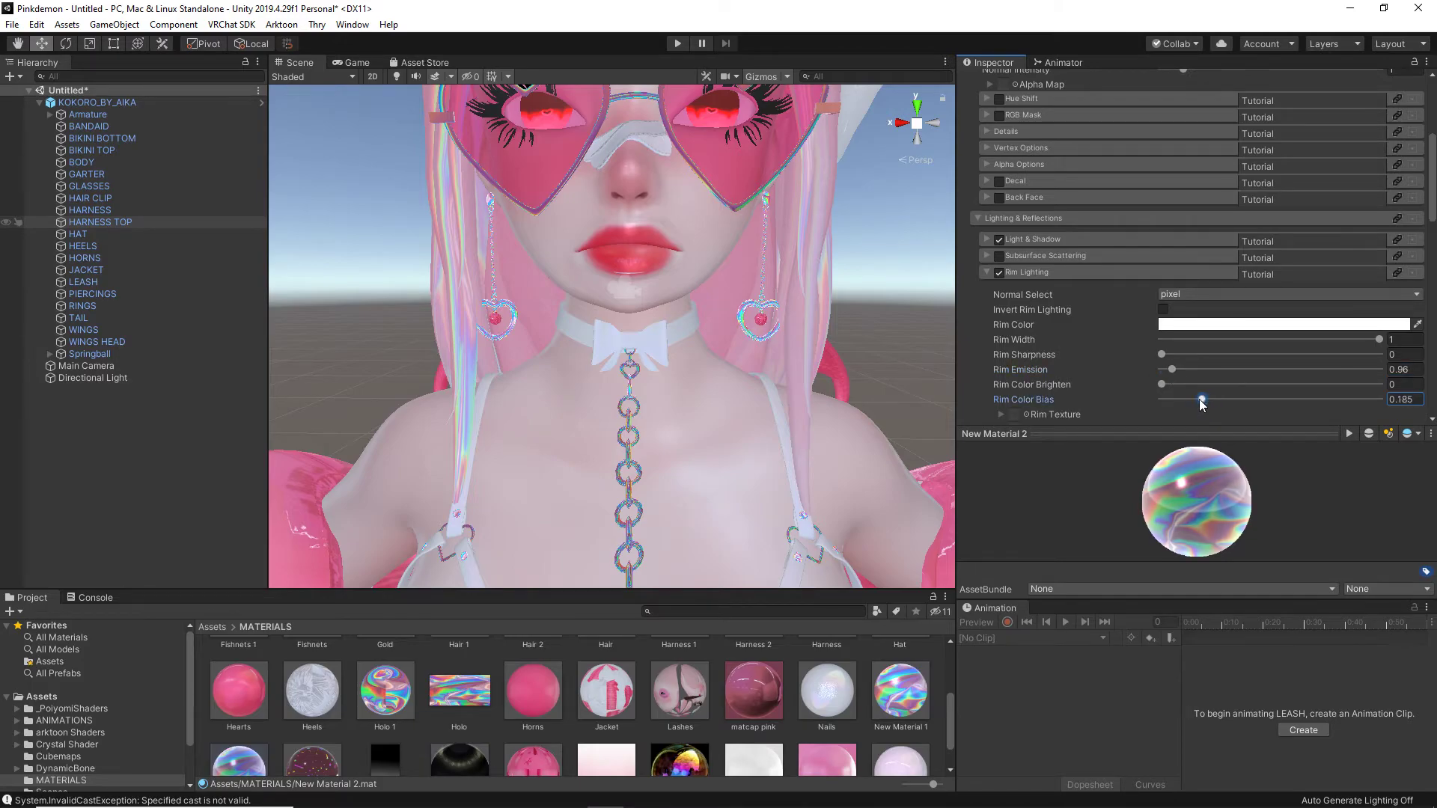
drag(1201, 398, 1199, 398)
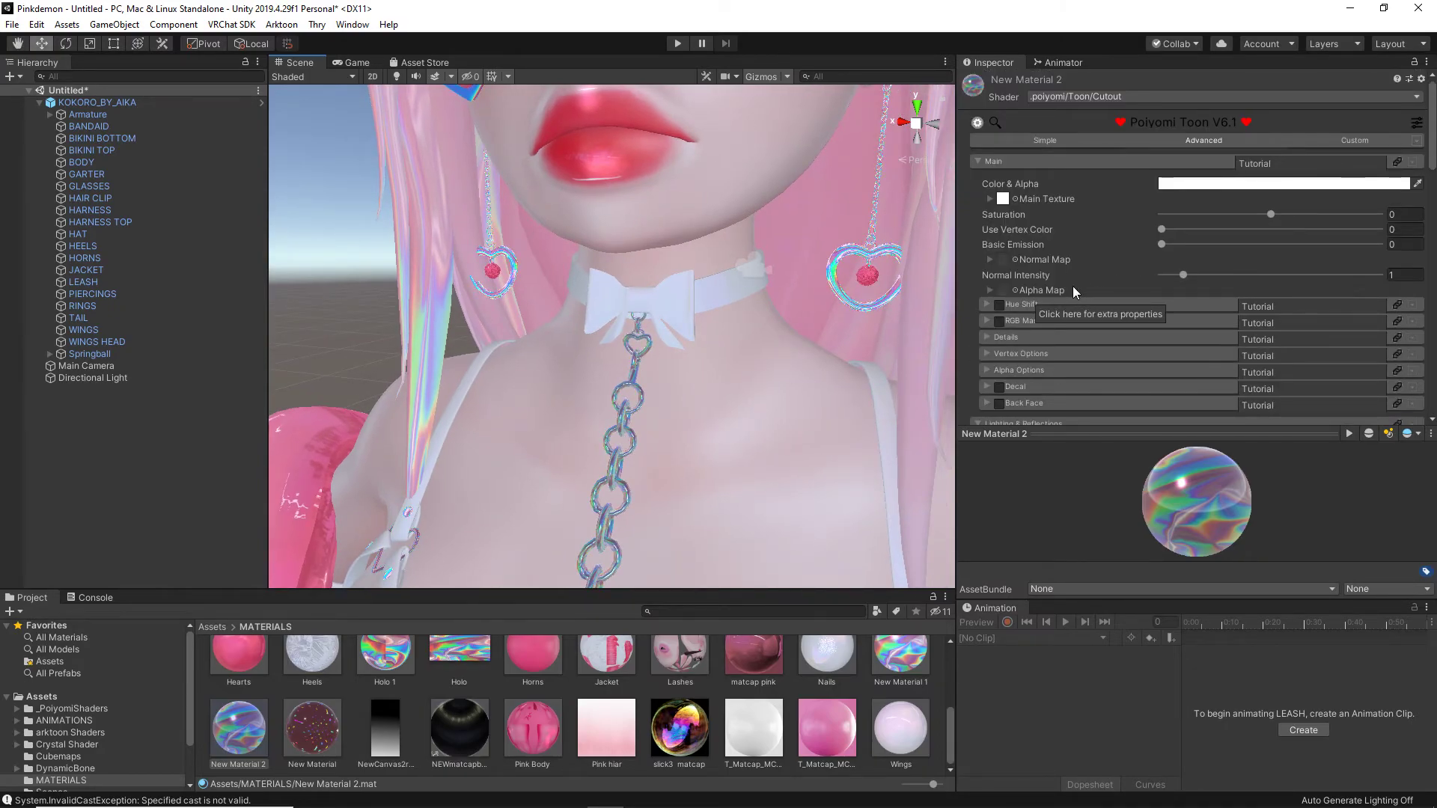
drag(1160, 244, 1164, 244)
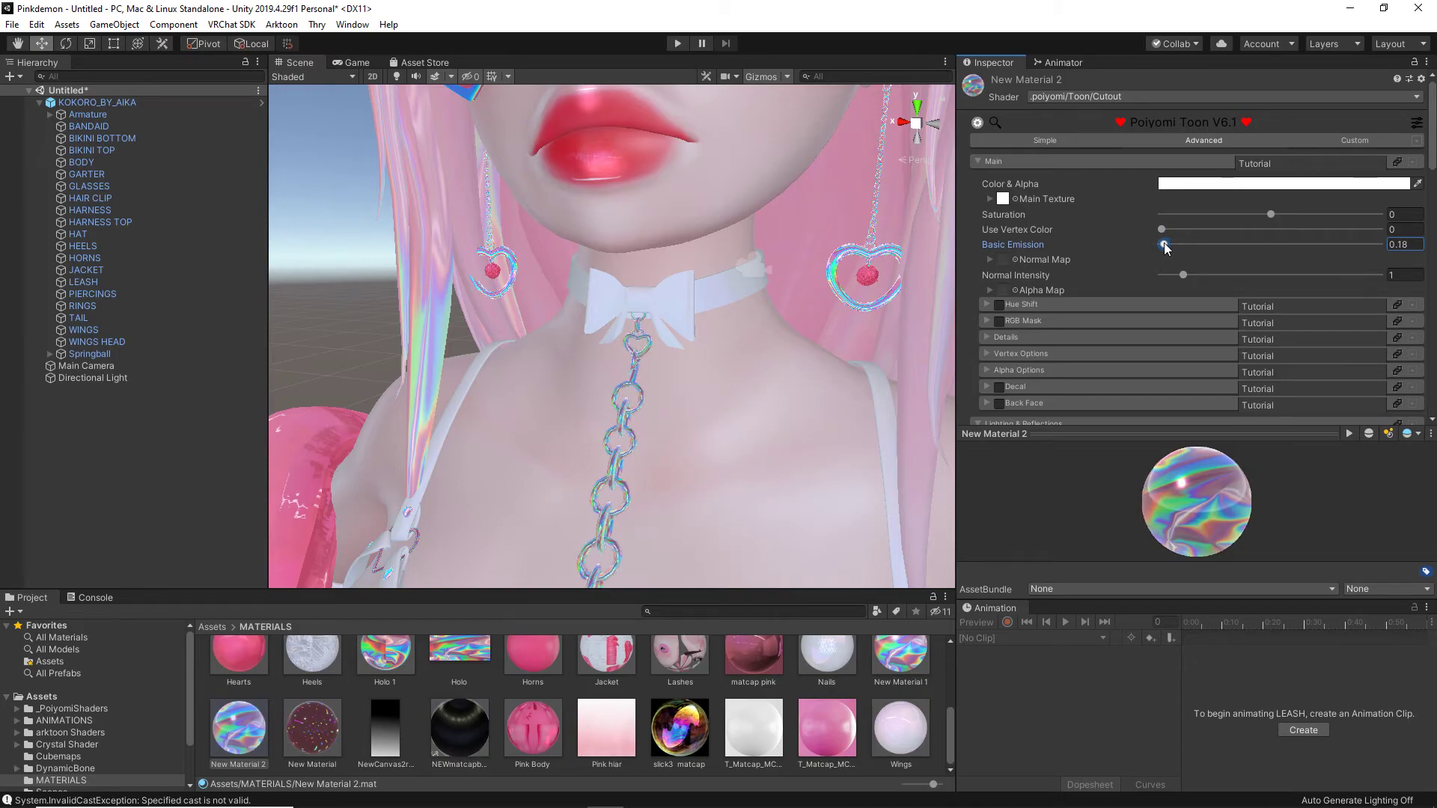
drag(1182, 244, 1161, 244)
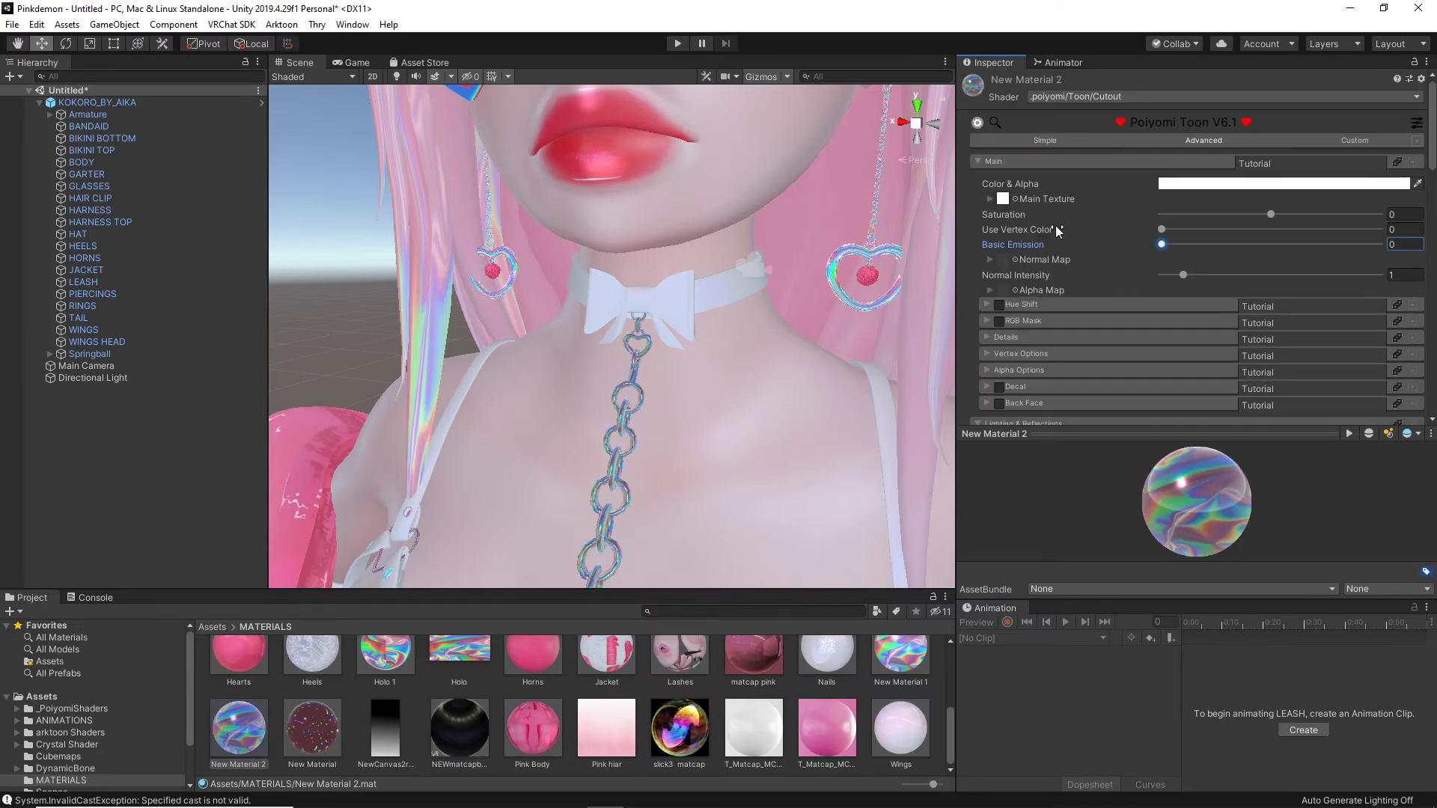
mouse_move(1374, 271)
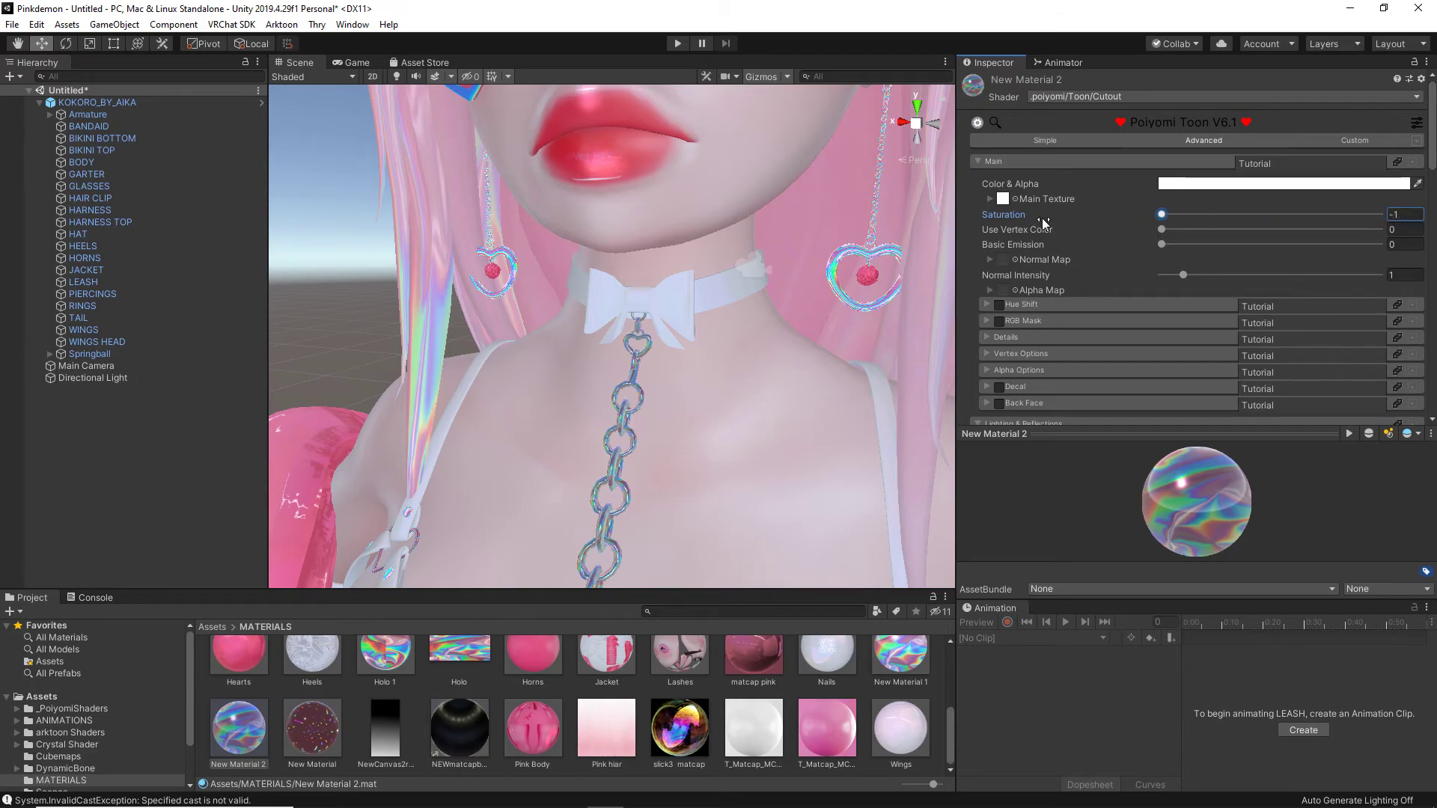
- Drop the Main section Saturation to -0.2 on New Material 2 and review the remaining settings
drag(1161, 214, 1246, 214)
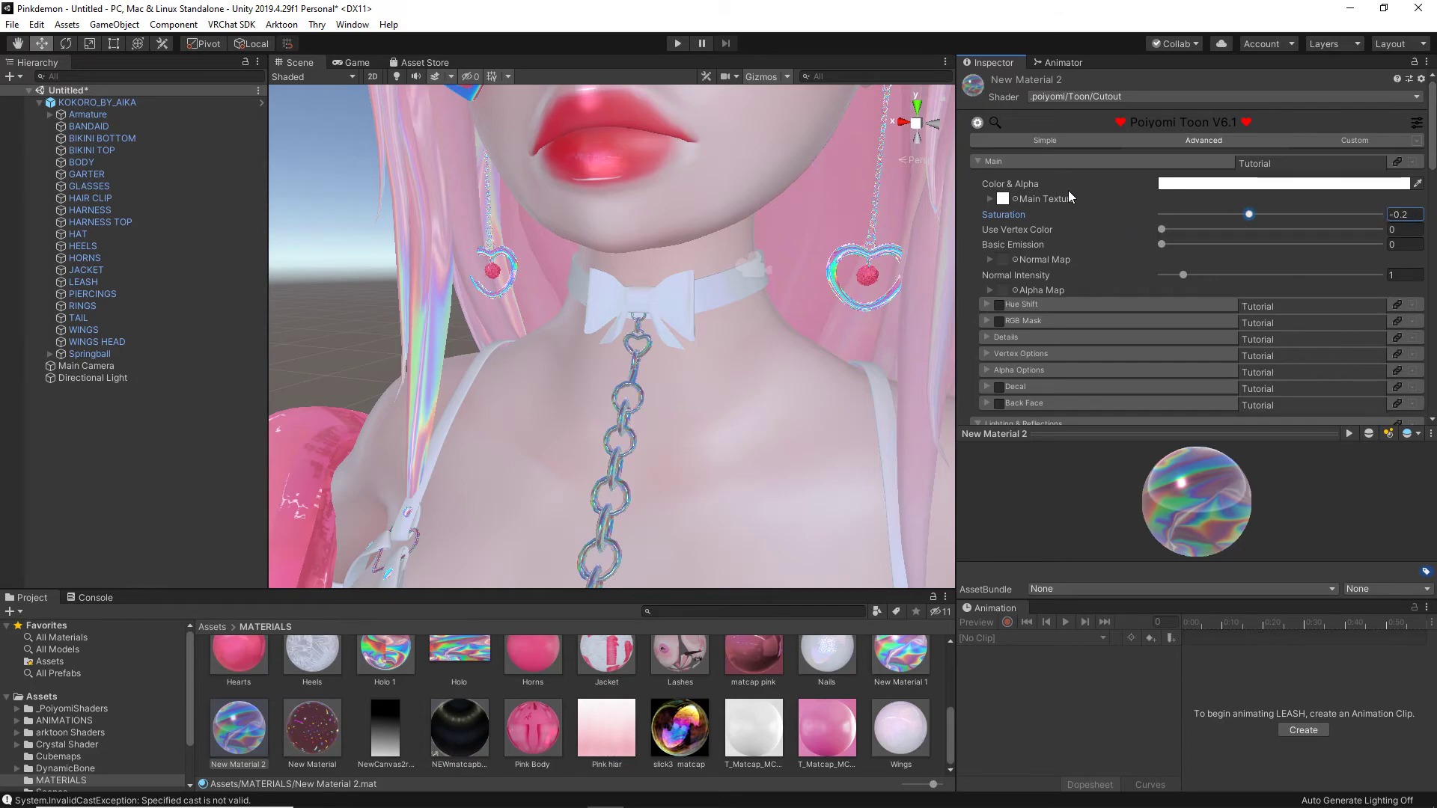
scroll(down, 3)
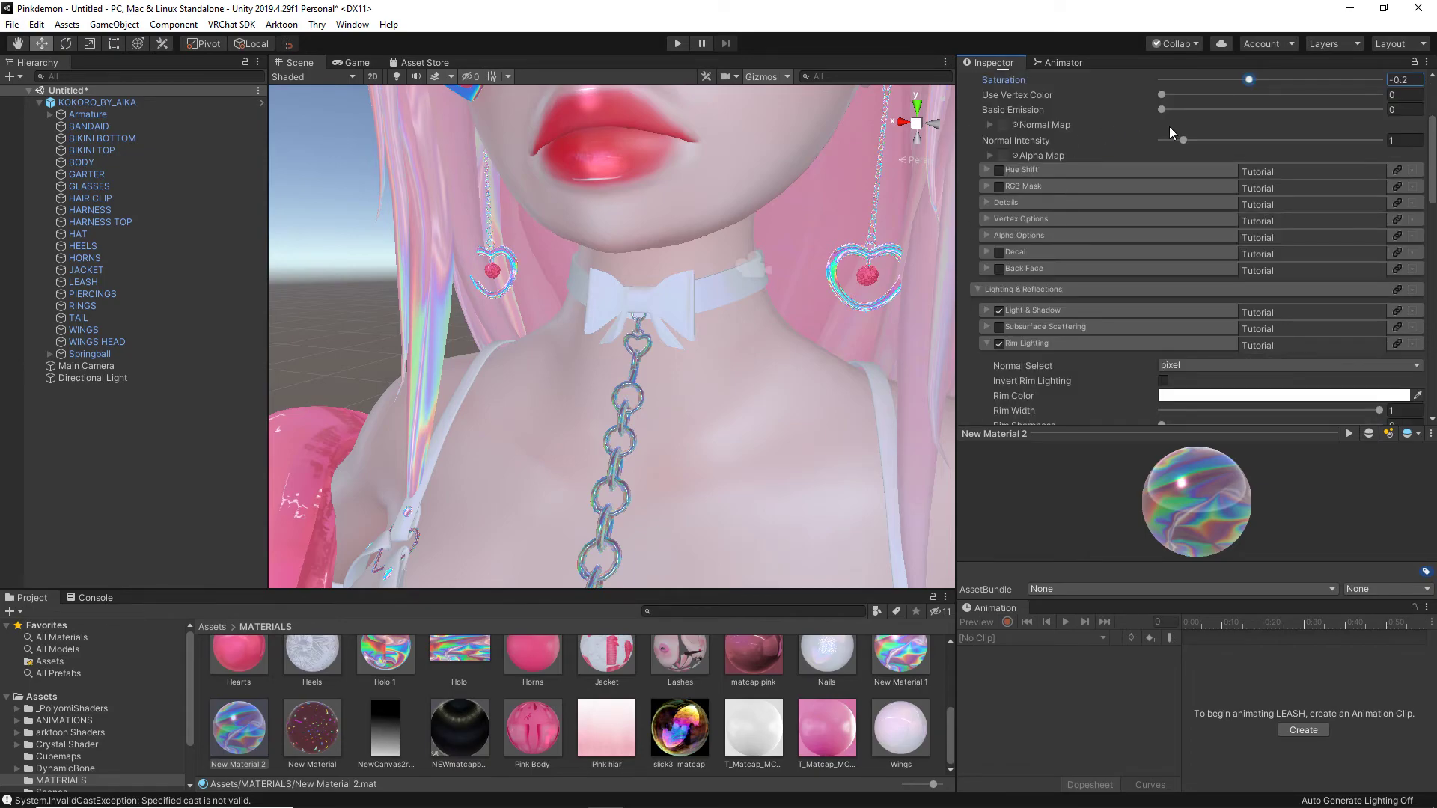
scroll(down, 3)
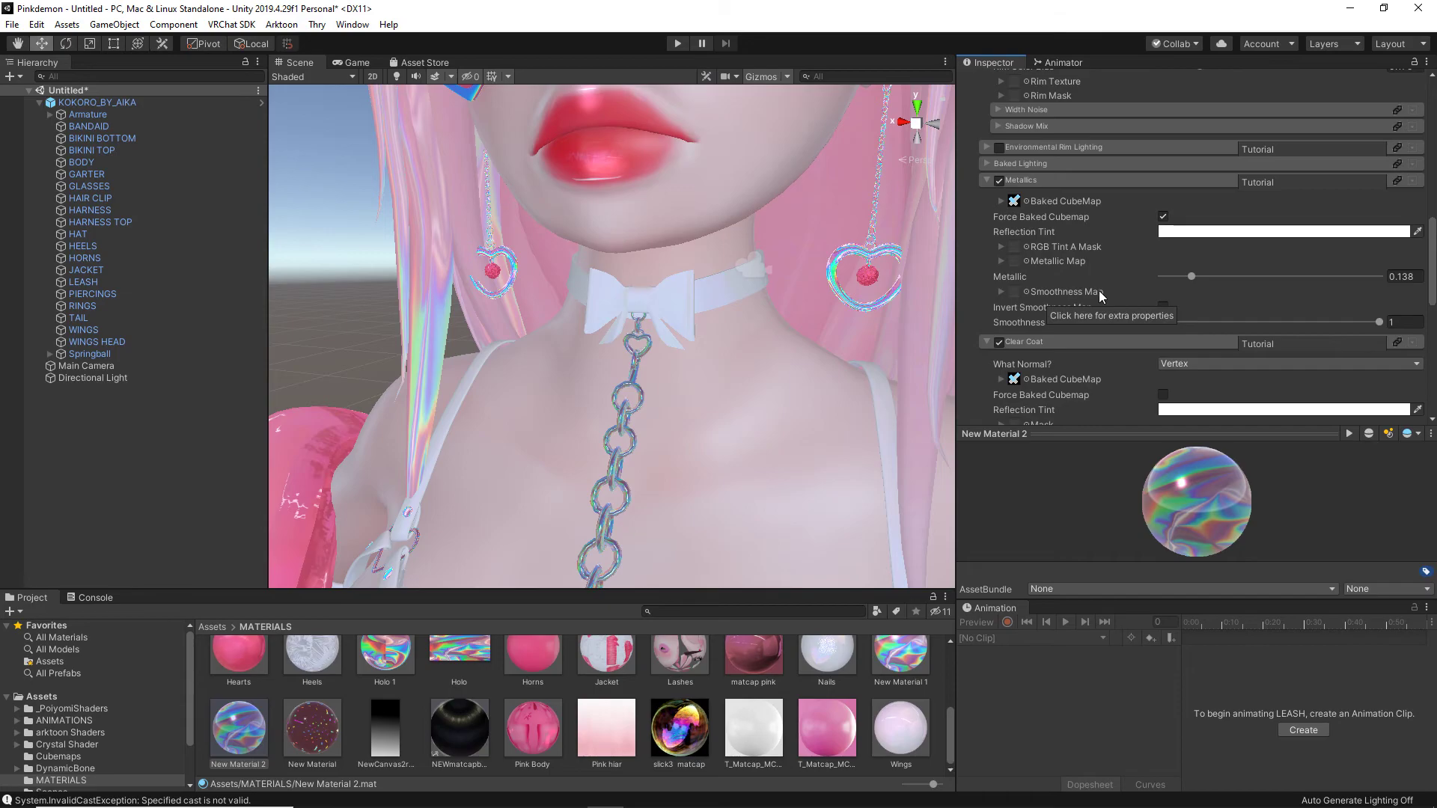
scroll(down, 3)
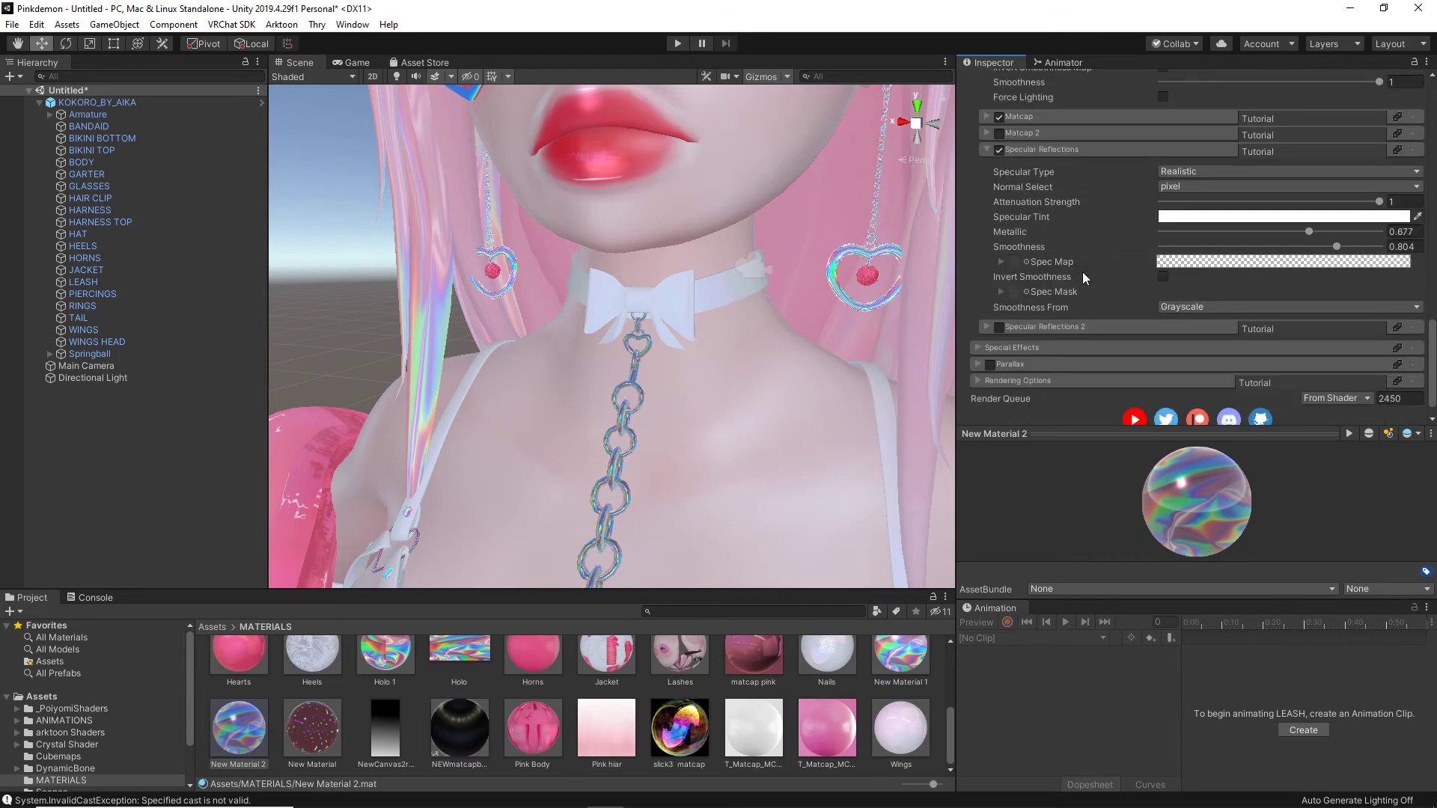